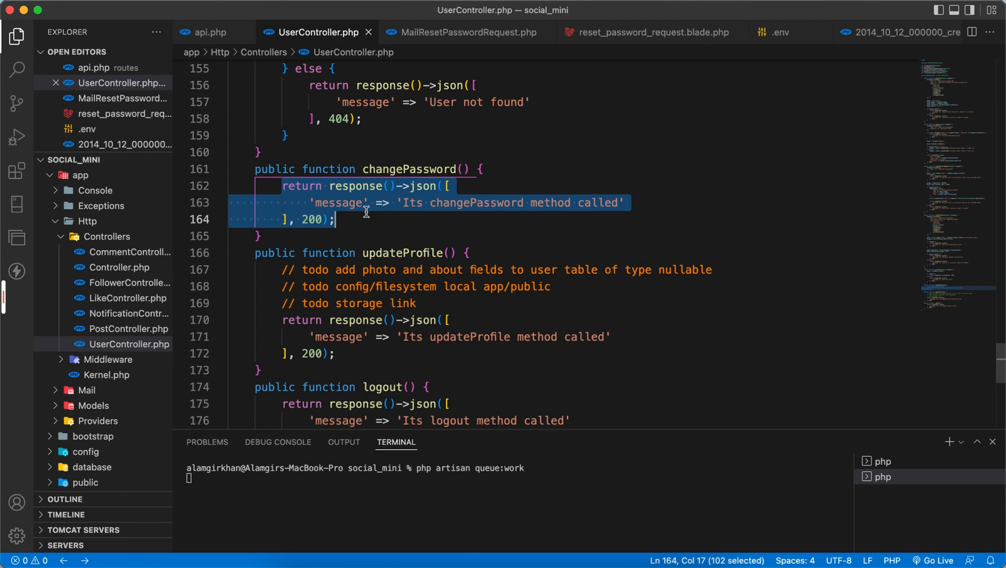
Give changePassword a Request $request parameter and the validate rules block copied from resetPassword.
type("Request $request")
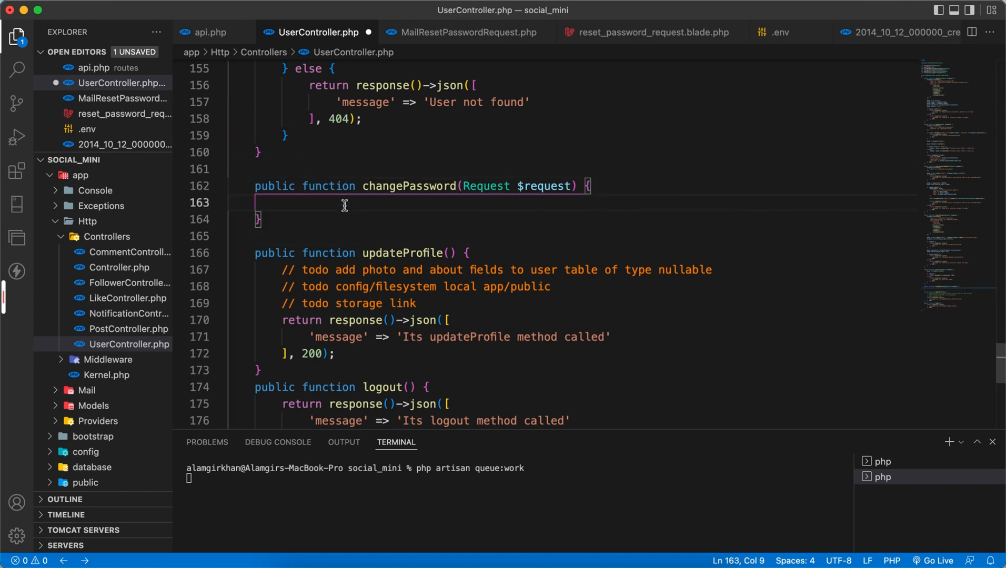
scroll("up", 3)
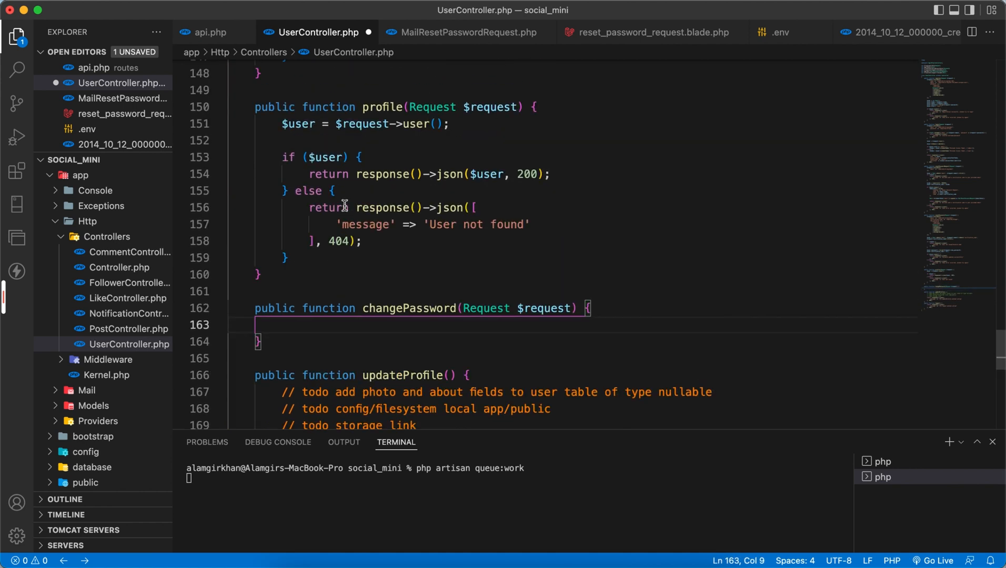
scroll("up", 3)
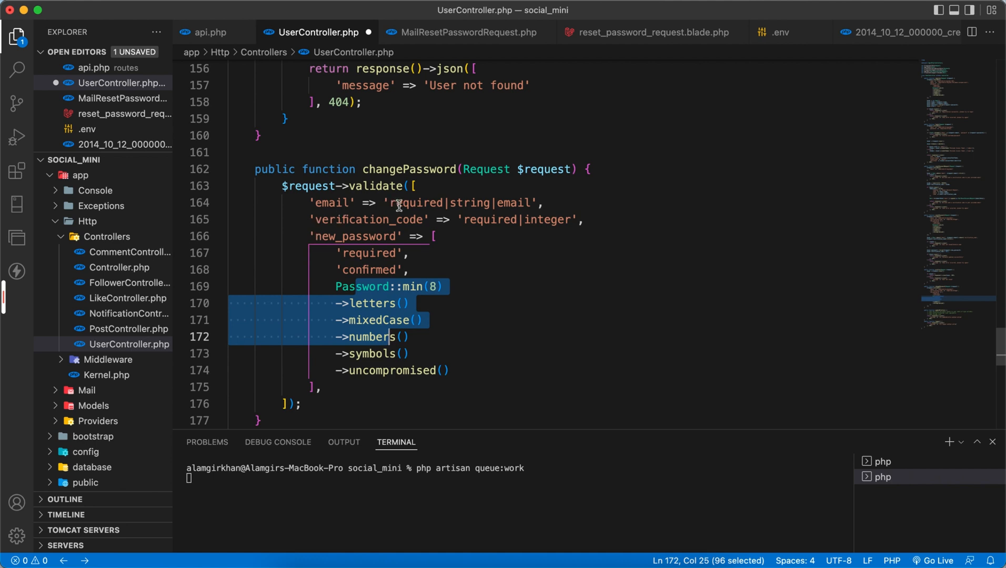
Remove the email and verification_code rules and start an empty '' key above new_password.
left_click(544, 203)
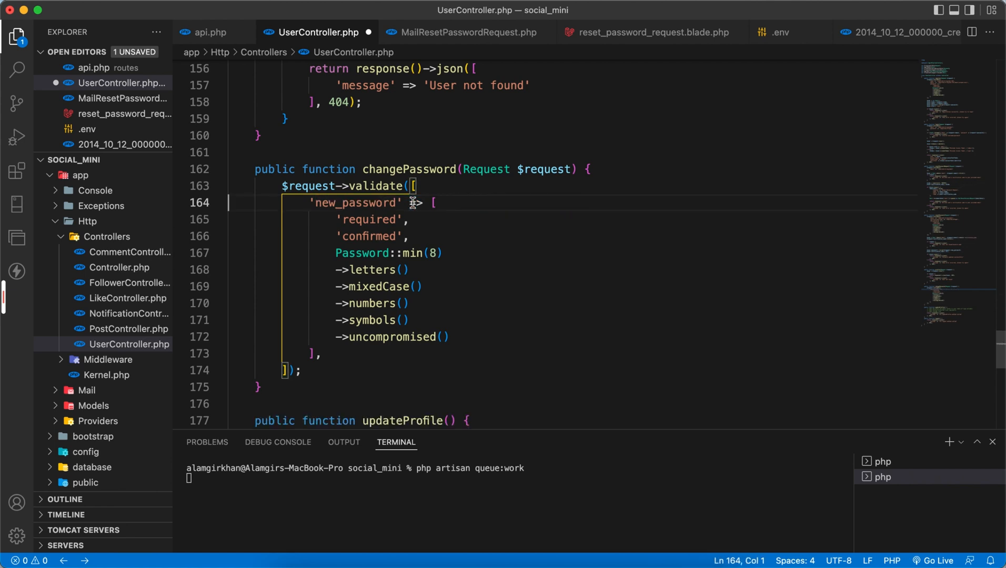
key("Enter")
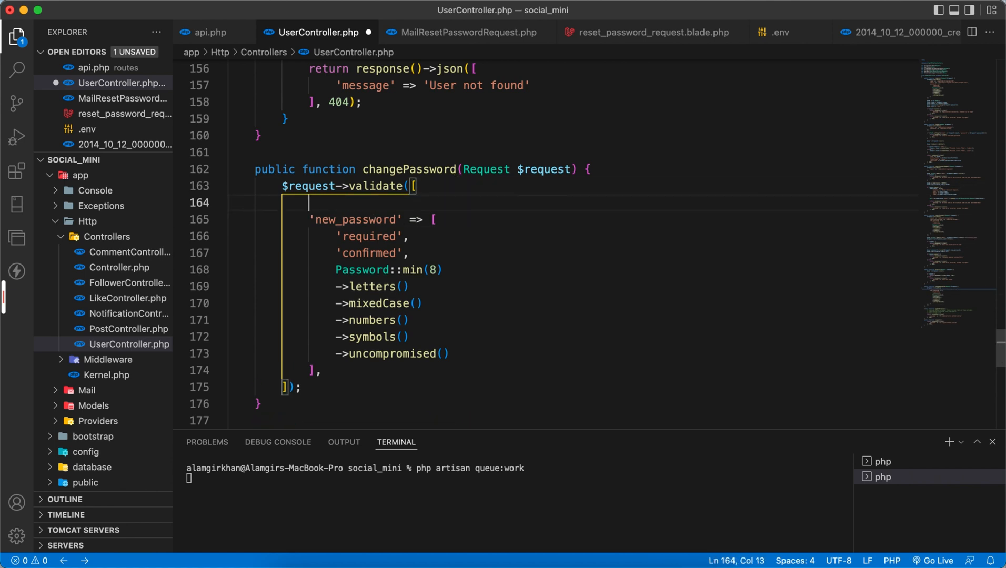
double_click(355, 203)
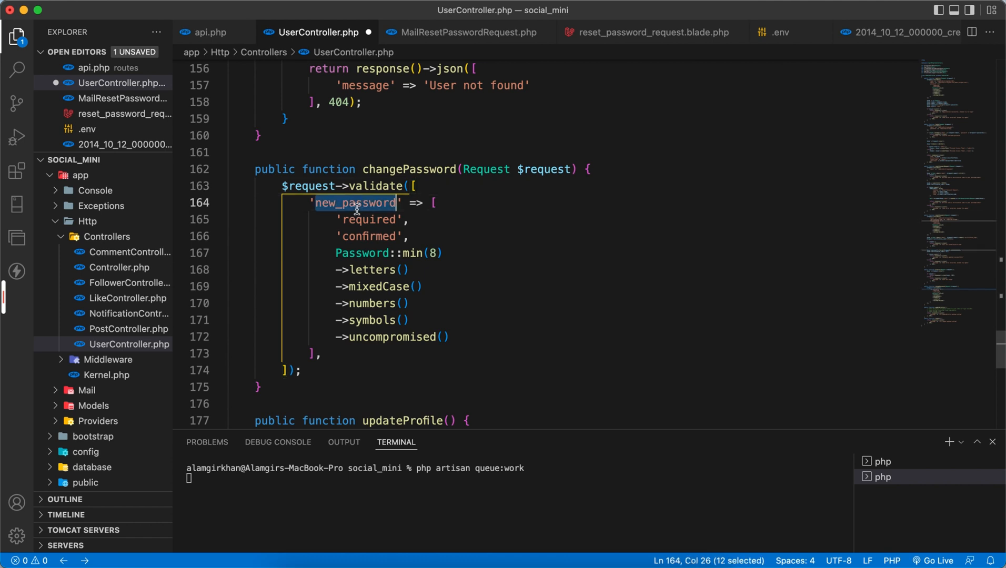
mouse_move(431, 194)
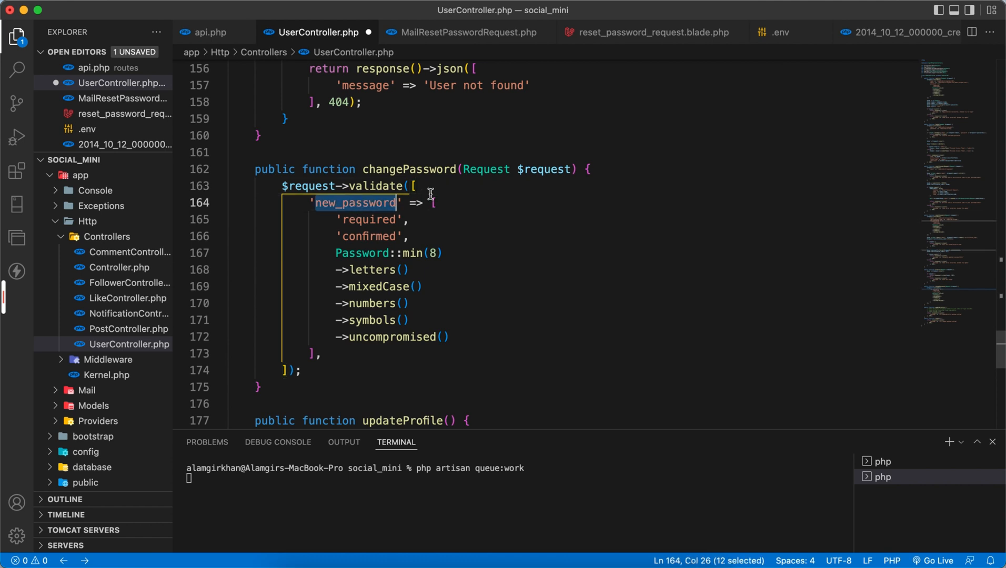
left_click(415, 187)
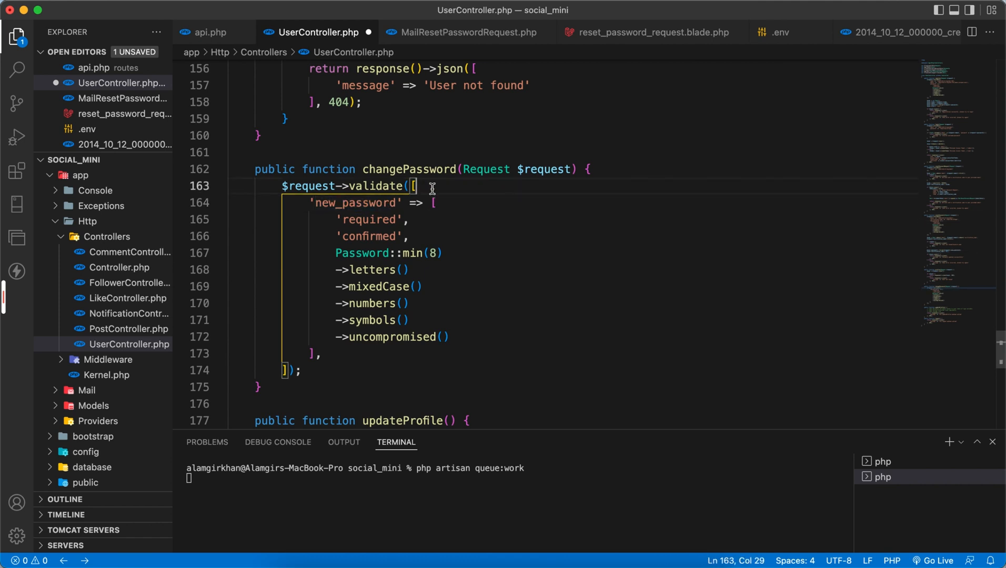
key("enter")
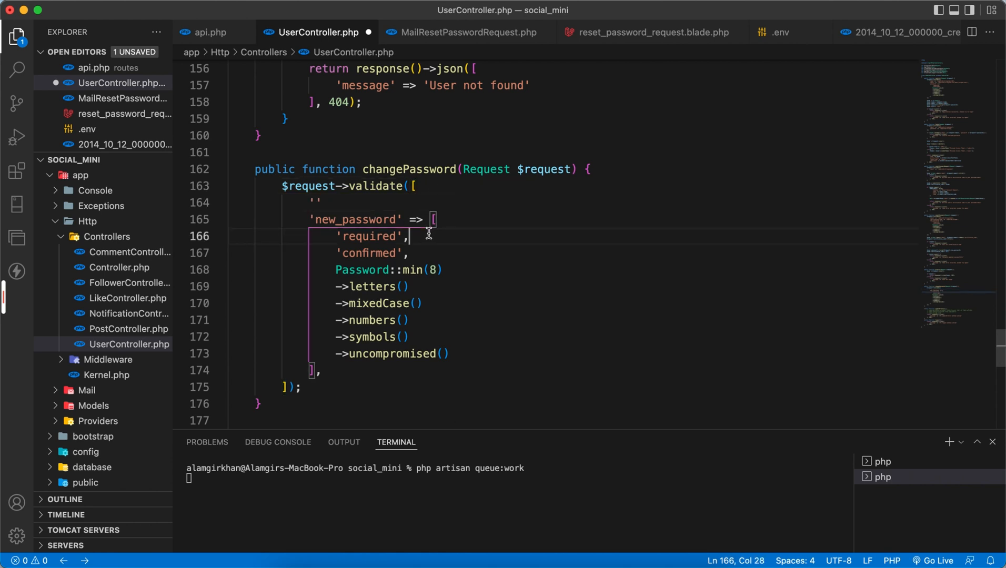
Add a 'max:150' rule under 'required' for new_password and select it for copying.
key("enter")
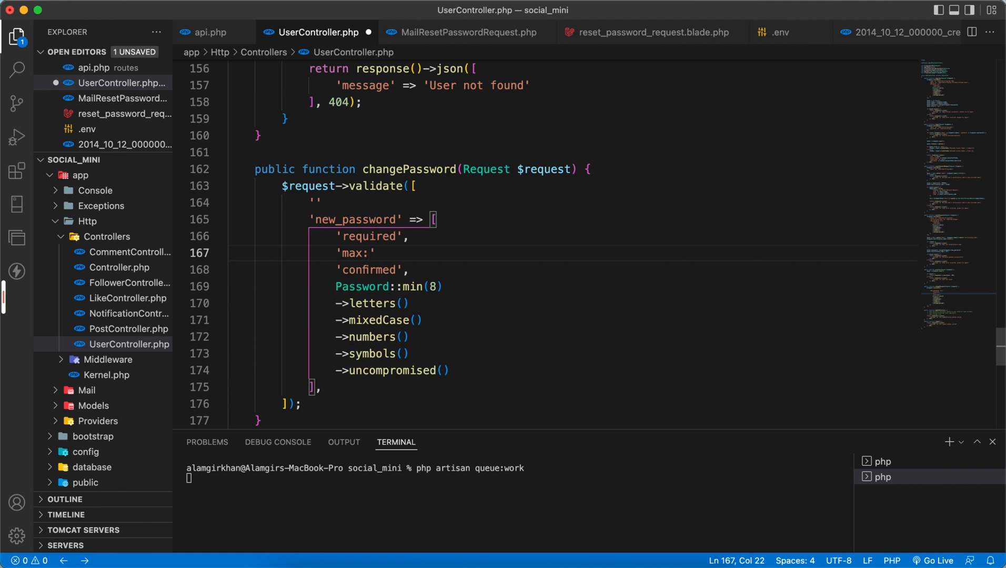
type("1")
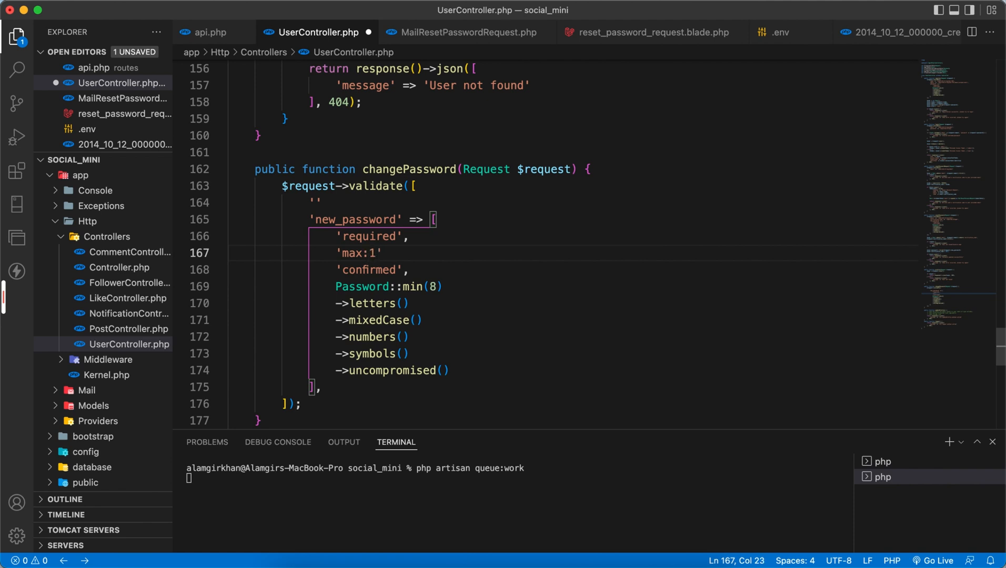
type("50")
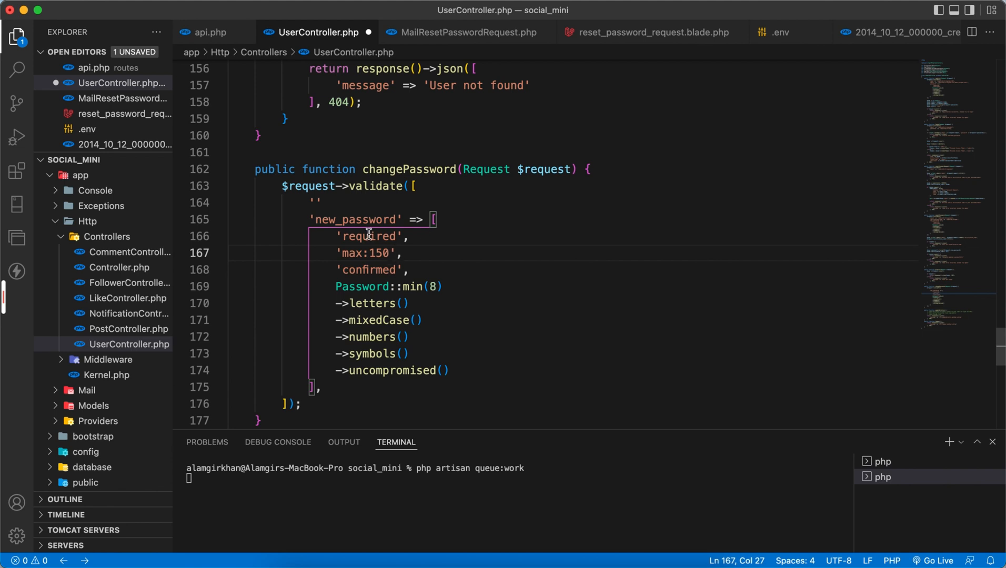
double_click(367, 253)
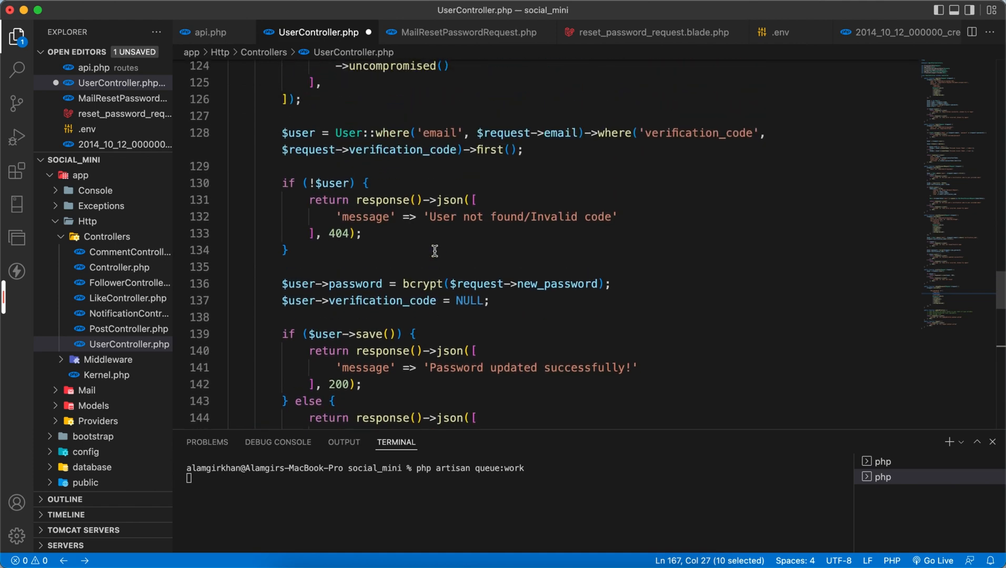
Paste 'max:150', under 'required' in resetPassword's new_password rules.
scroll("up", 3)
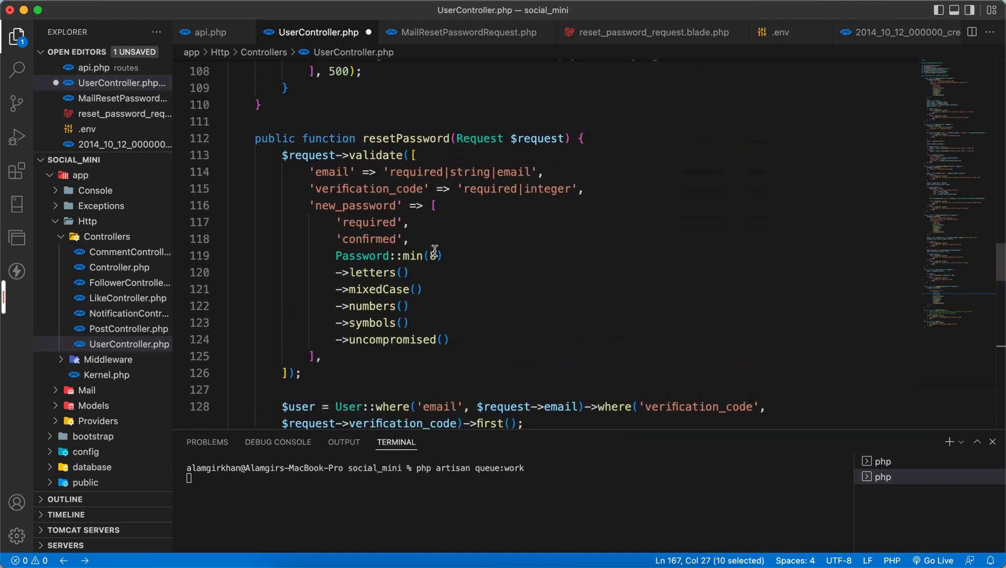
key("Enter")
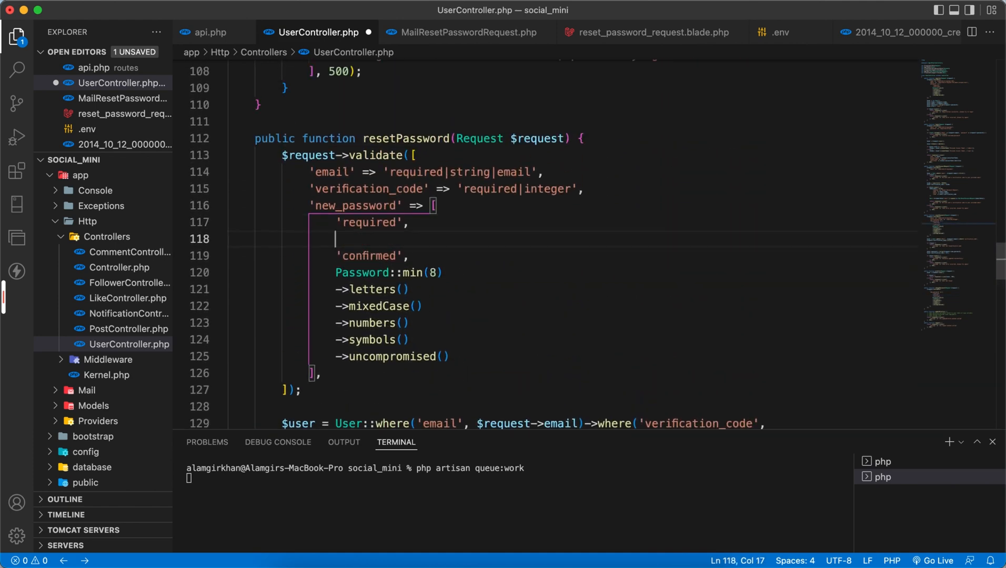
type("'max:150',")
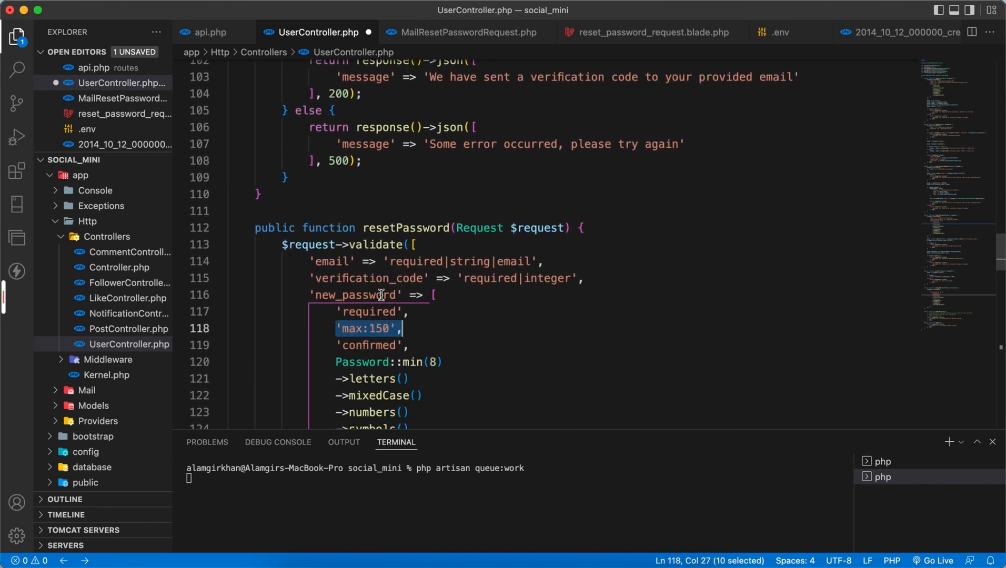
Review the login, register and profile methods and scroll back to changePassword.
scroll("up", 3)
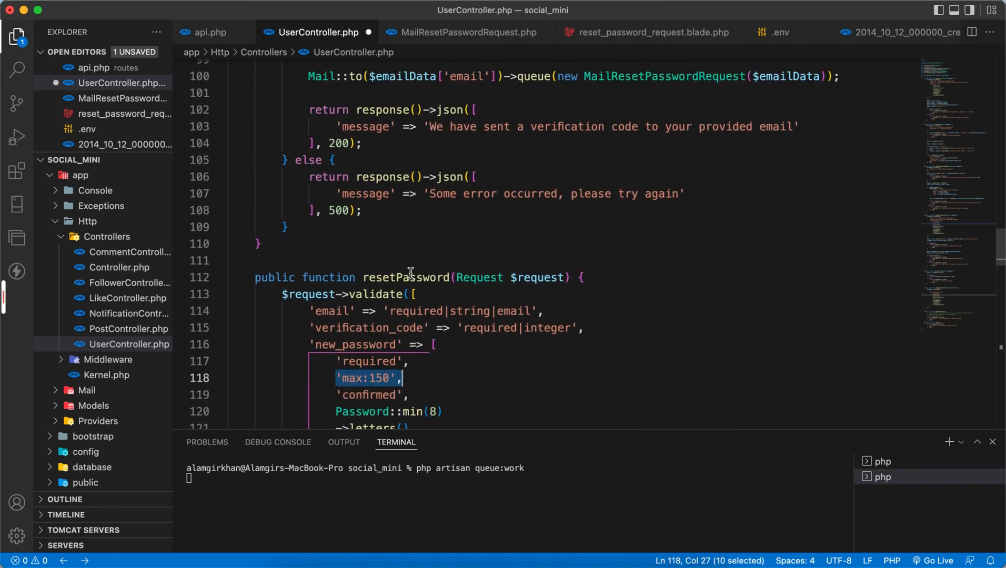
scroll("up", 3)
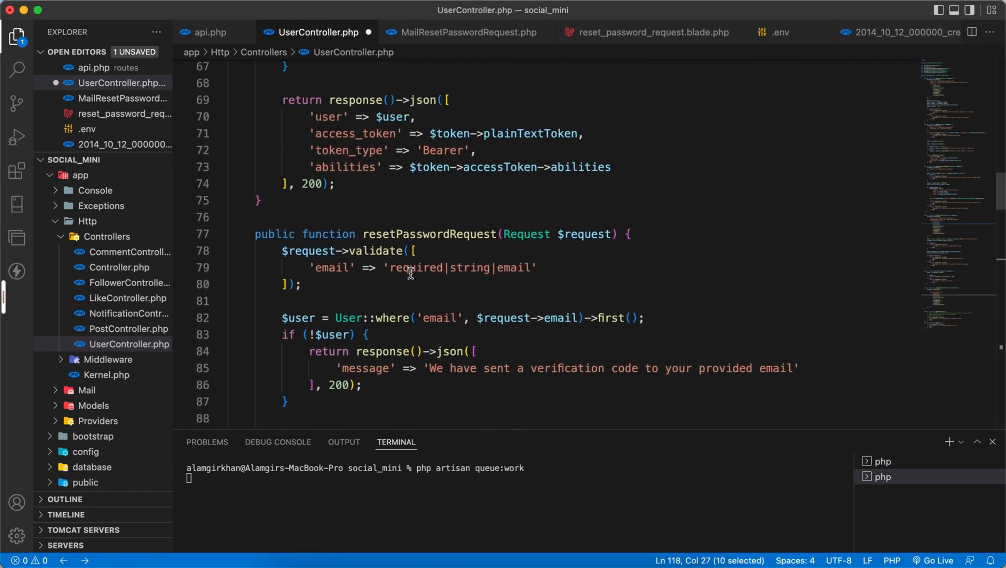
scroll("up", 3)
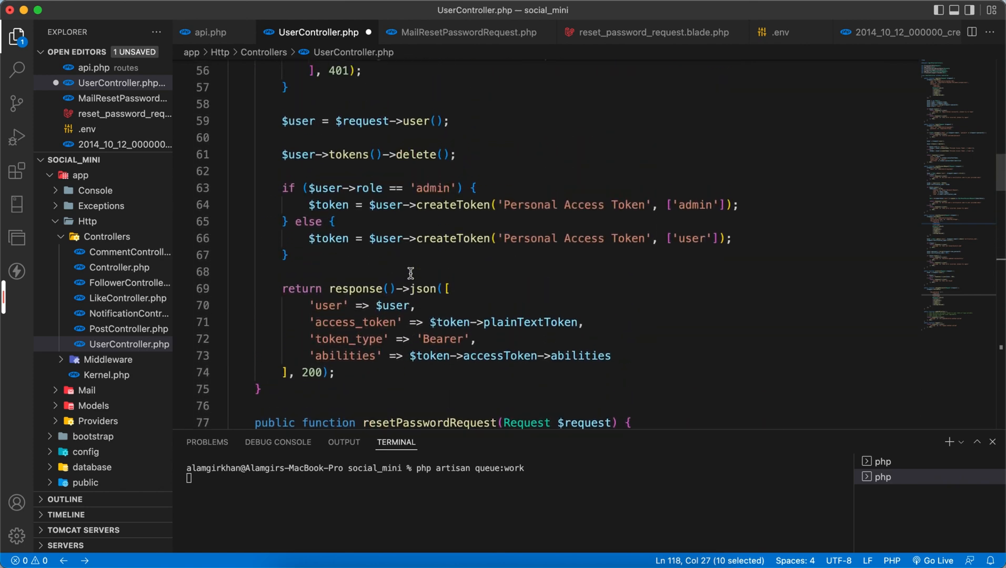
scroll("up", 3)
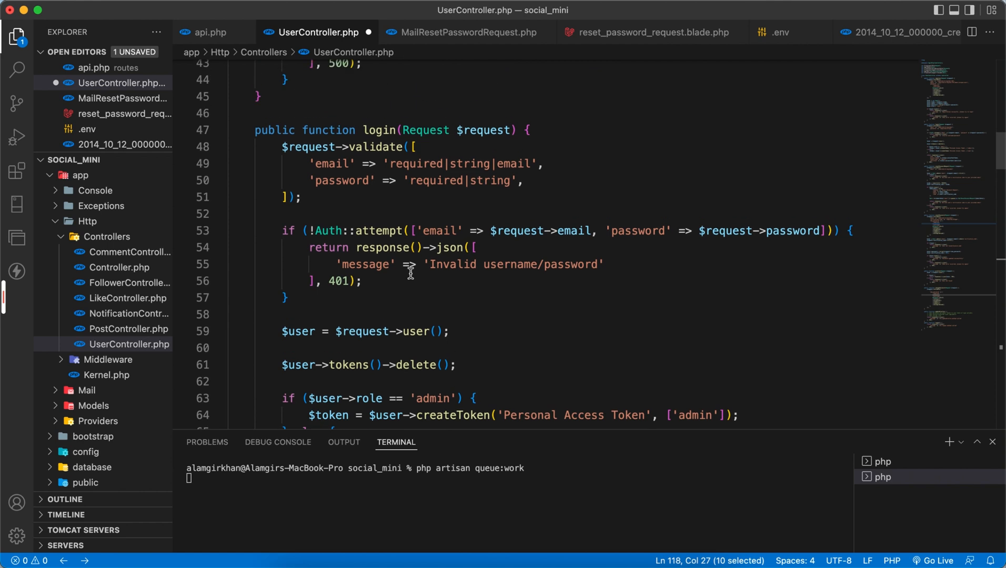
mouse_move(476, 199)
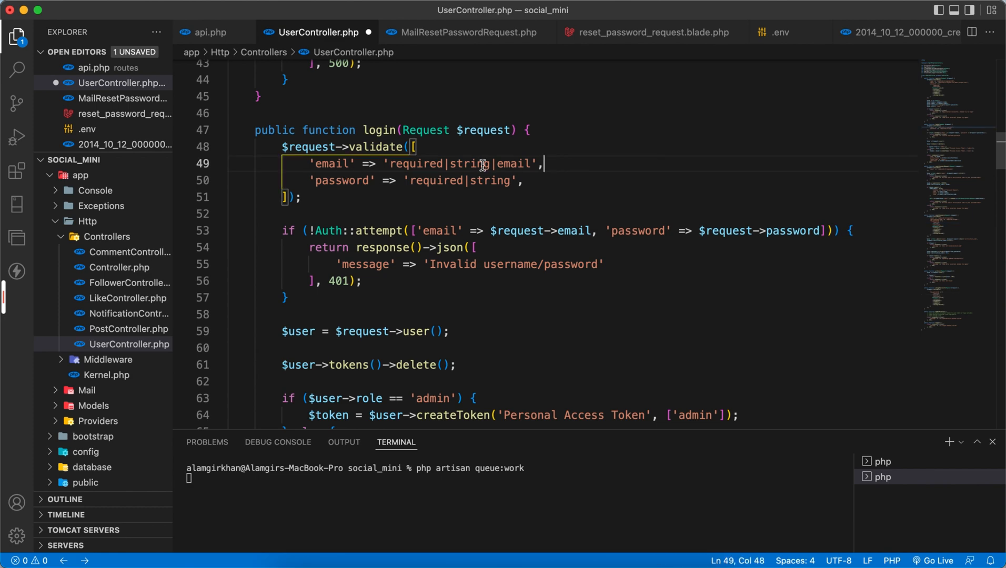
mouse_move(506, 159)
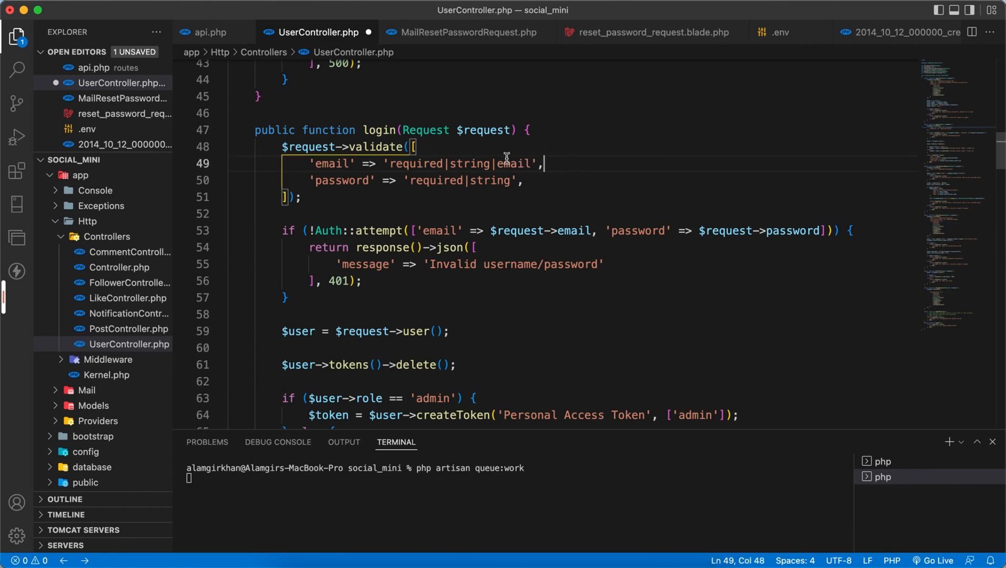
scroll("up", 3)
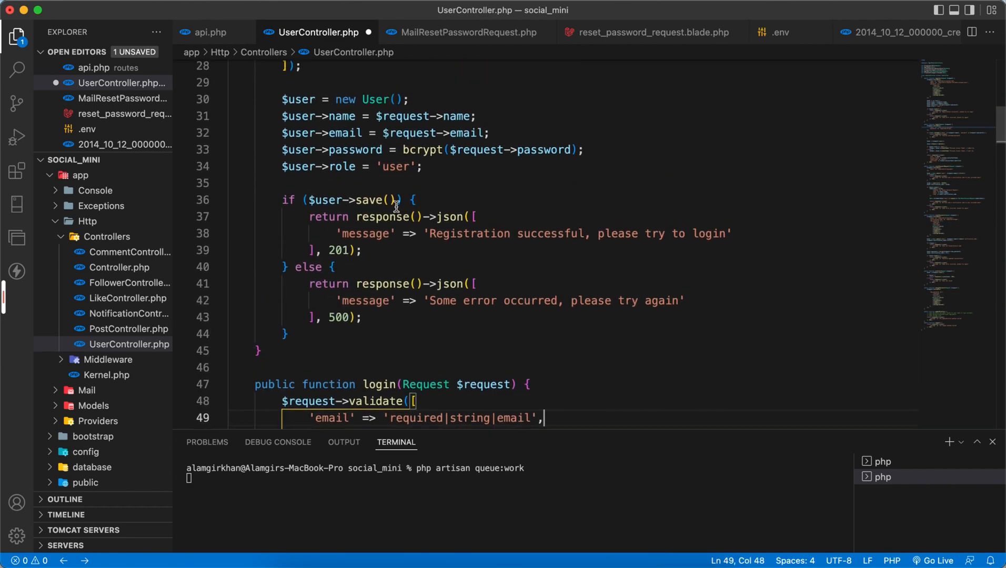
scroll("up", 3)
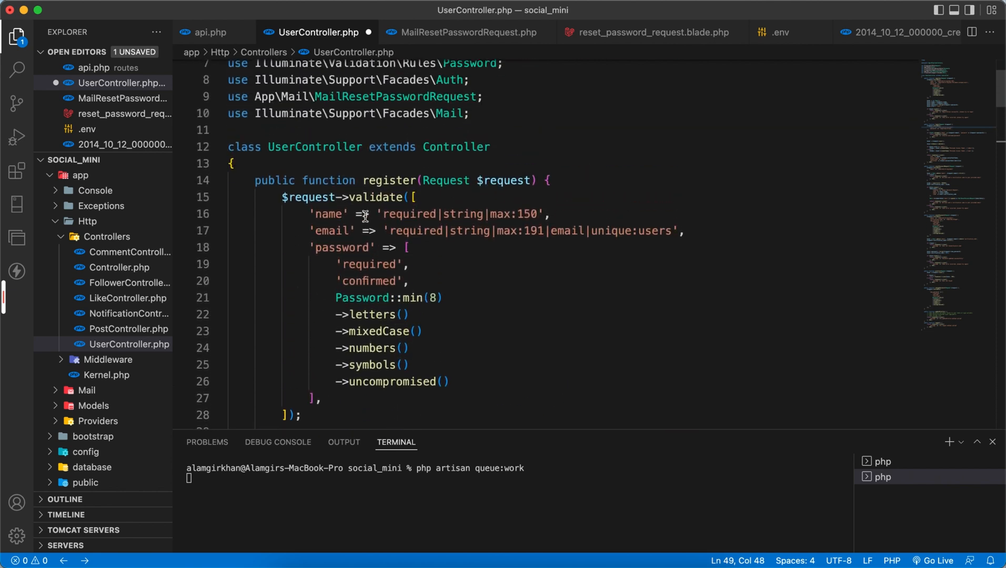
mouse_move(428, 267)
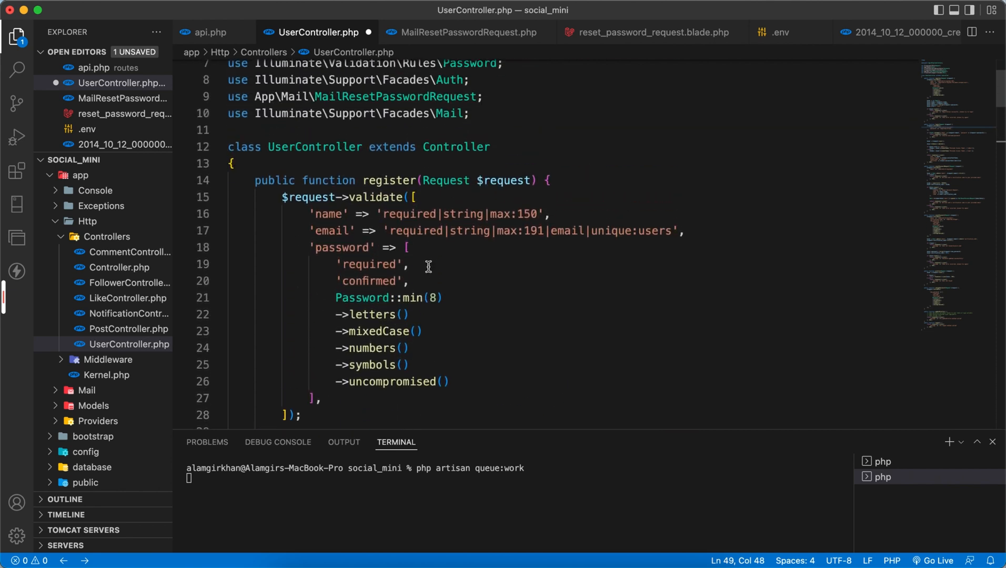
scroll("down", 3)
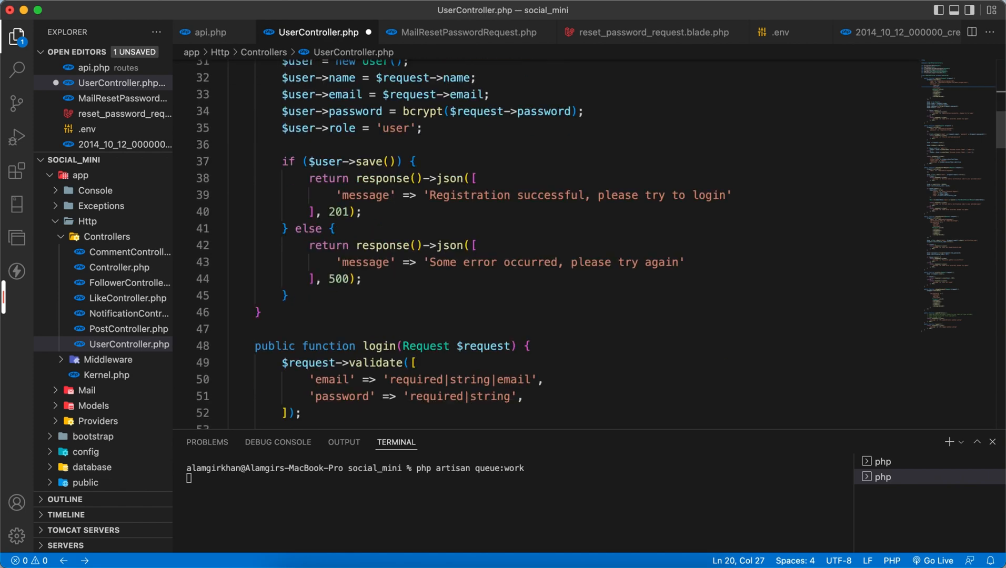
scroll("down", 3)
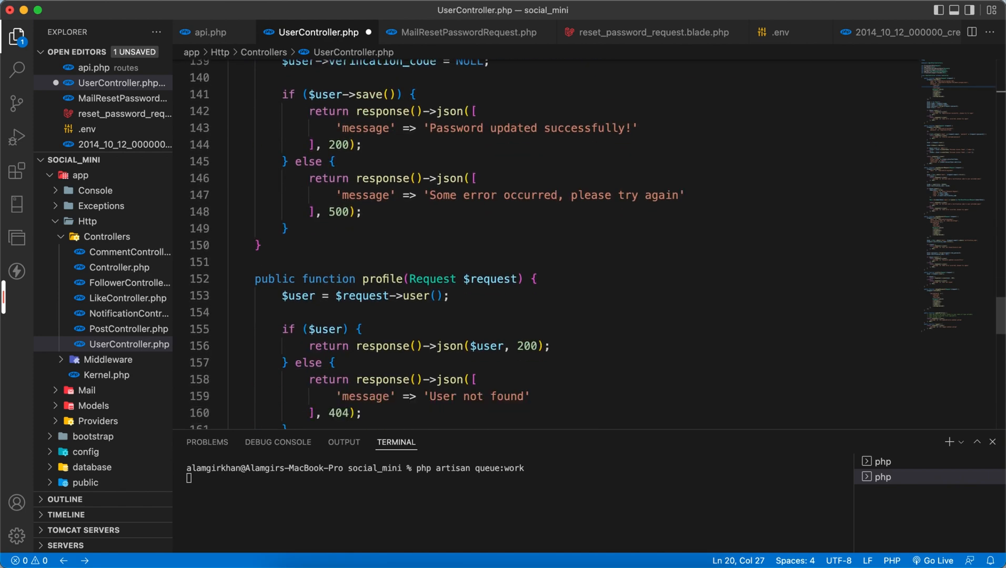
scroll("down", 3)
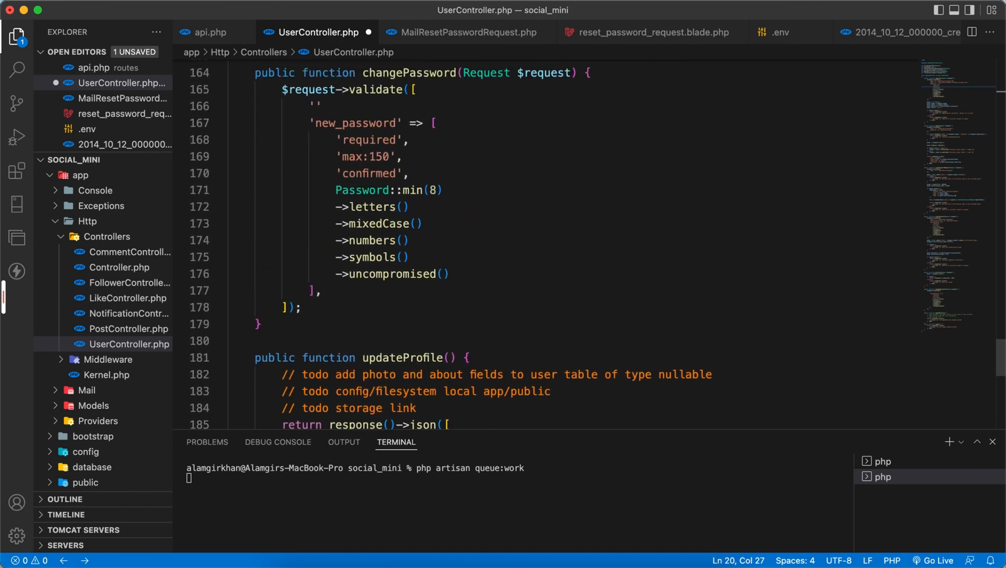
scroll("up", 3)
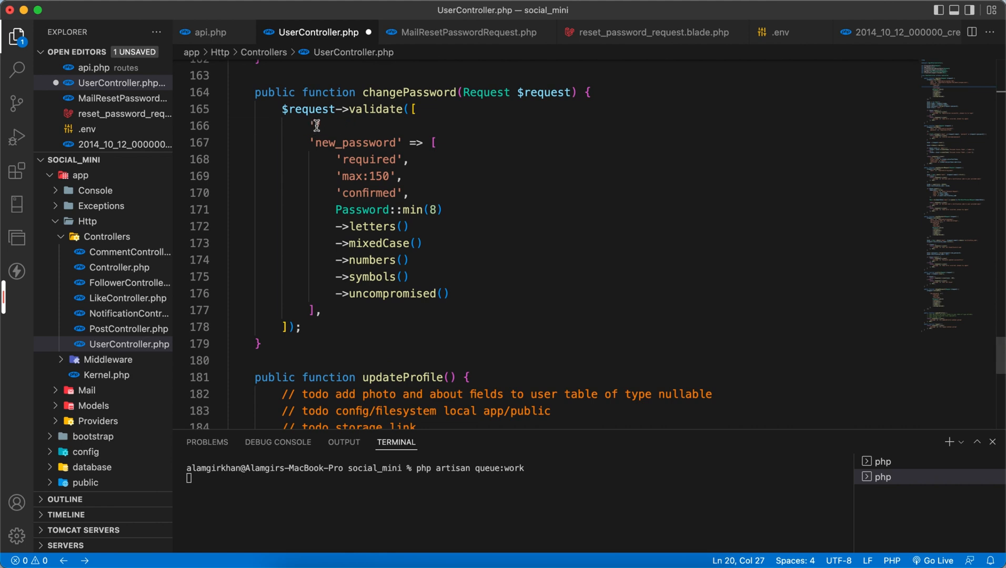
Name the empty key current_password with the rule 'required|string'.
left_click(314, 125)
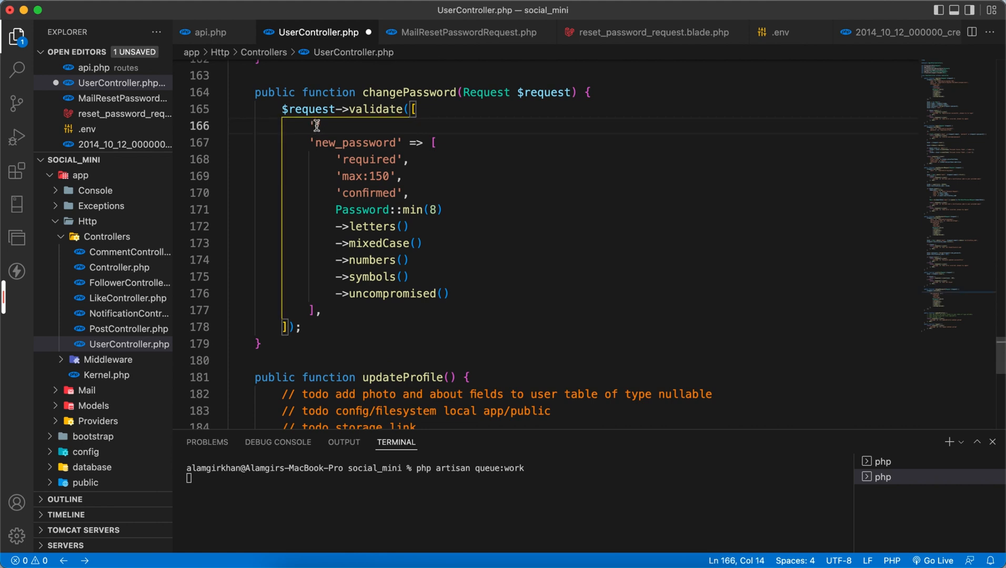
type("current_")
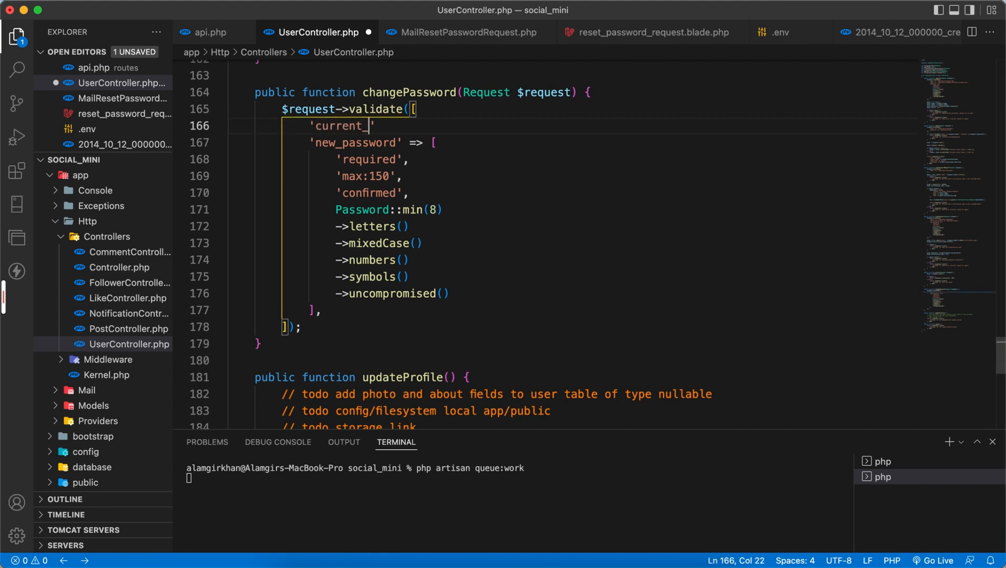
type("password'")
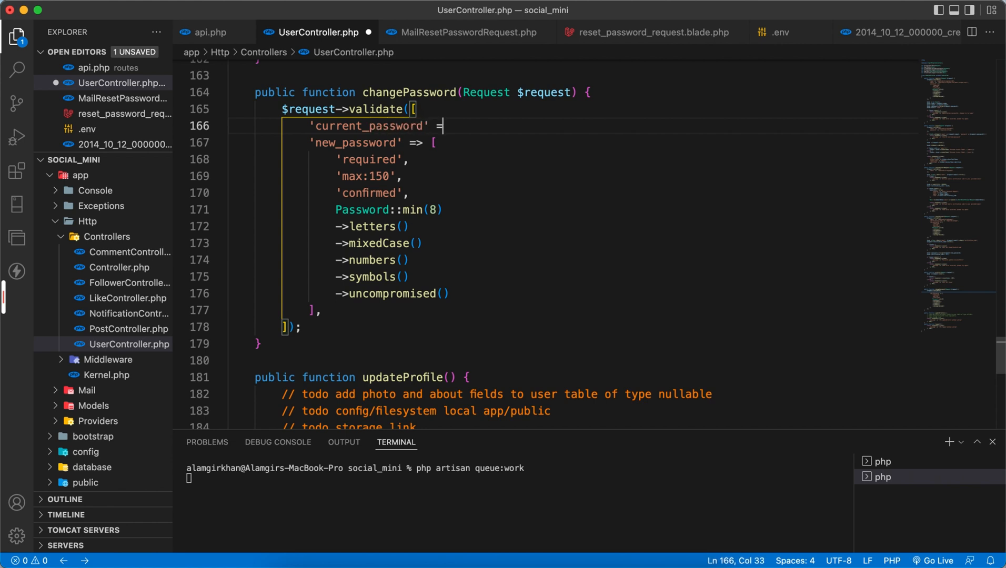
type("> ''")
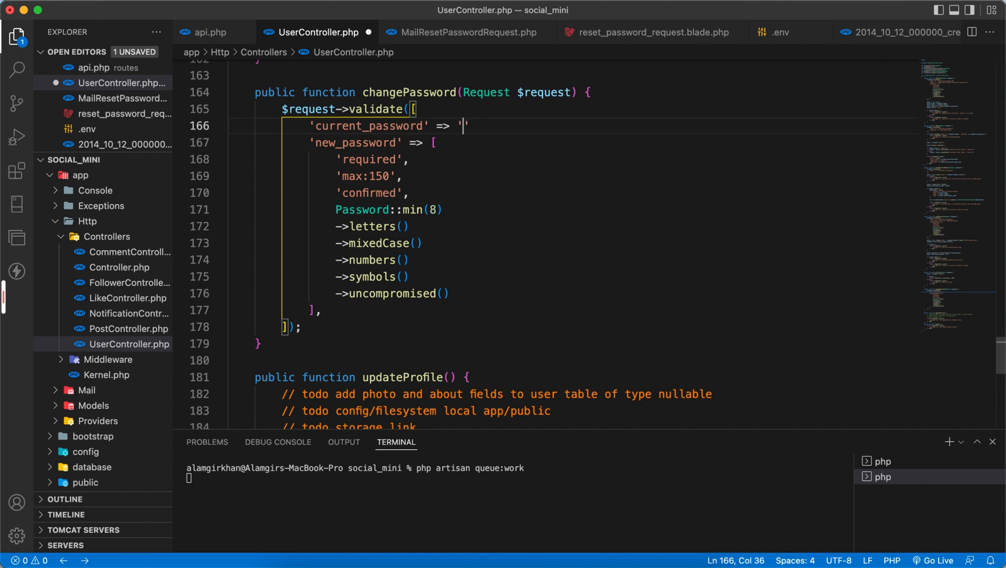
type("required")
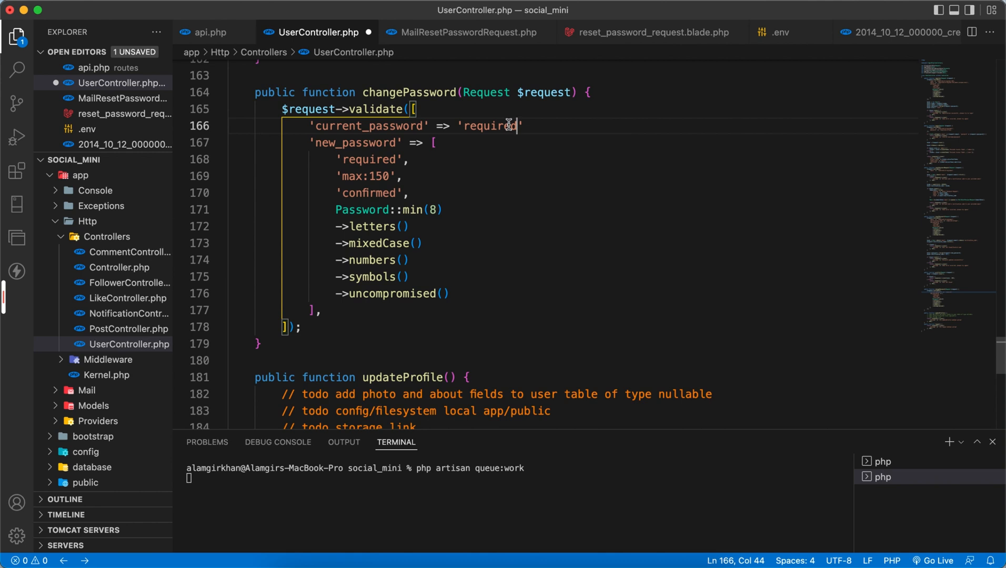
type("|")
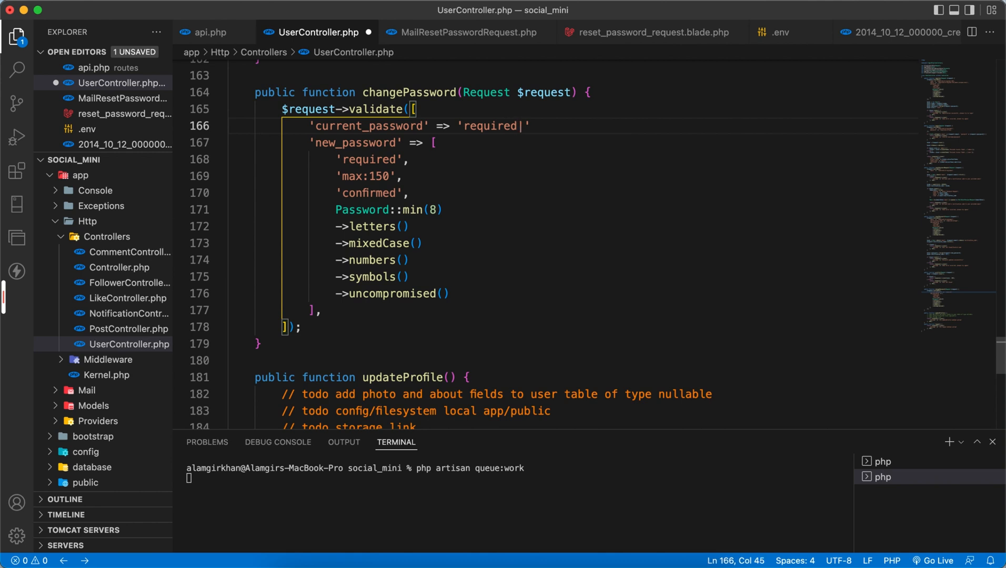
type("string")
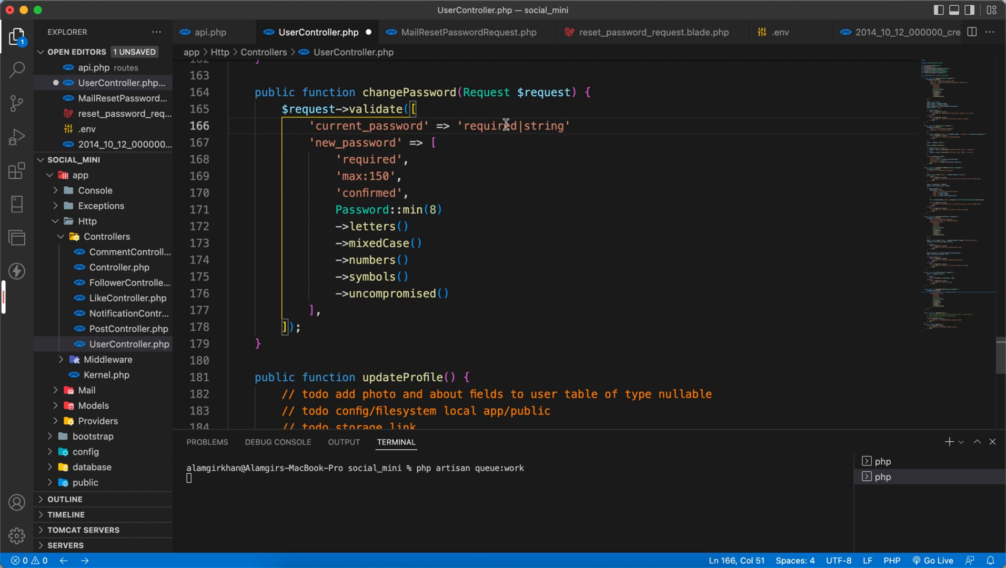
mouse_move(563, 125)
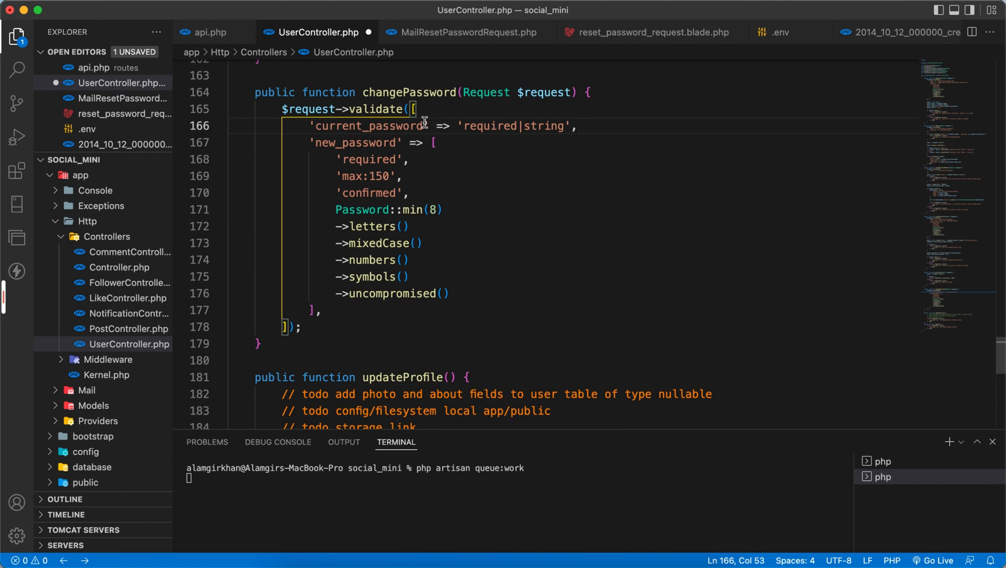
Check the required and confirmed rules, then start a blank line after the validation block.
double_click(490, 125)
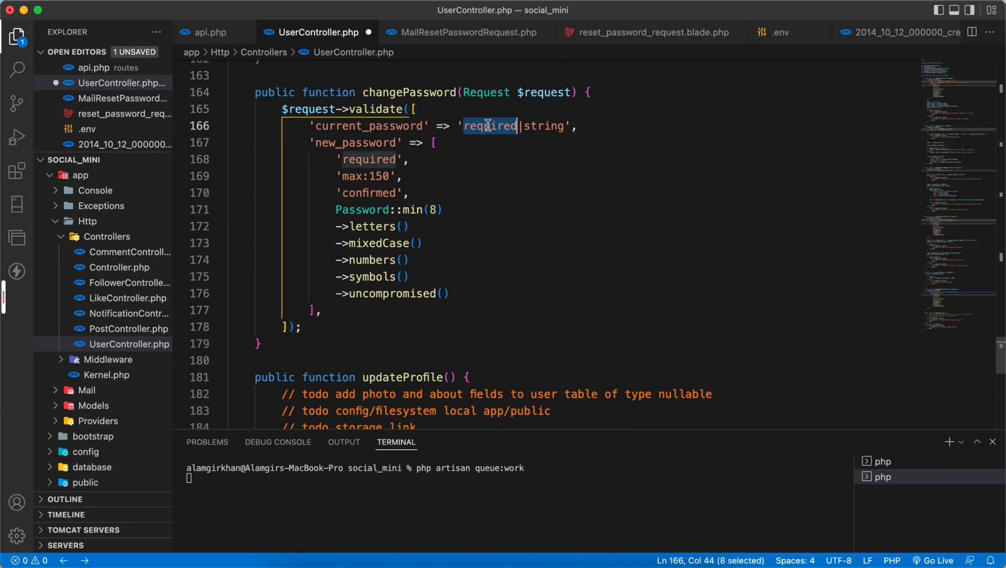
mouse_move(346, 137)
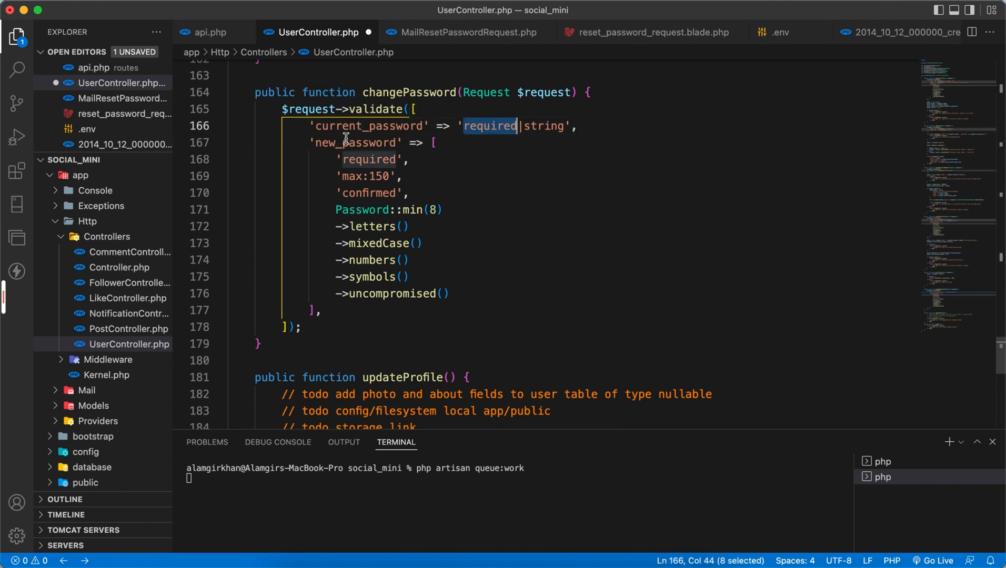
double_click(354, 142)
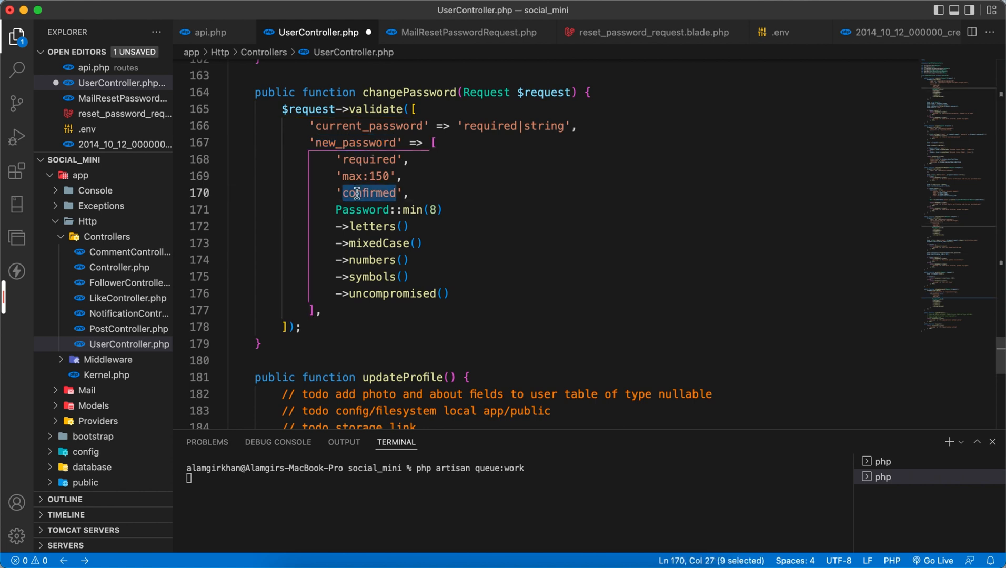
left_click(389, 244)
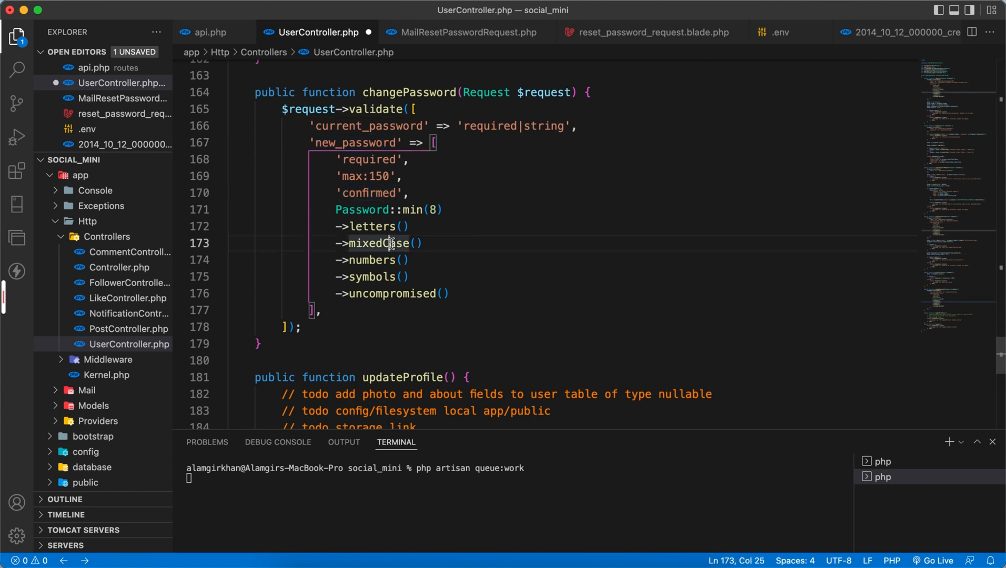
scroll("up", 3)
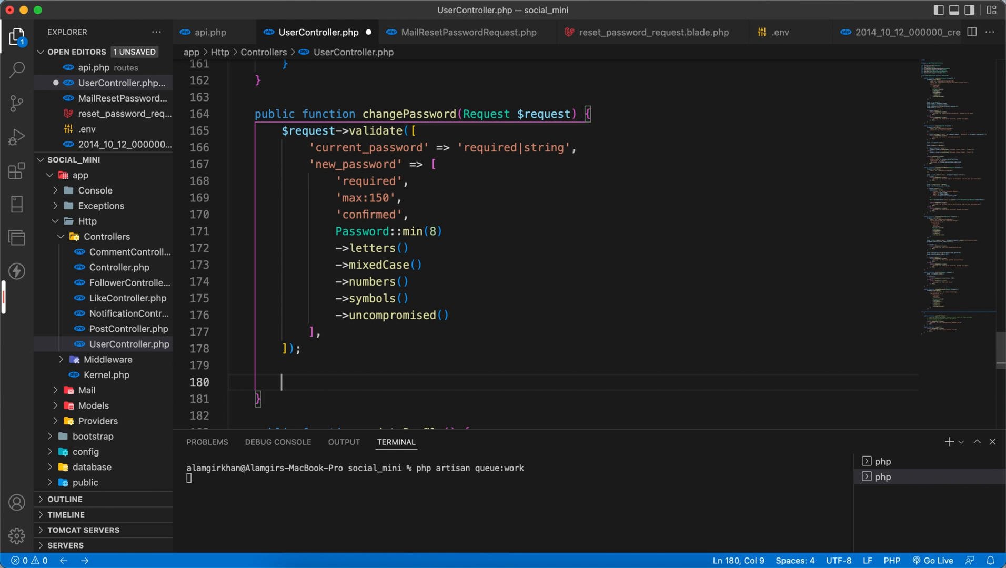
Start an if (!Hash::check(...)) condition in changePassword.
type("if (")
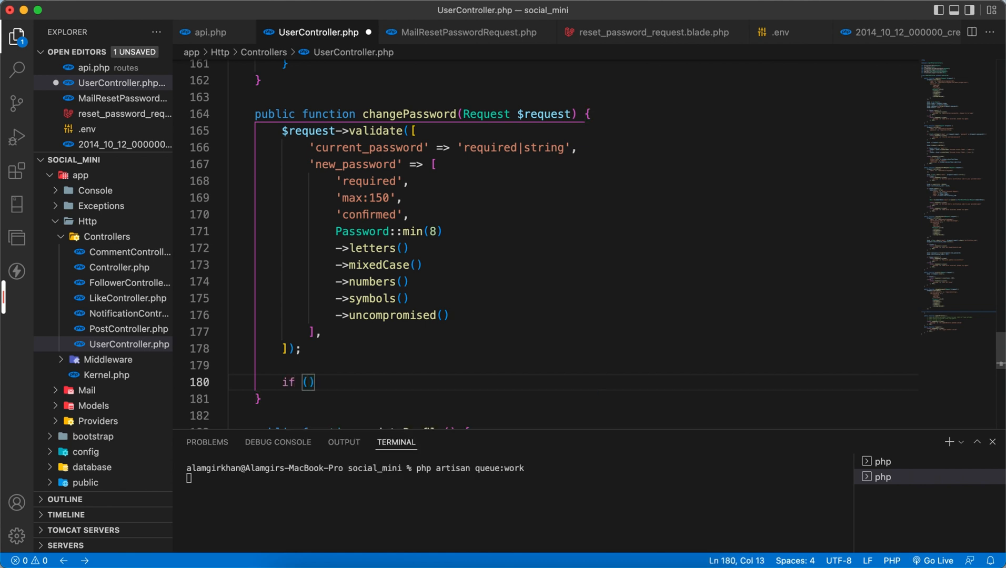
type("!")
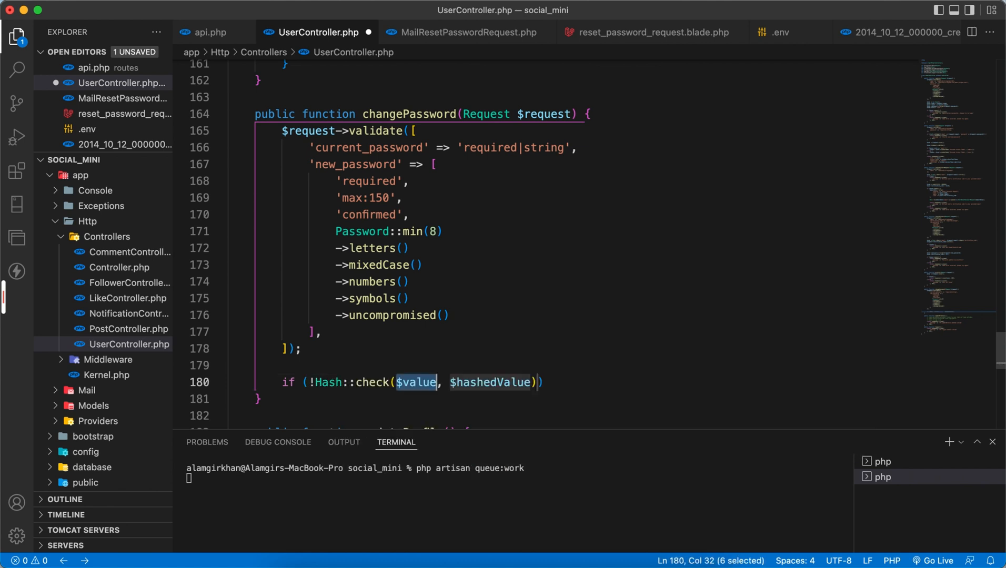
double_click(329, 382)
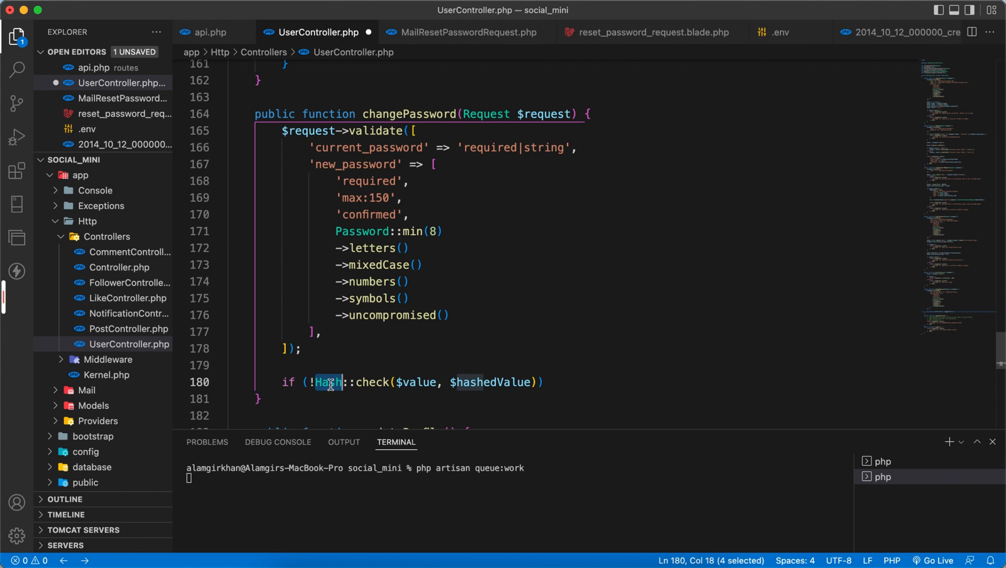
mouse_move(430, 388)
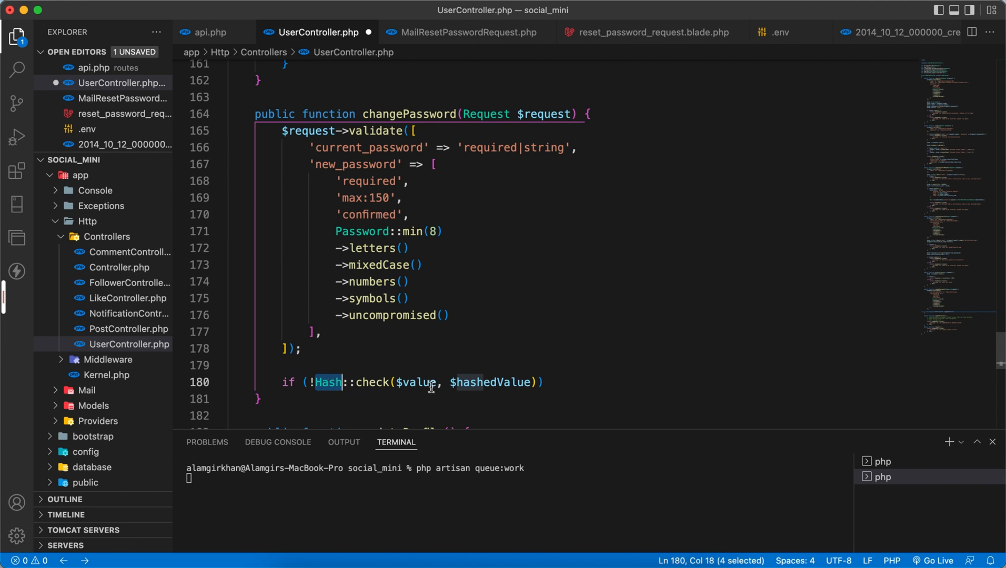
left_click(334, 382)
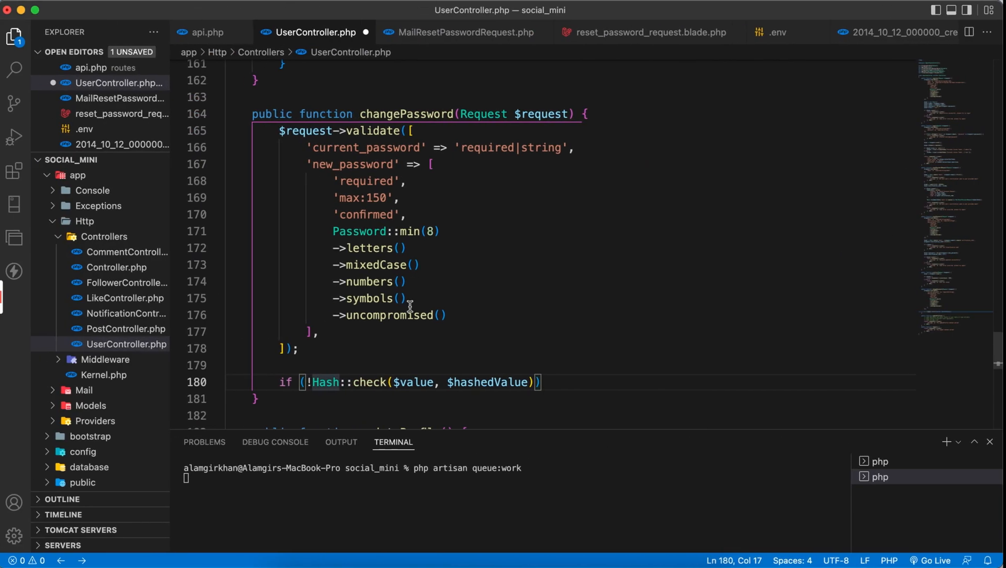
double_click(327, 382)
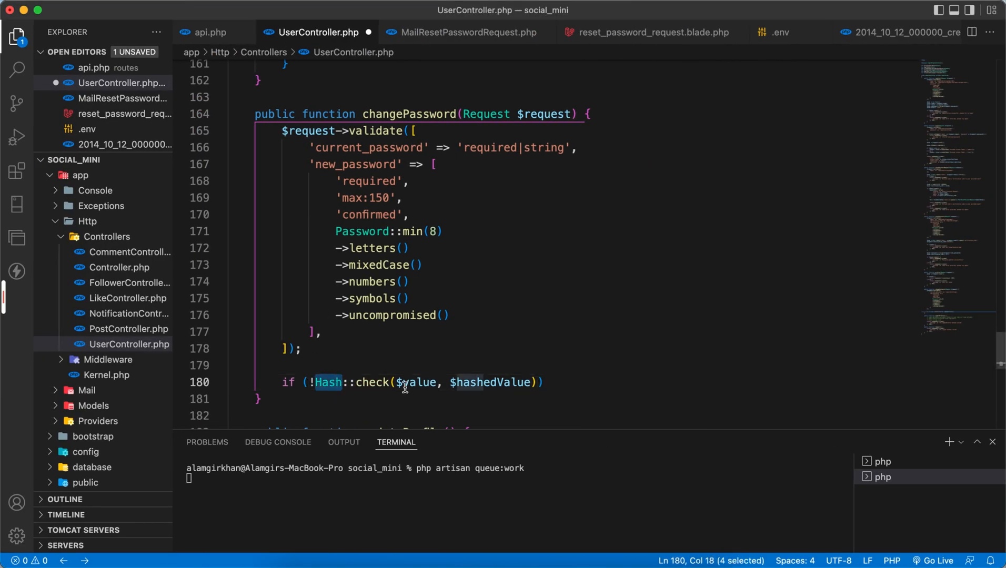
Replace $value with $request->current_password and begin a $user = line above the check.
double_click(420, 382)
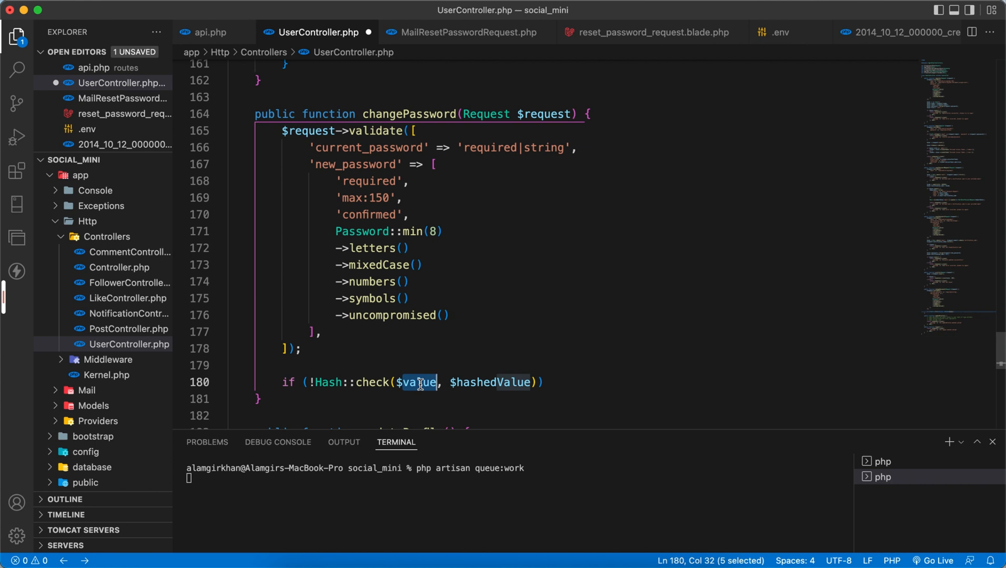
type("$request")
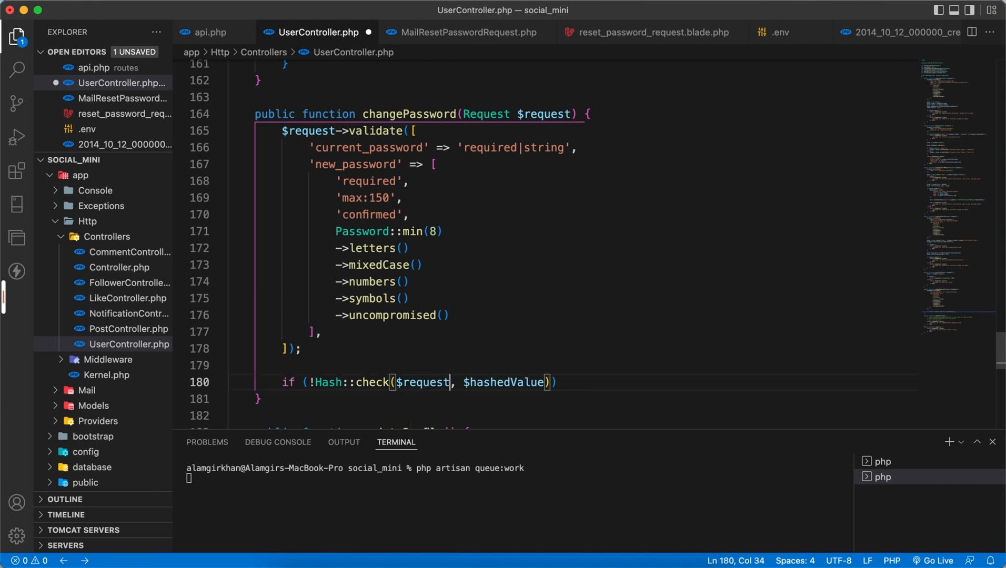
type("->current_")
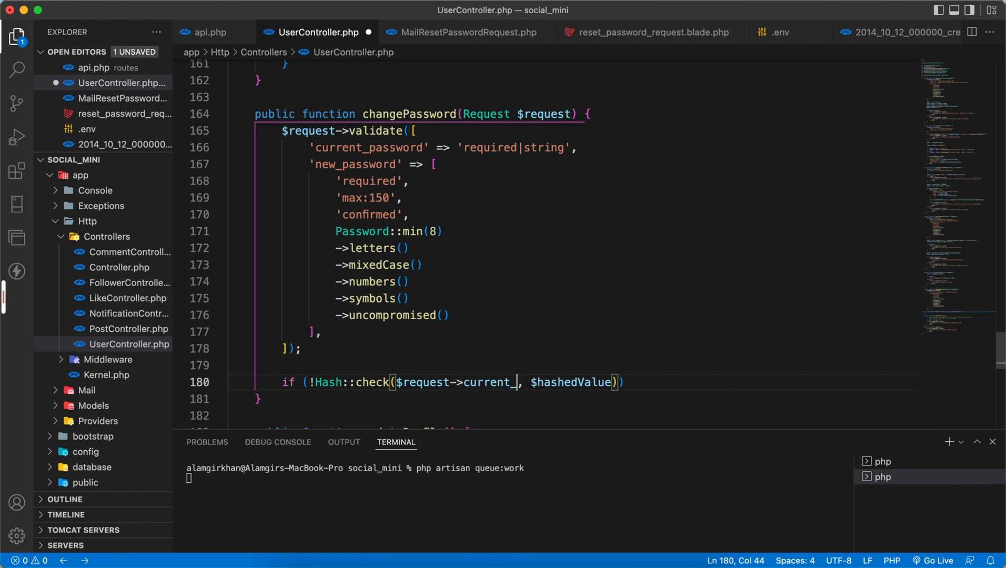
type("password")
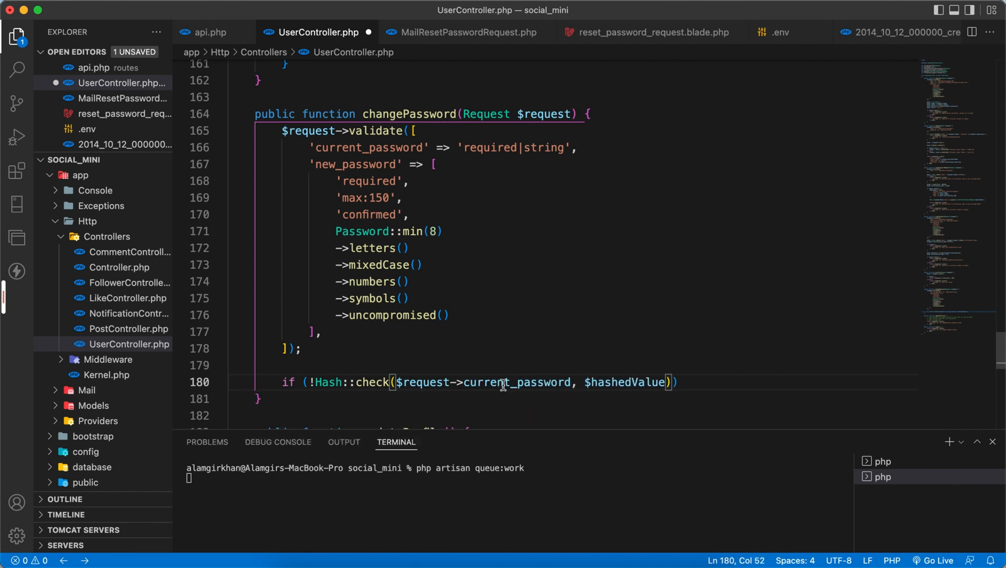
double_click(622, 382)
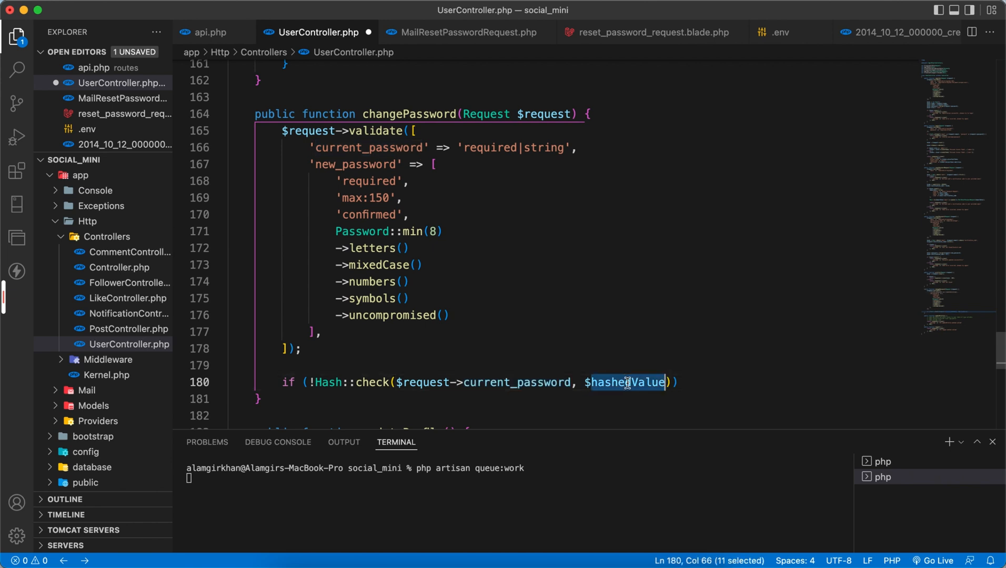
mouse_move(367, 356)
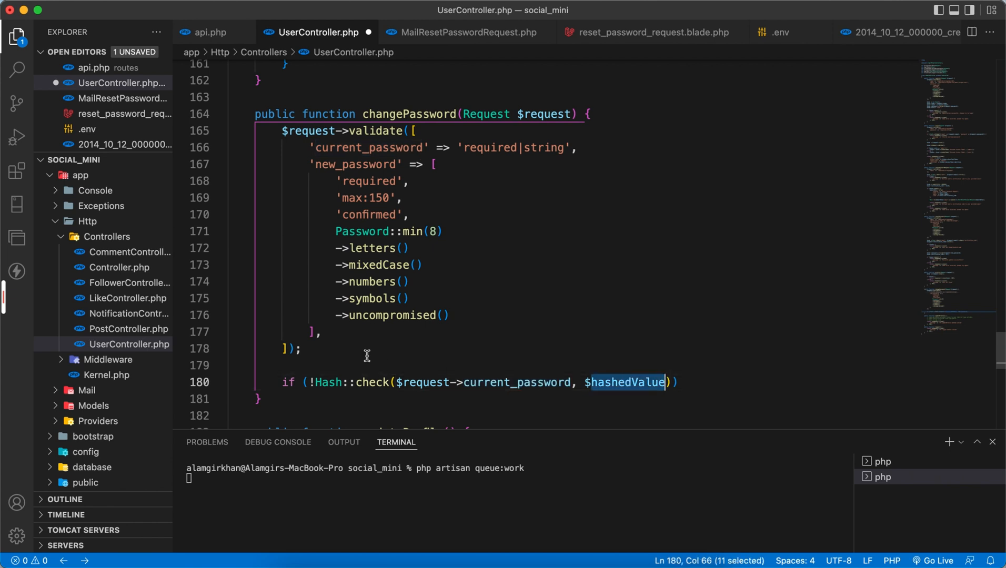
type("$user =")
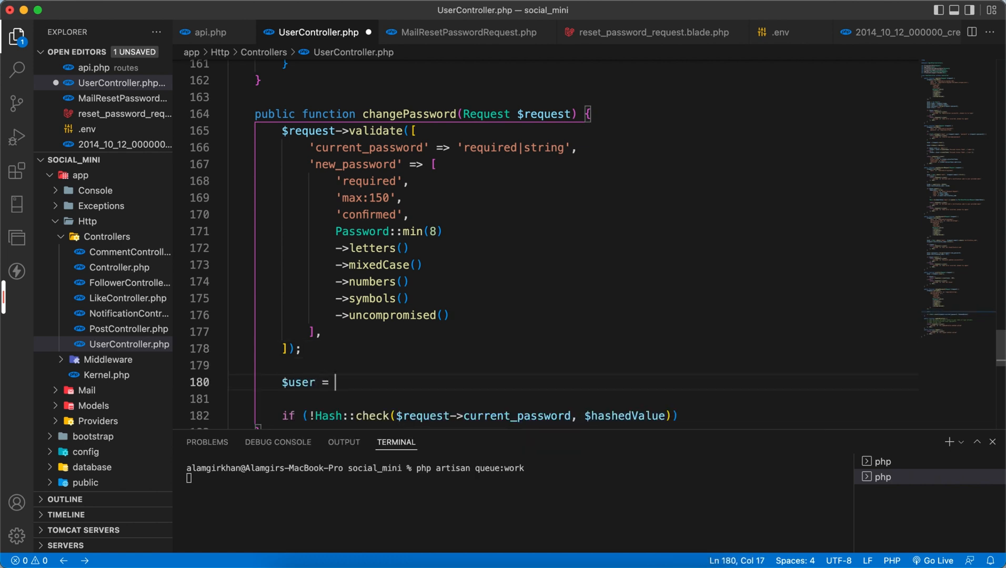
Set $user = $request->user(); and compare against $user->password in the Hash::check.
type("$request->")
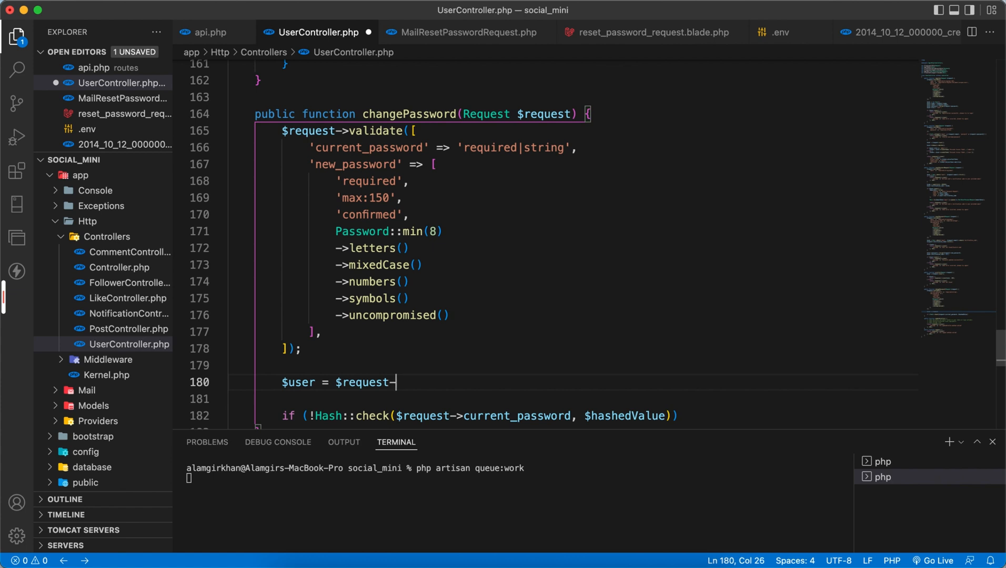
type("user();")
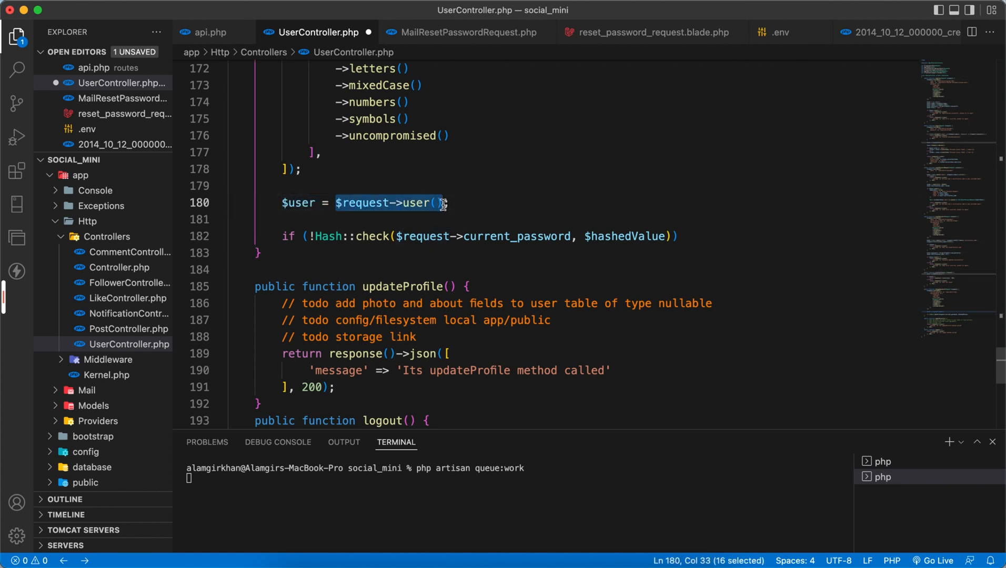
left_click(603, 236)
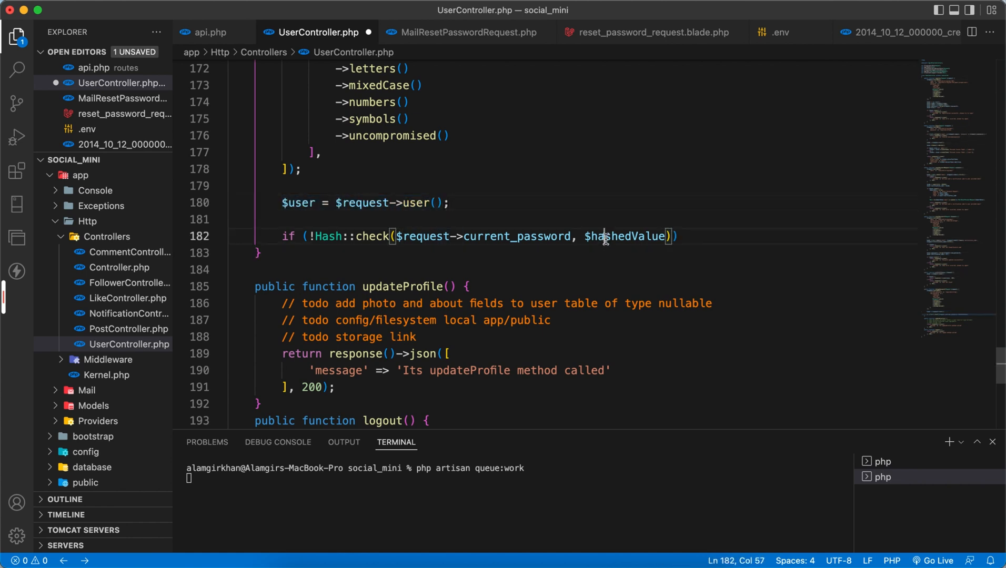
type("$user->passwor")
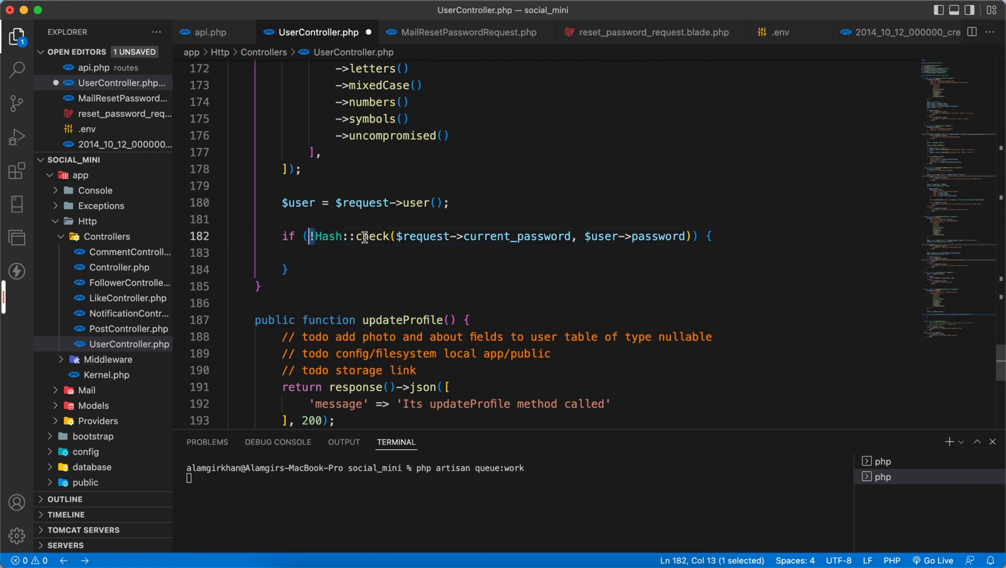
mouse_move(450, 260)
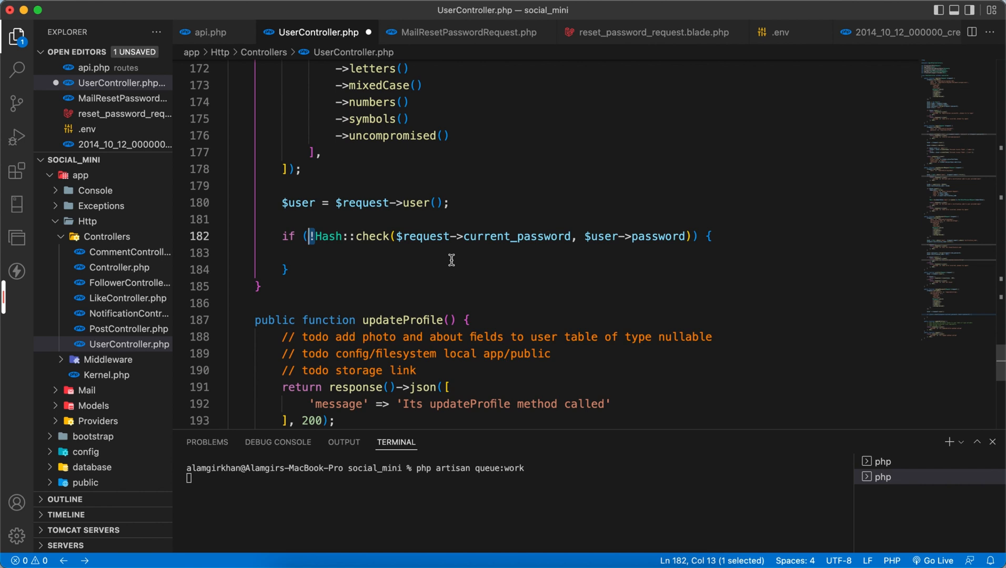
mouse_move(334, 253)
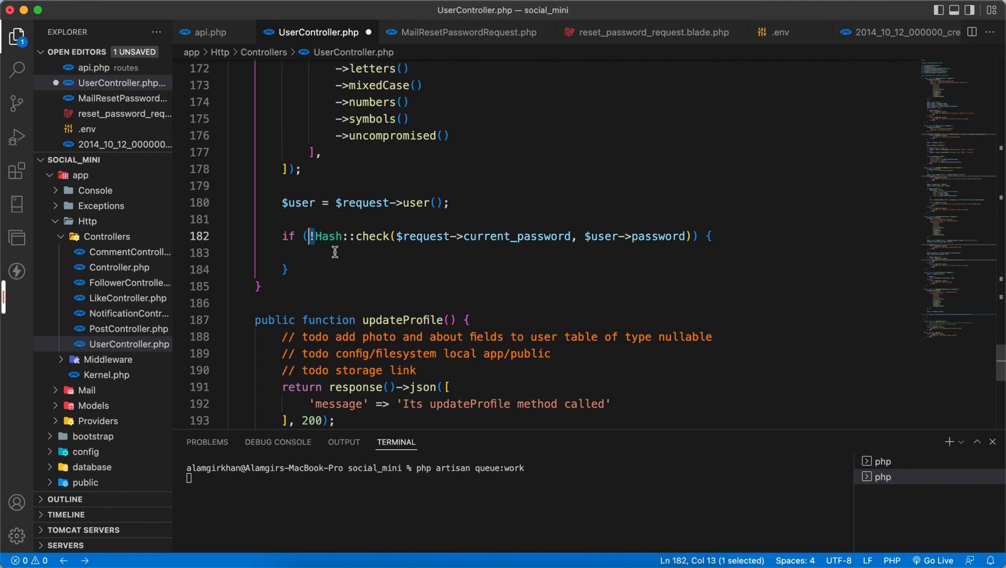
Return a JSON 'Current password is wrong' message with status 401 and no $headers argument.
left_click(311, 252)
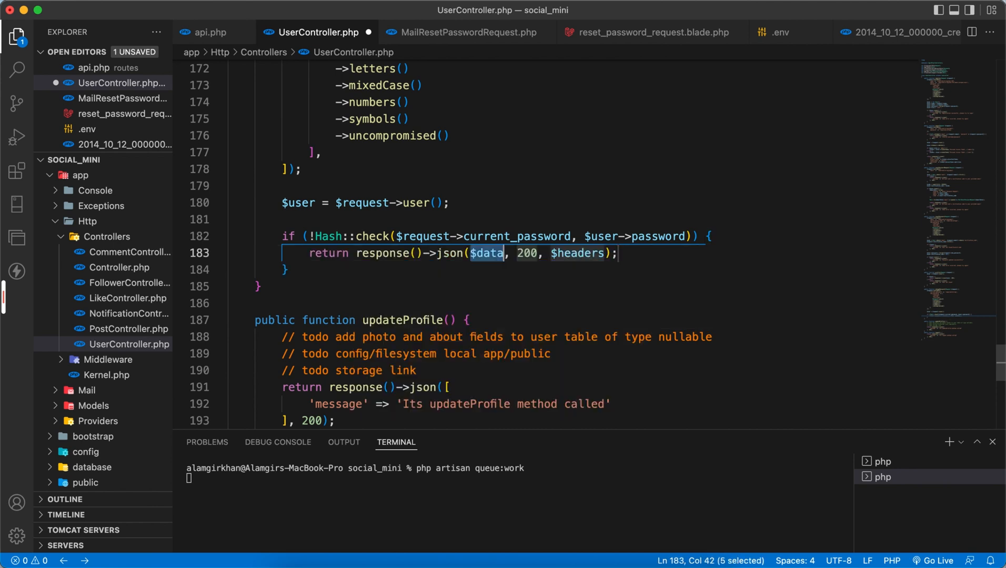
type("[")
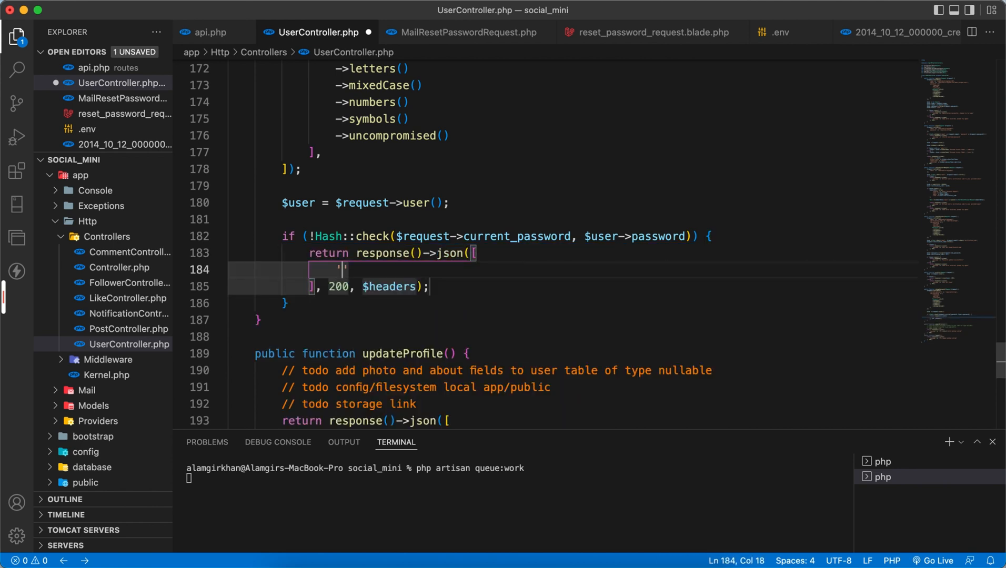
type("'message' =>")
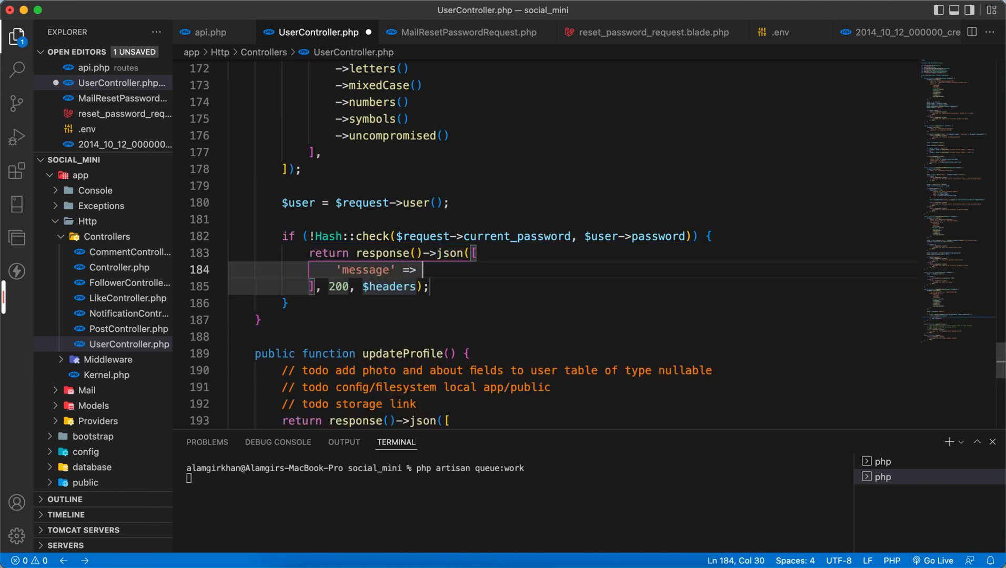
type("'Current password is w")
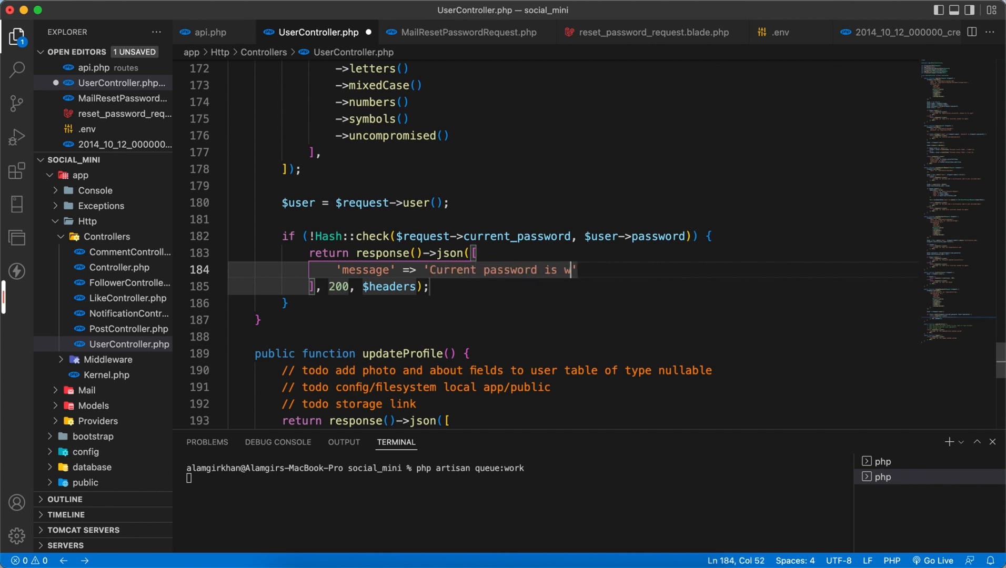
type("rong'")
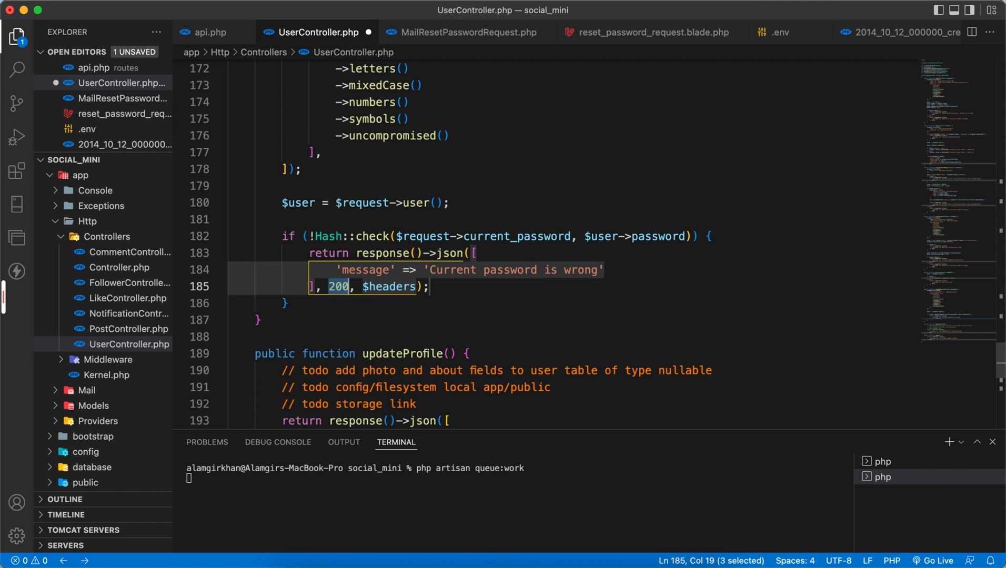
type("401")
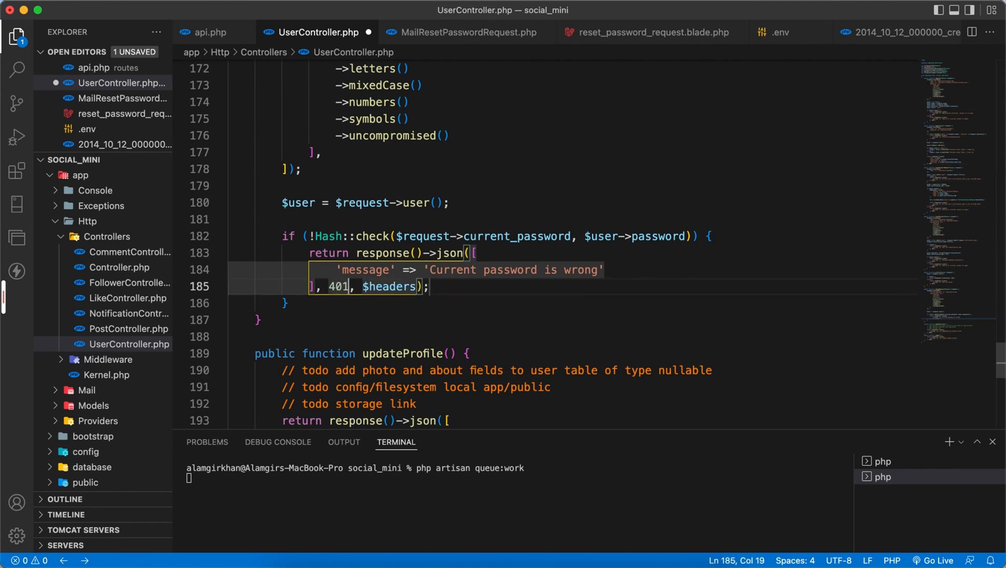
key("Backspace")
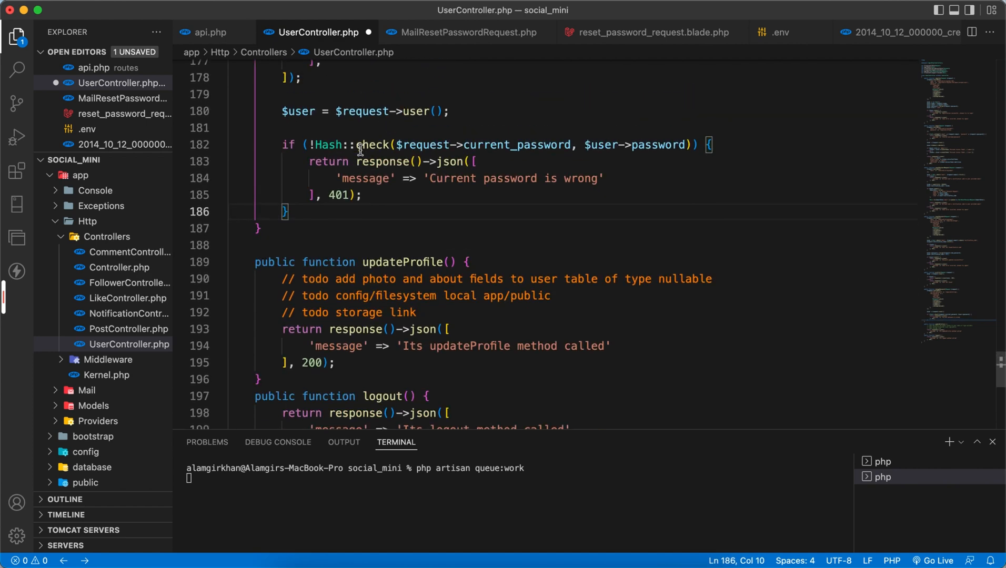
scroll("up", 3)
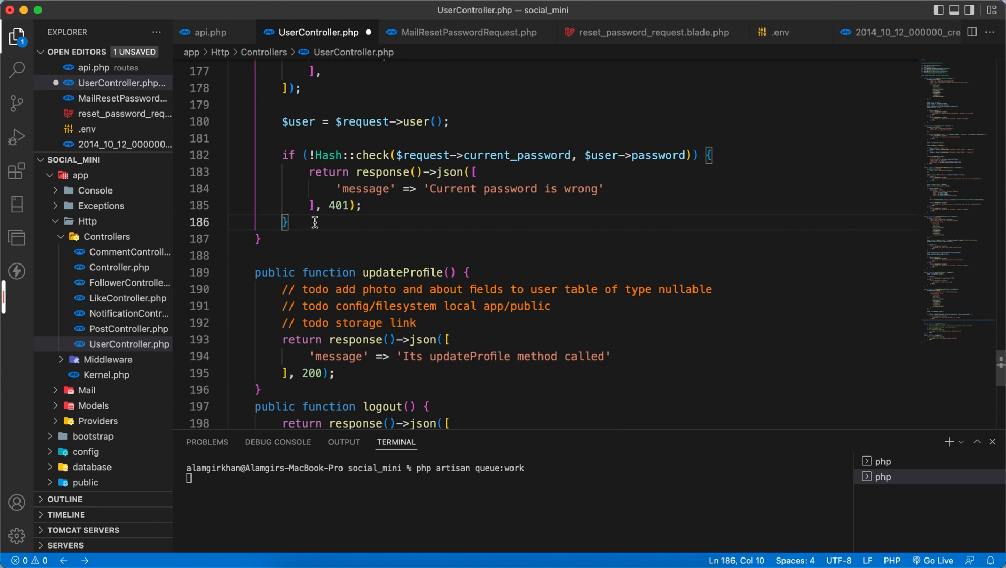
key("enter")
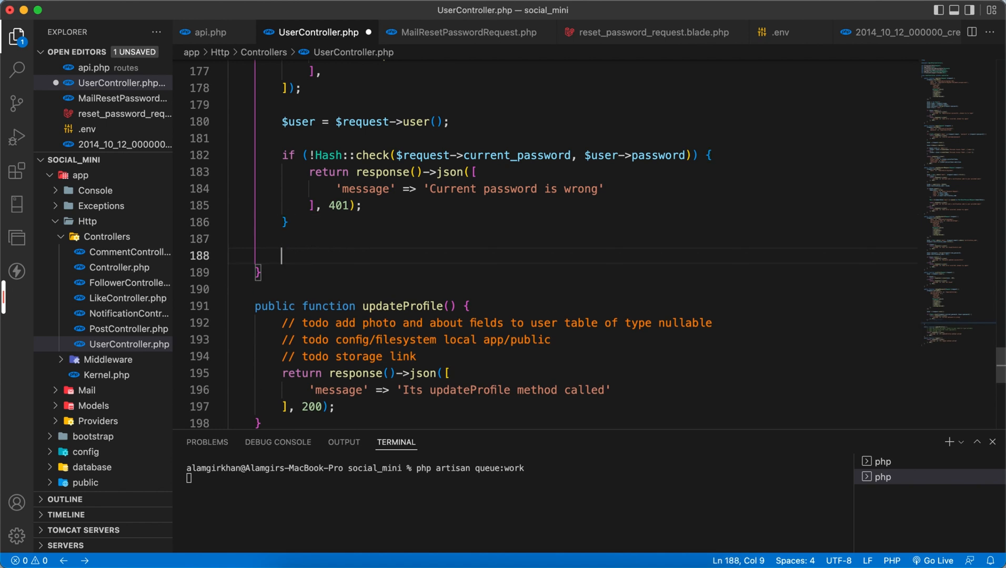
mouse_move(276, 233)
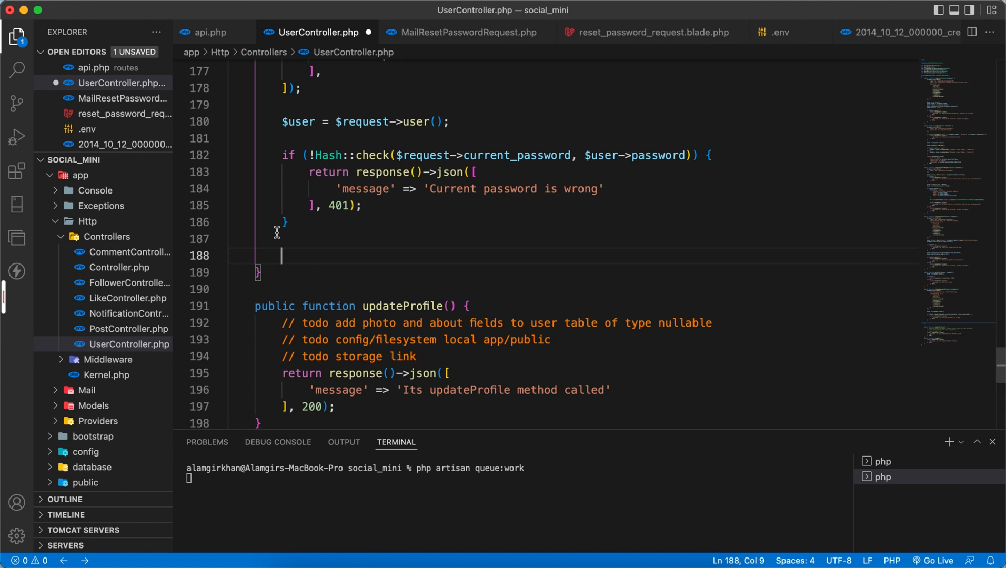
Assign $user->password = bcrypt($request->new_password);.
type("$us")
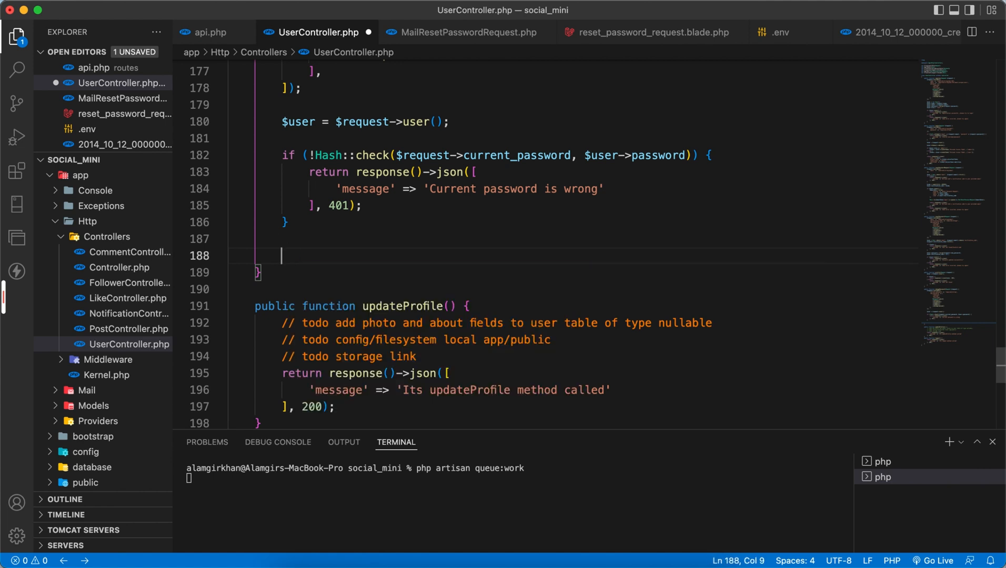
type("$user")
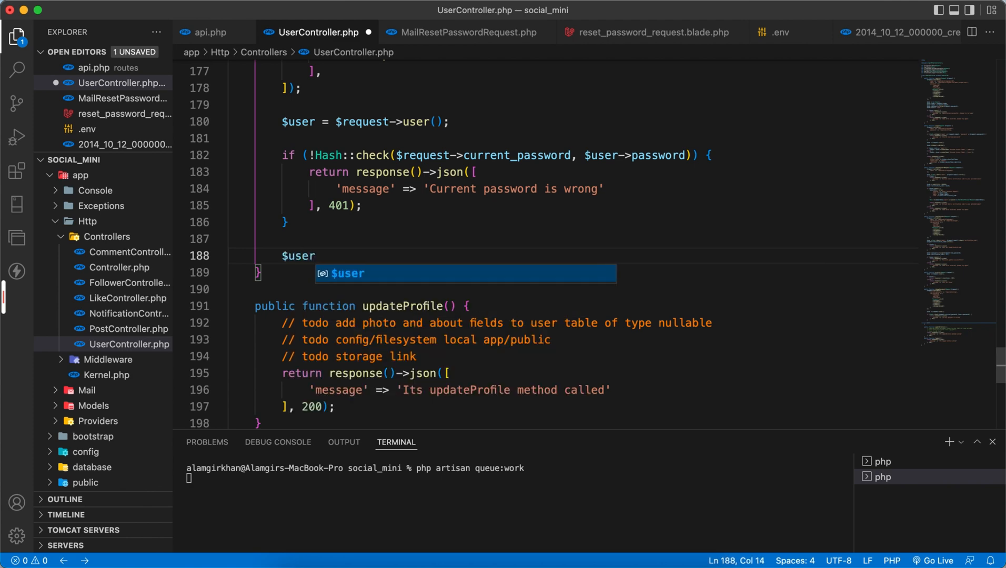
type("->pa")
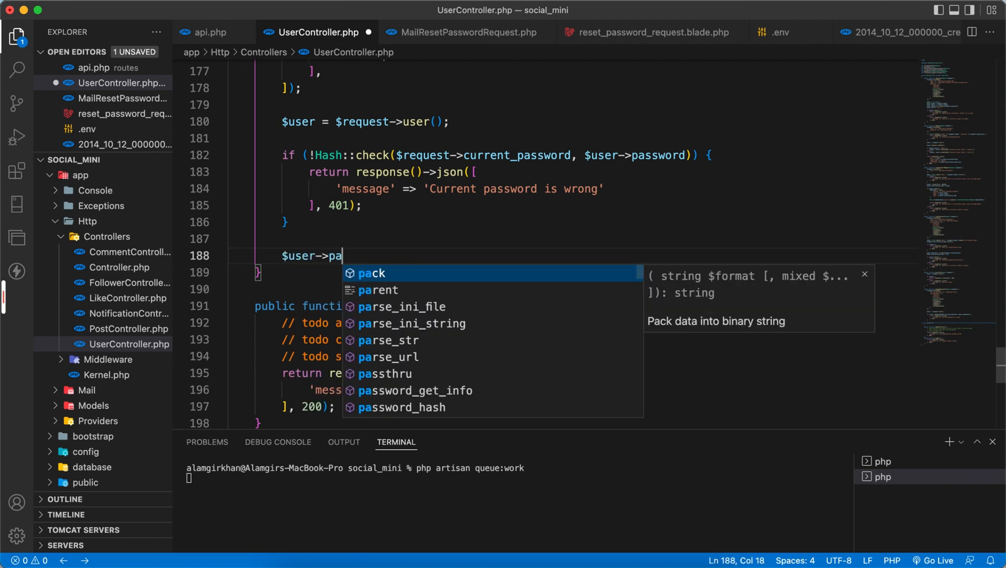
type("ssword")
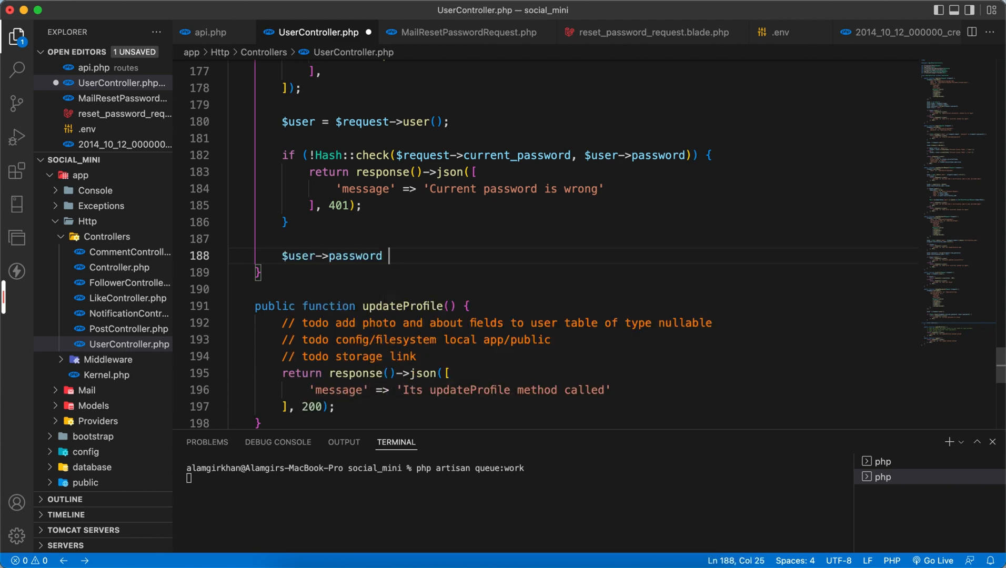
type("= bcryp")
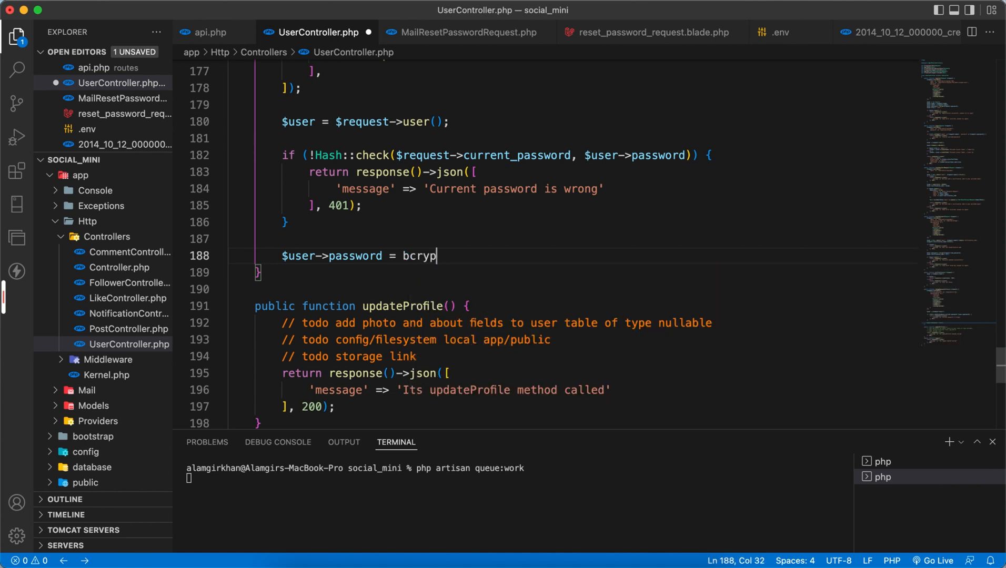
type("t()")
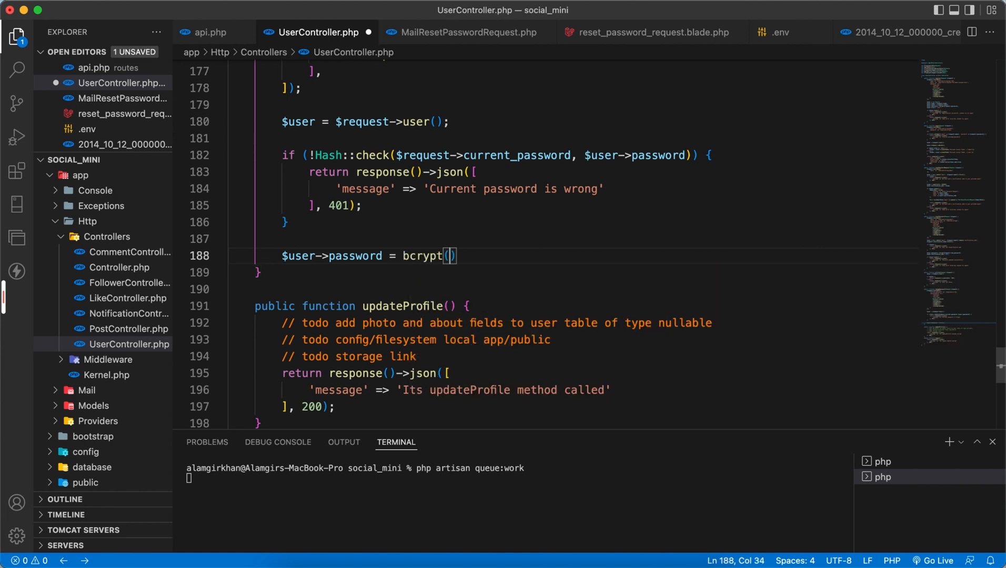
type("$request->")
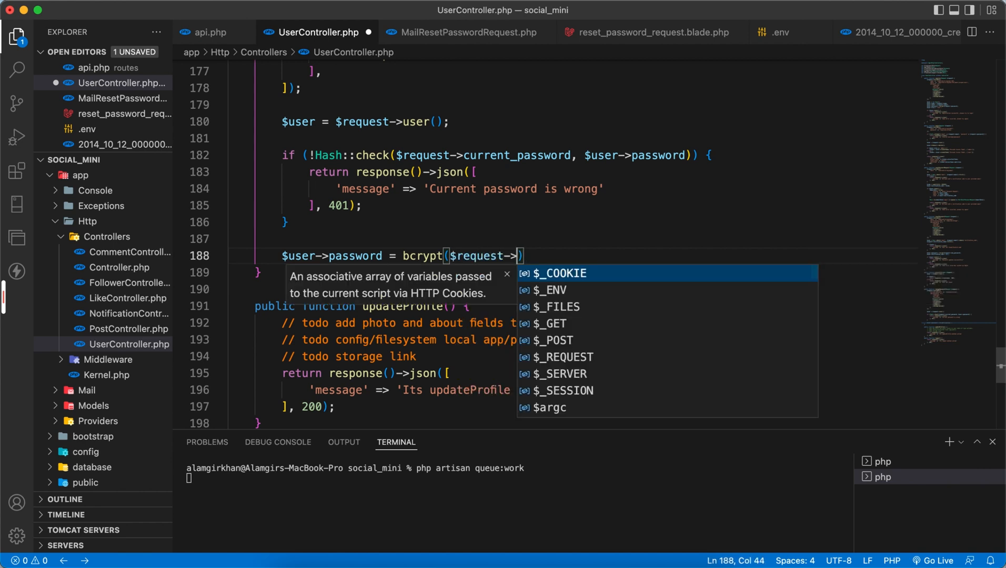
type("new_password")
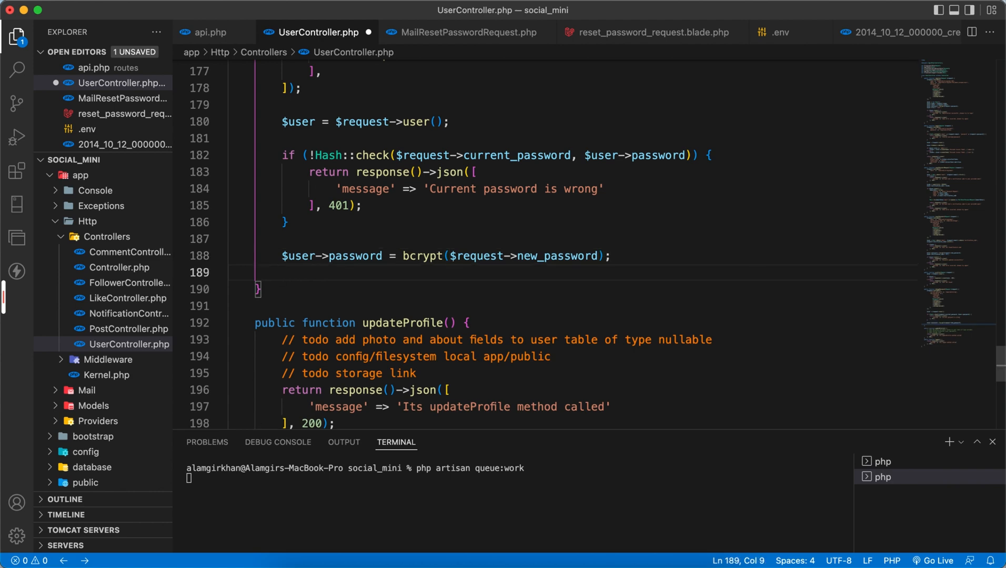
On if ($user->save()), return JSON 'Password changed succesfully!' with status 200, dropping $headers.
type("if ($user")
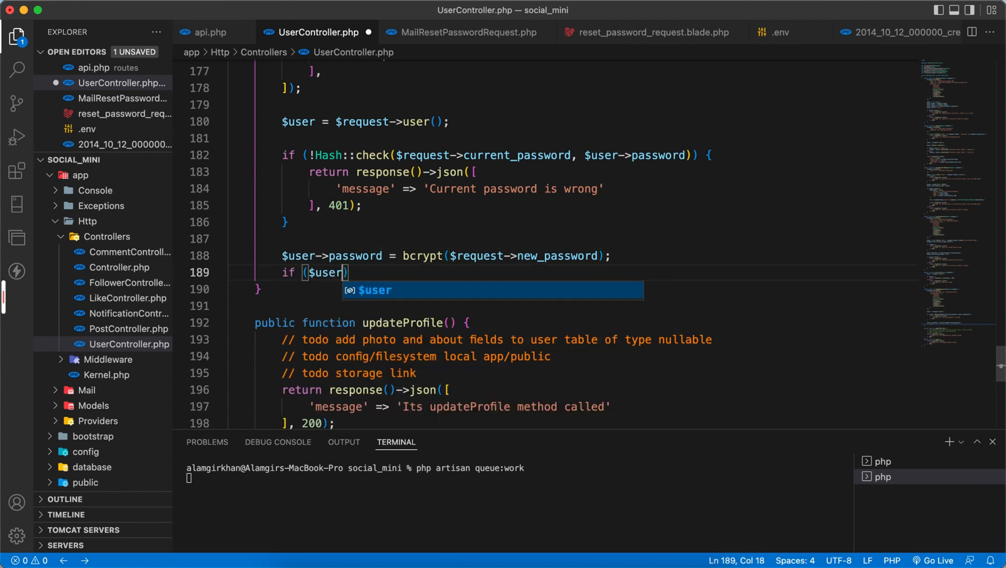
type("->save()")
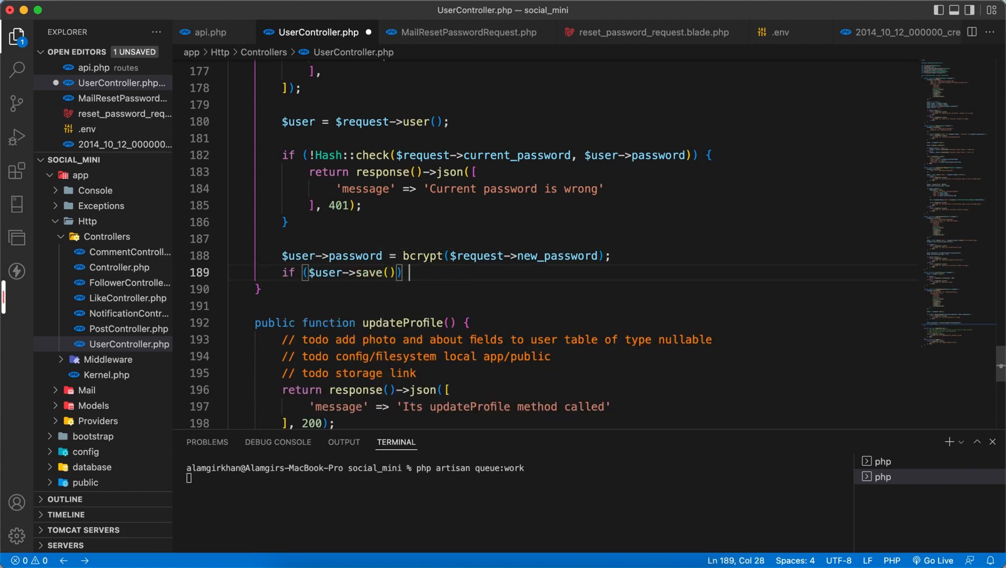
type("respon")
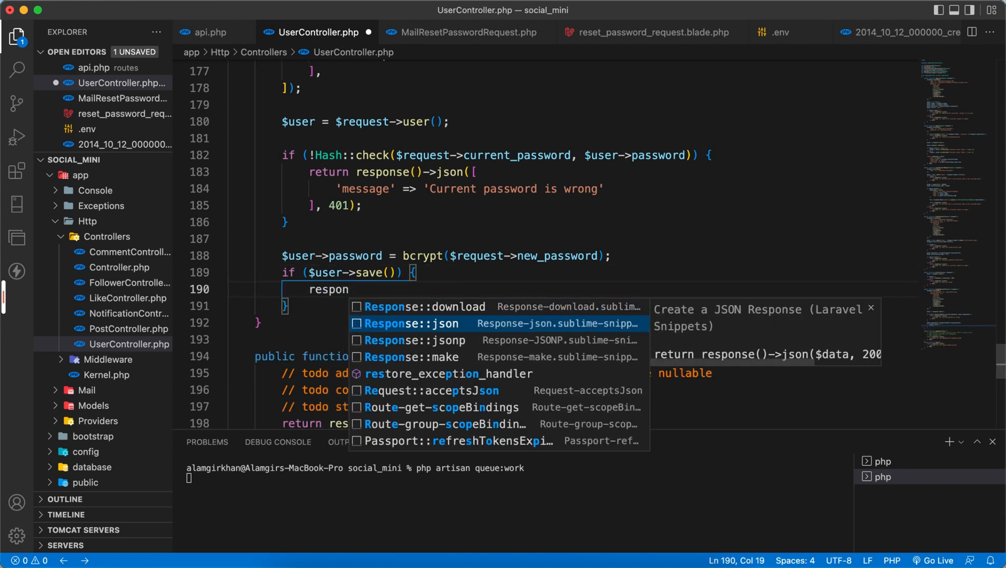
left_click(417, 323)
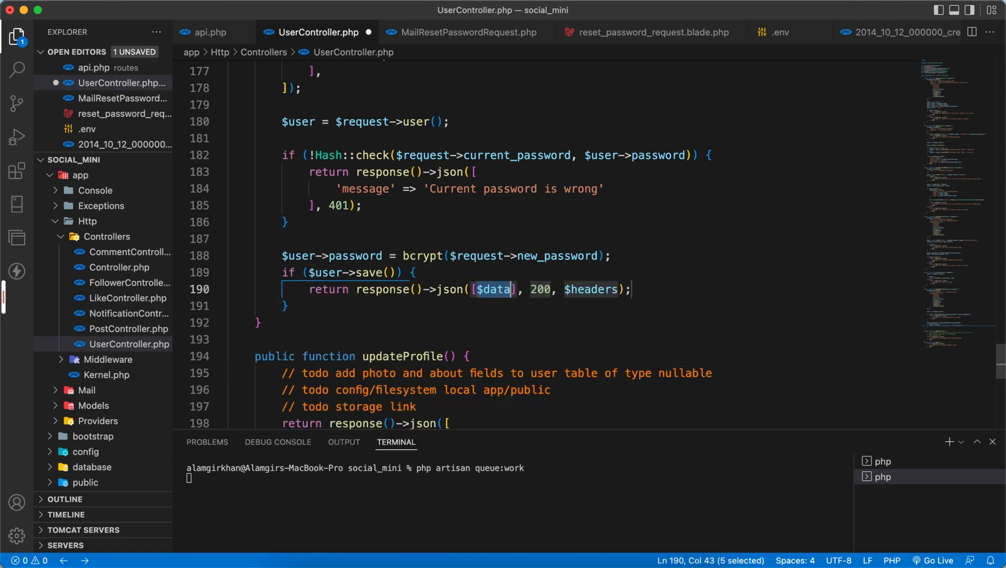
type("'message'")
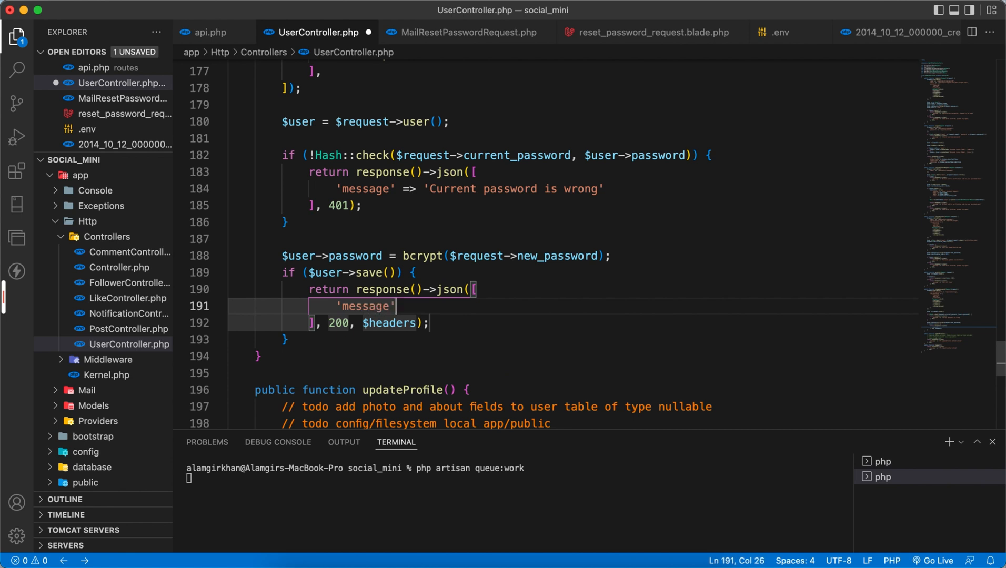
type("=> ''")
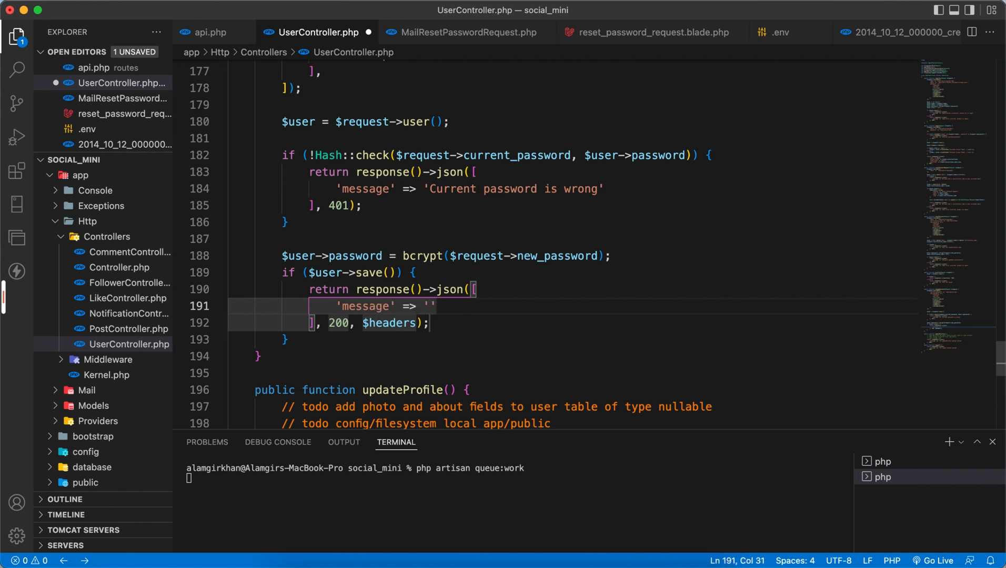
type("pas")
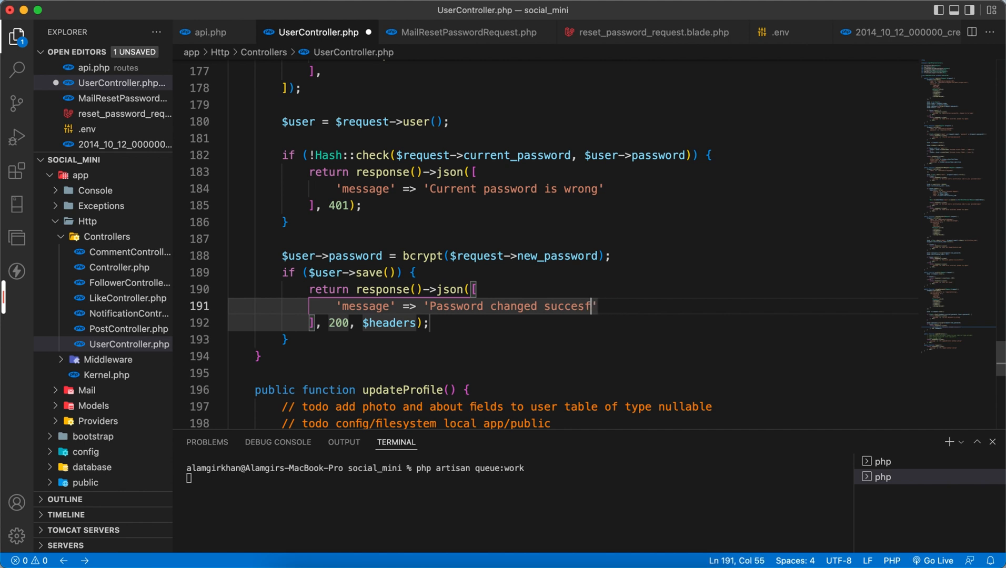
type("ully!")
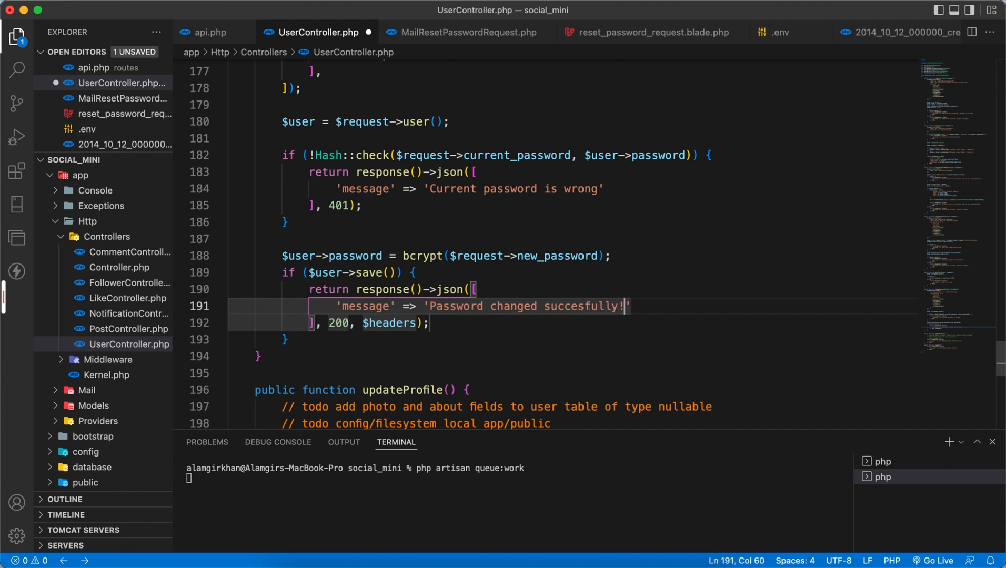
double_click(338, 323)
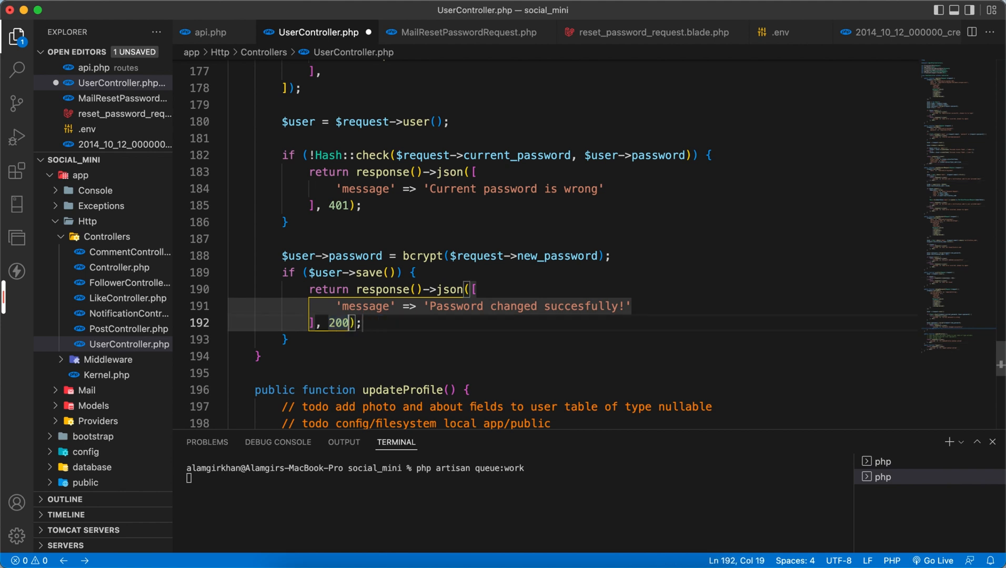
Add an else branch returning 'Some error occurred, please try again' with status 500.
left_click(287, 340)
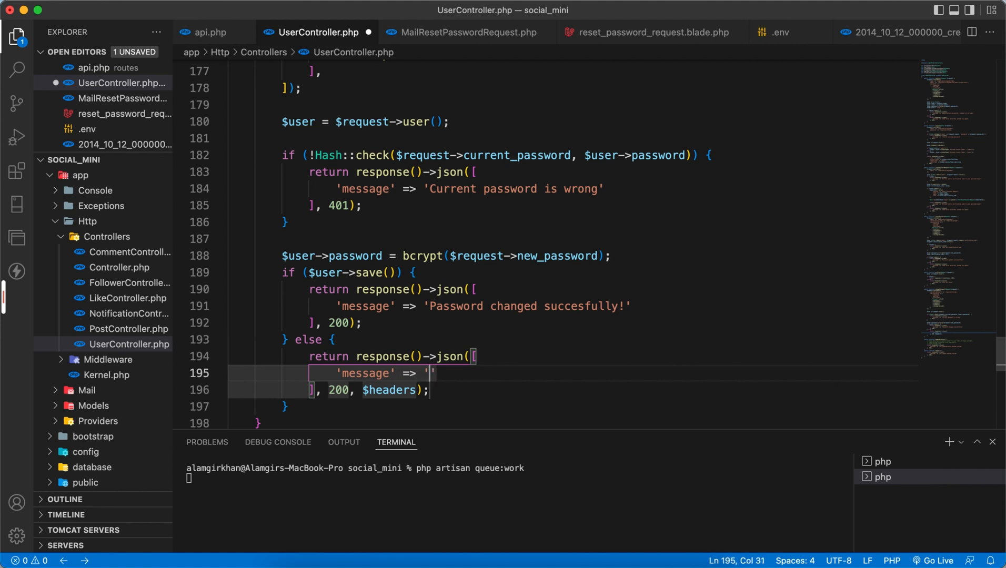
type("'")
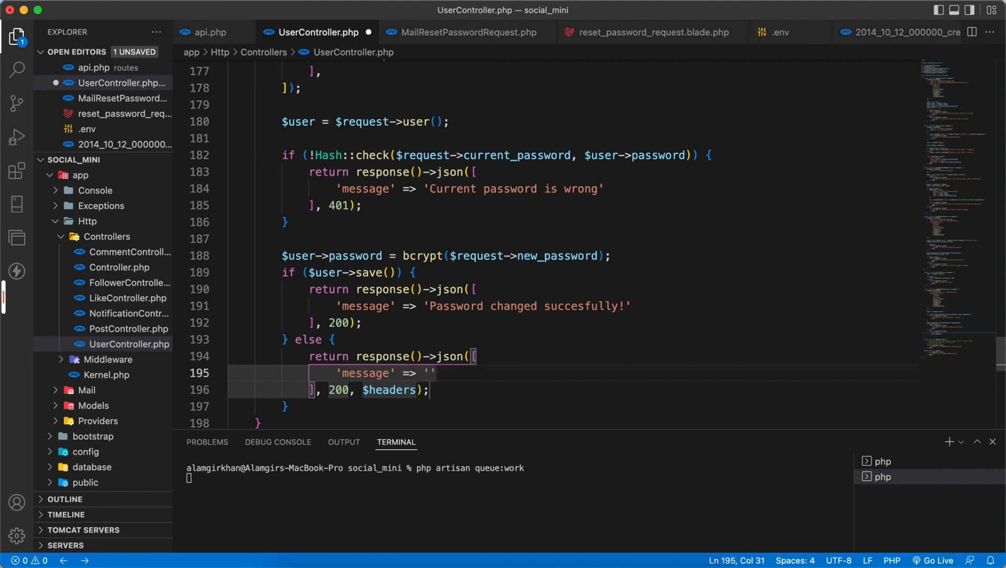
type("Some error occurre")
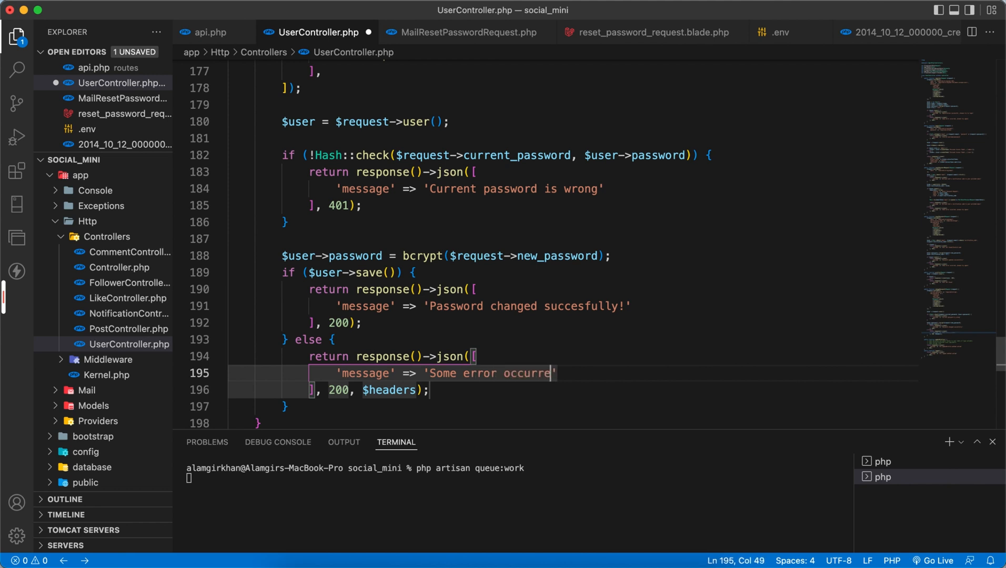
type(", please")
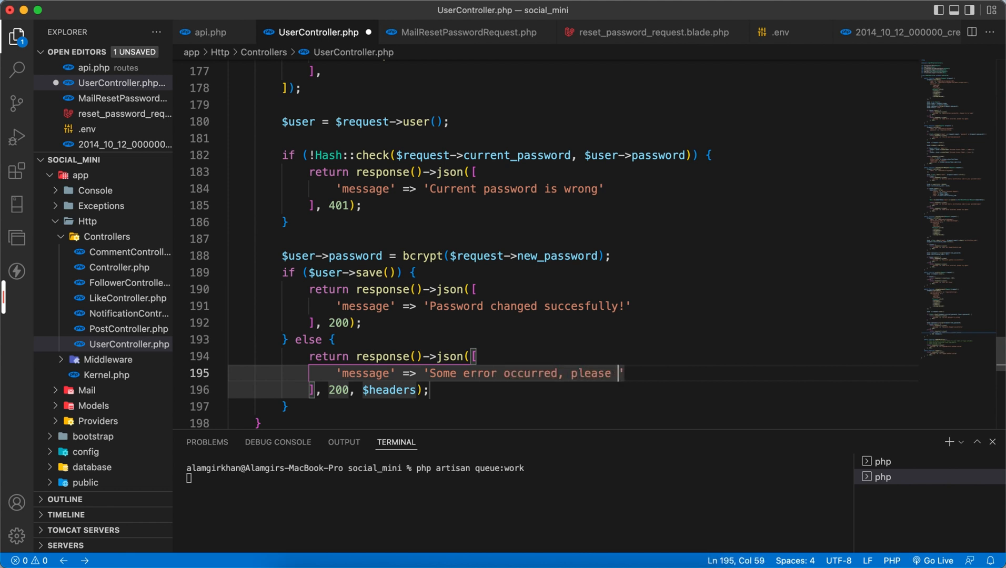
type("try again")
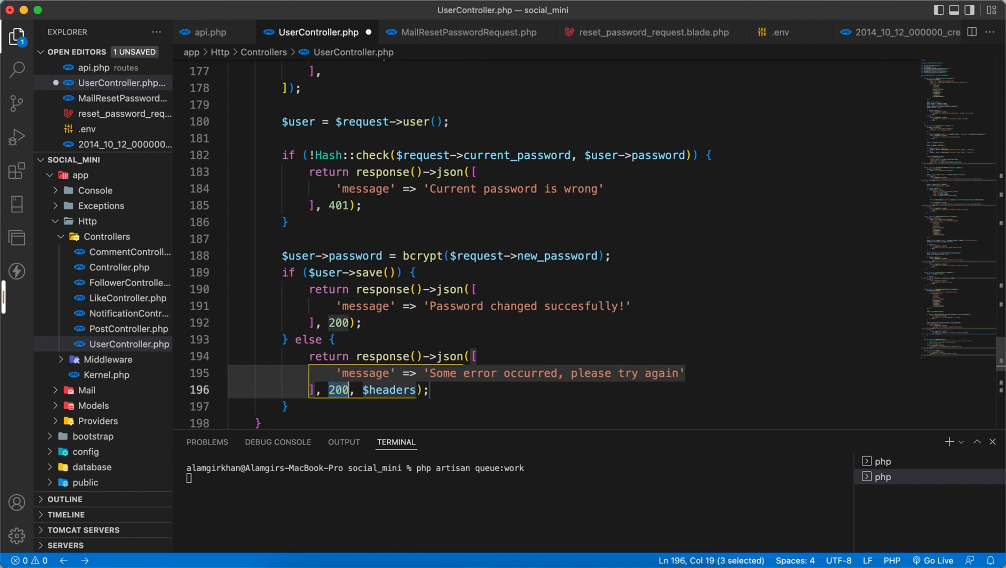
type("500);")
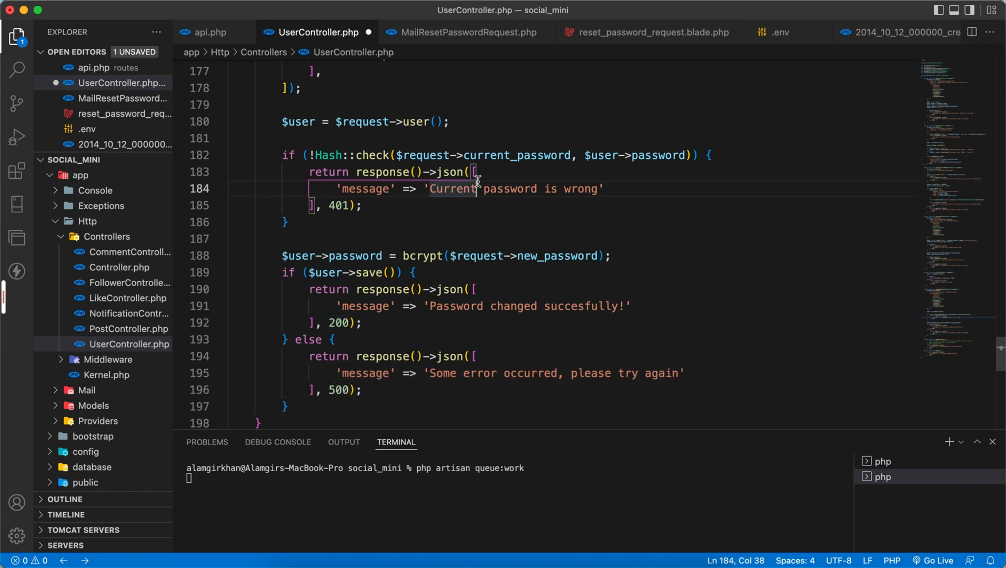
scroll("up", 3)
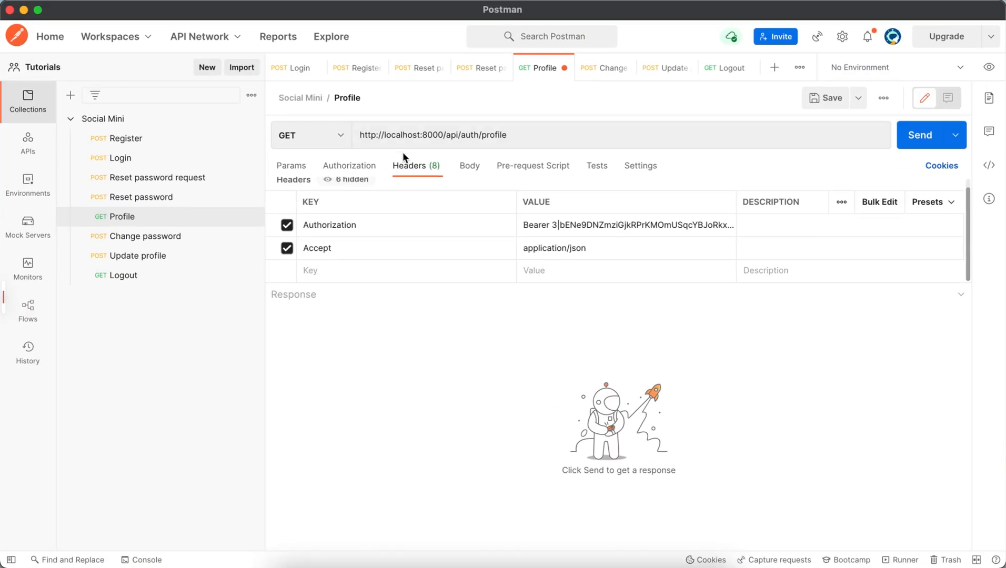
Add an Authorization header to the Change password request carrying the Profile request's Bearer token.
left_click(145, 235)
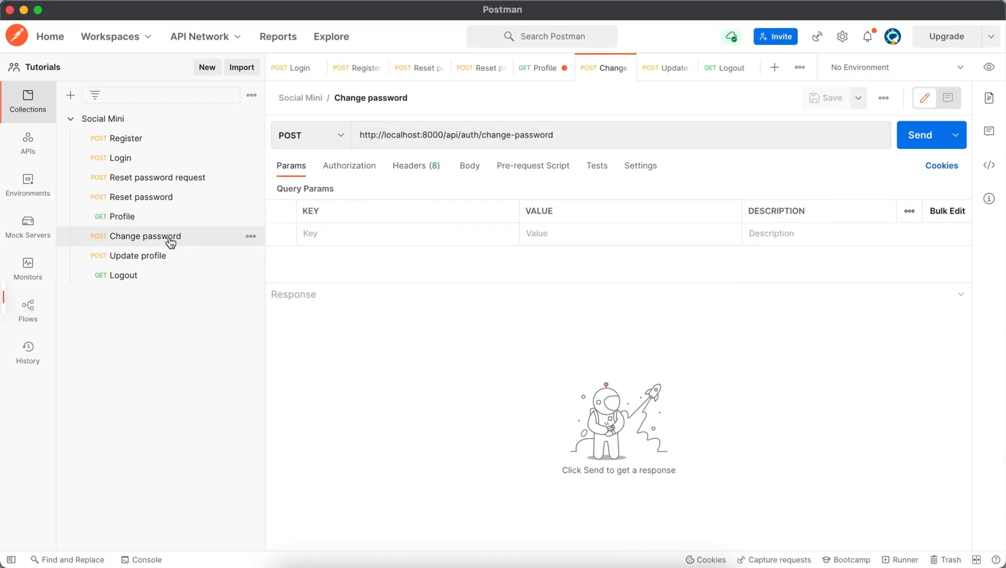
left_click(410, 166)
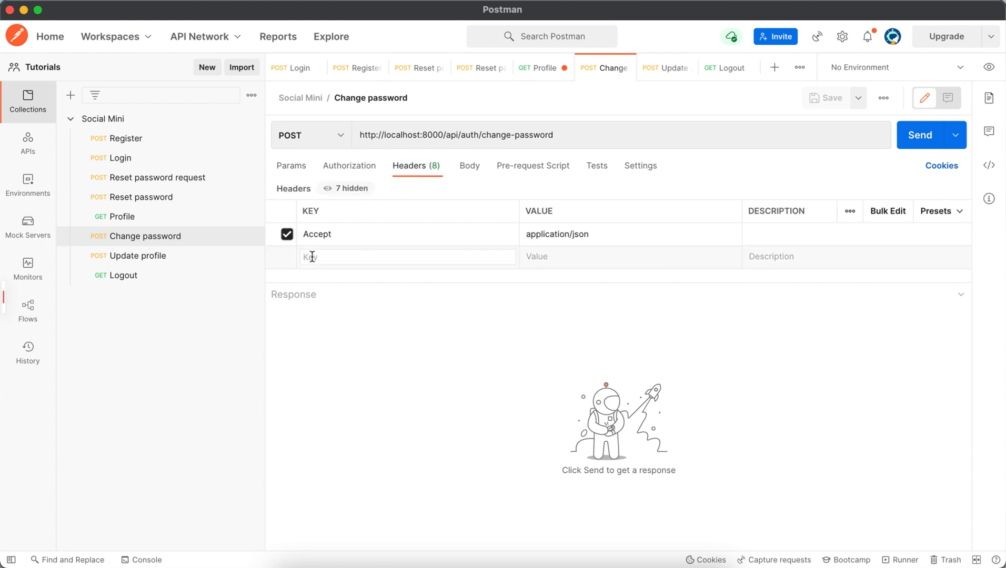
type("Au")
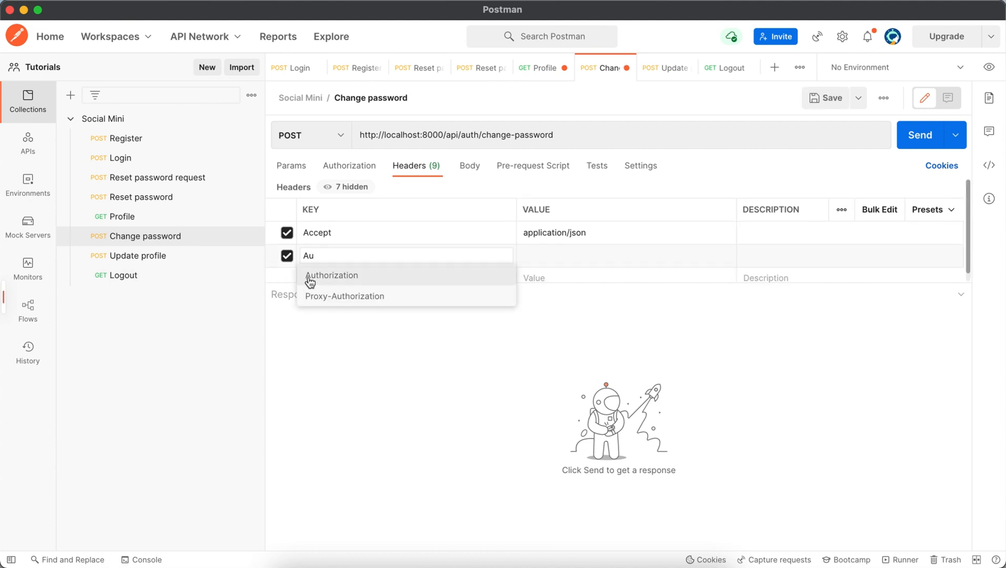
left_click(543, 67)
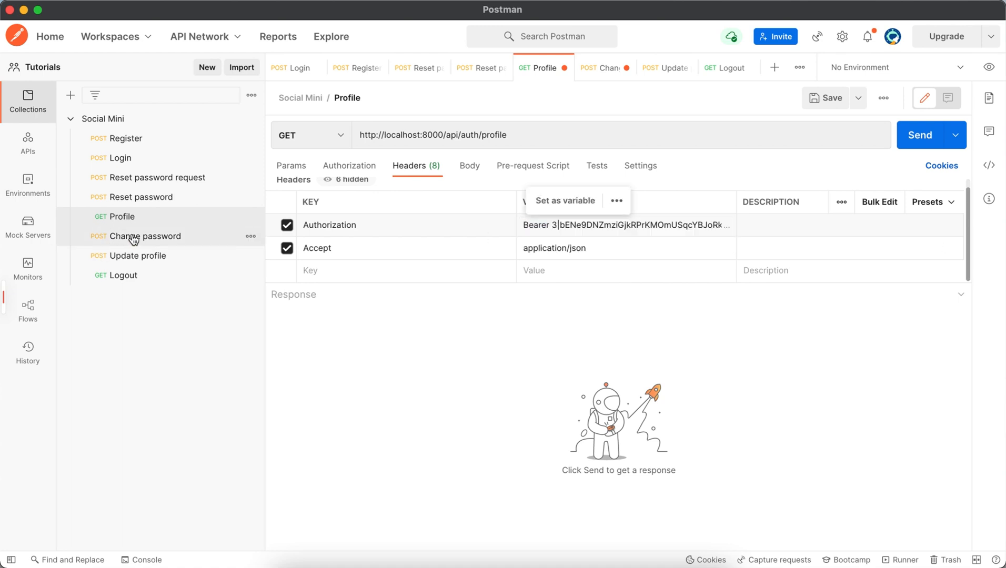
left_click(144, 236)
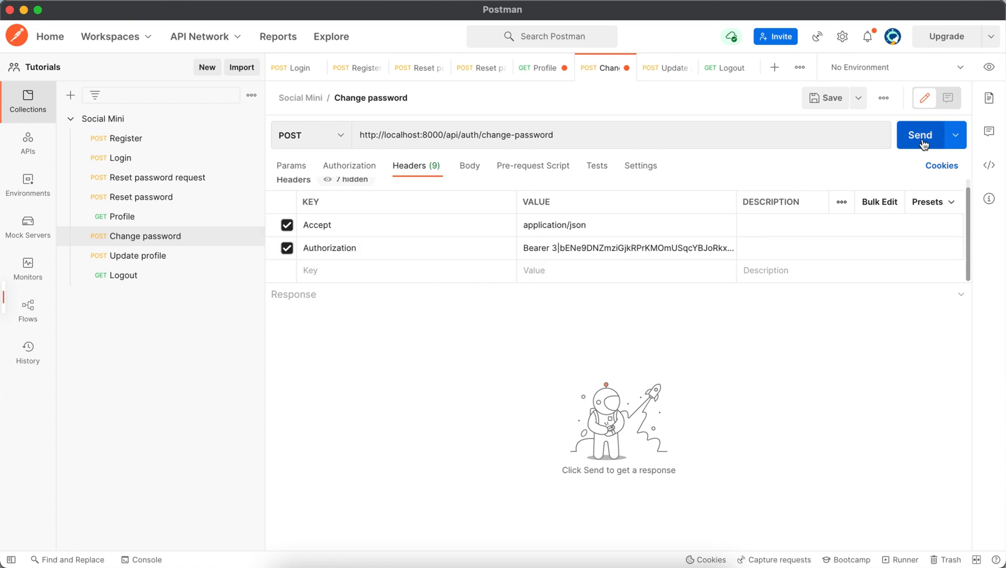
mouse_move(469, 168)
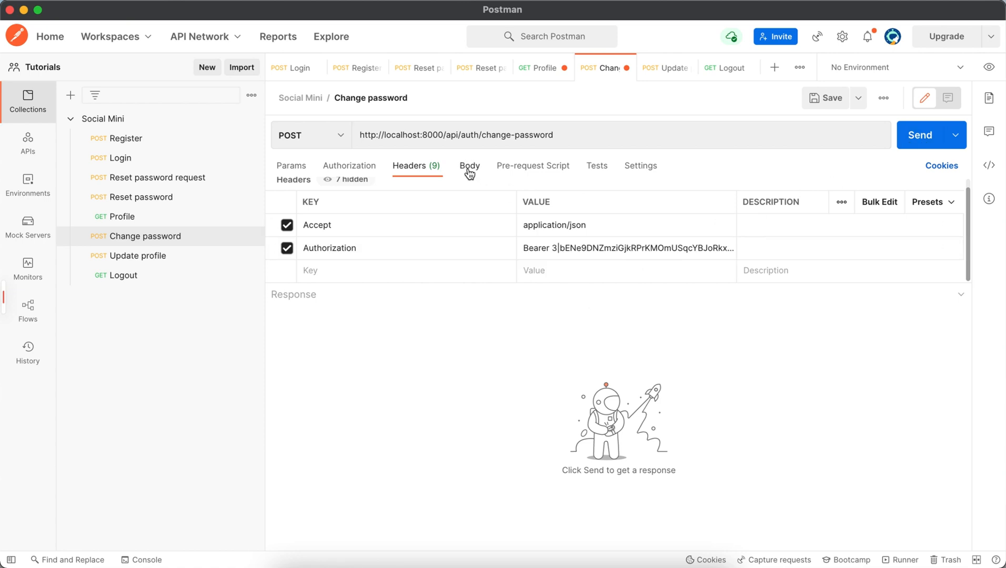
Start a raw JSON body for Change password with a current_password key.
left_click(470, 165)
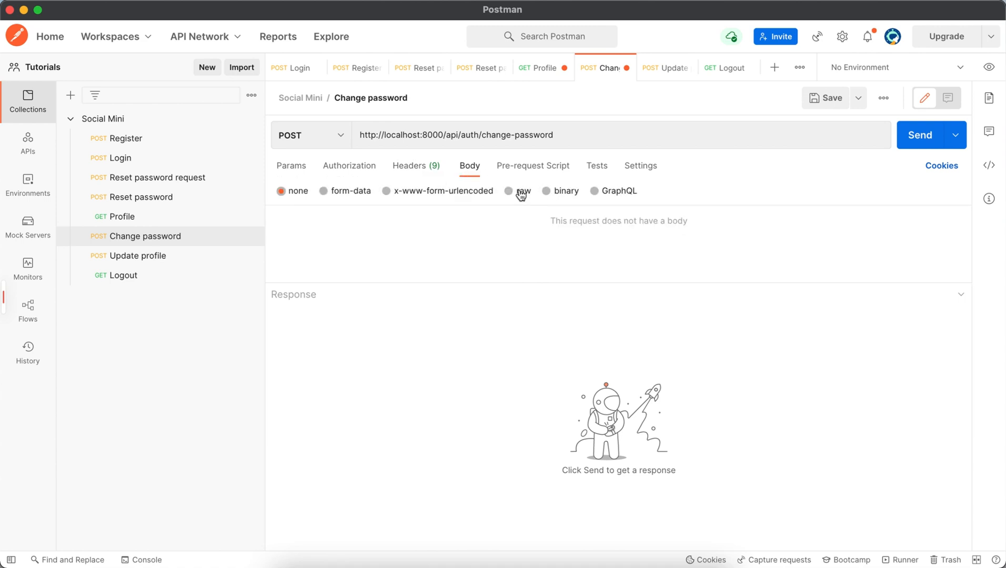
left_click(517, 191)
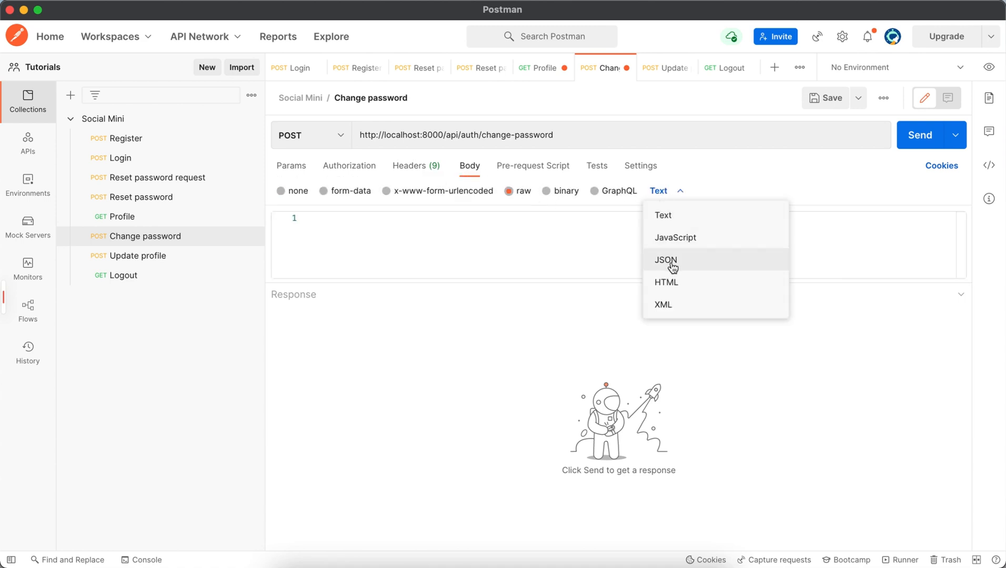
left_click(665, 260)
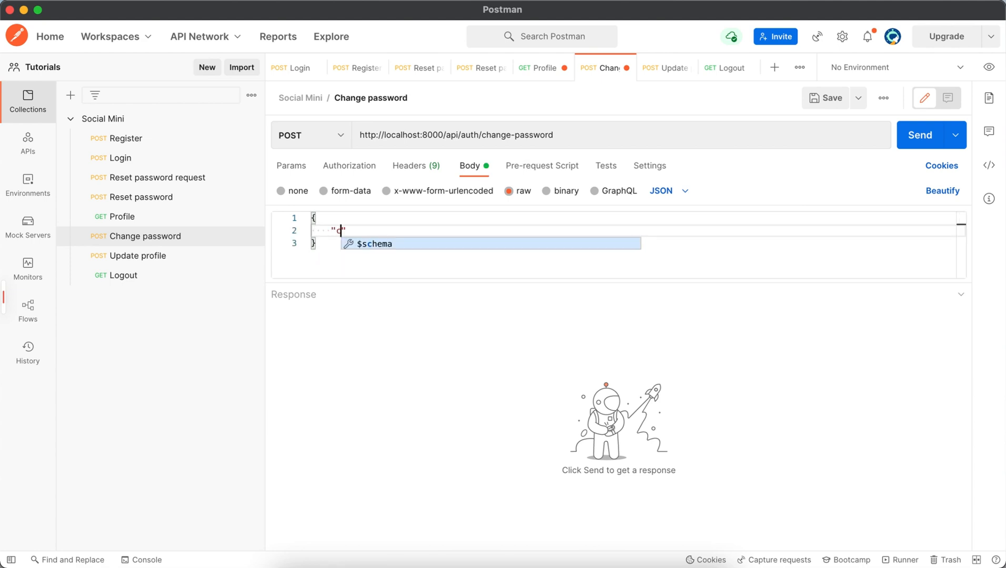
type("current_pas")
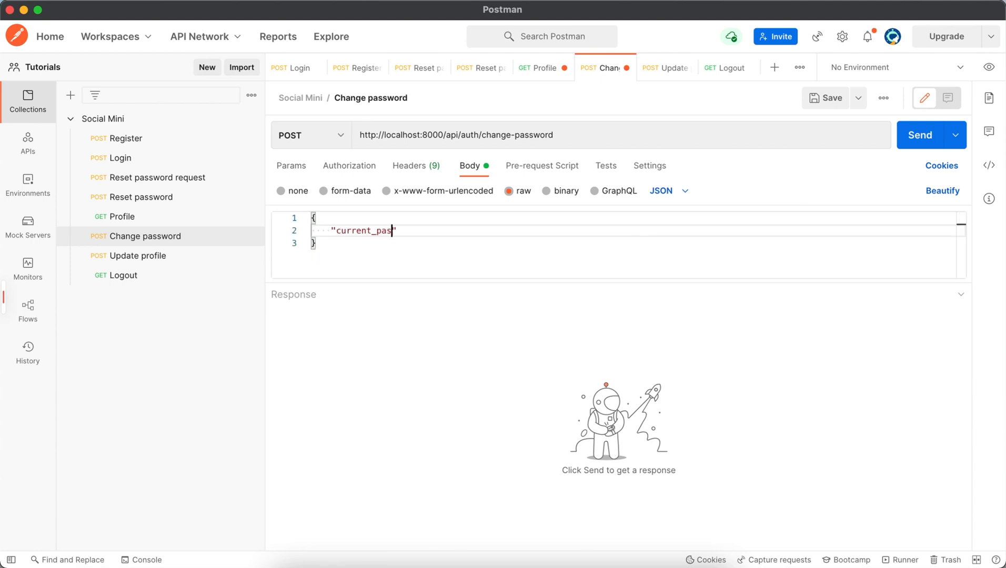
type("sword")
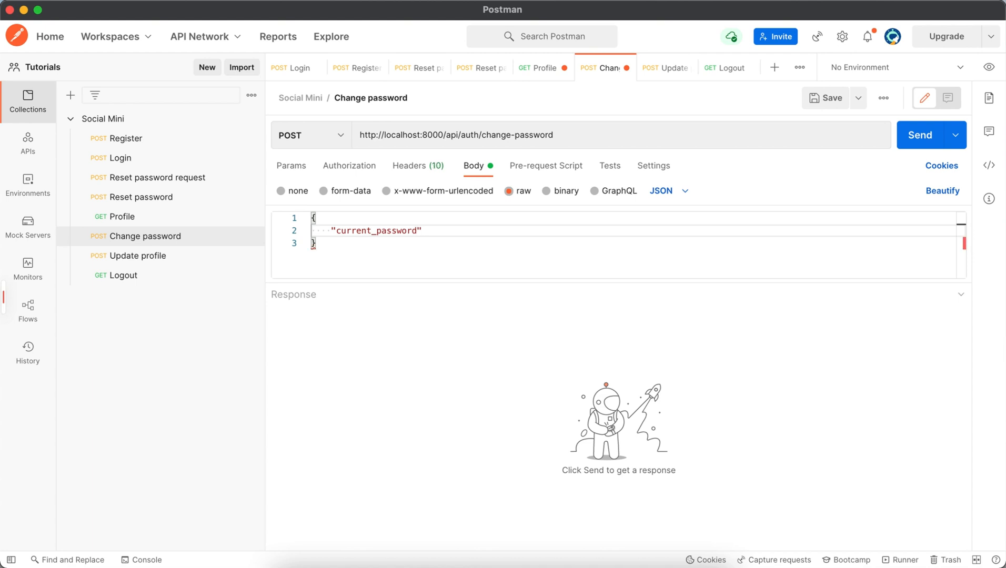
type(": \"")
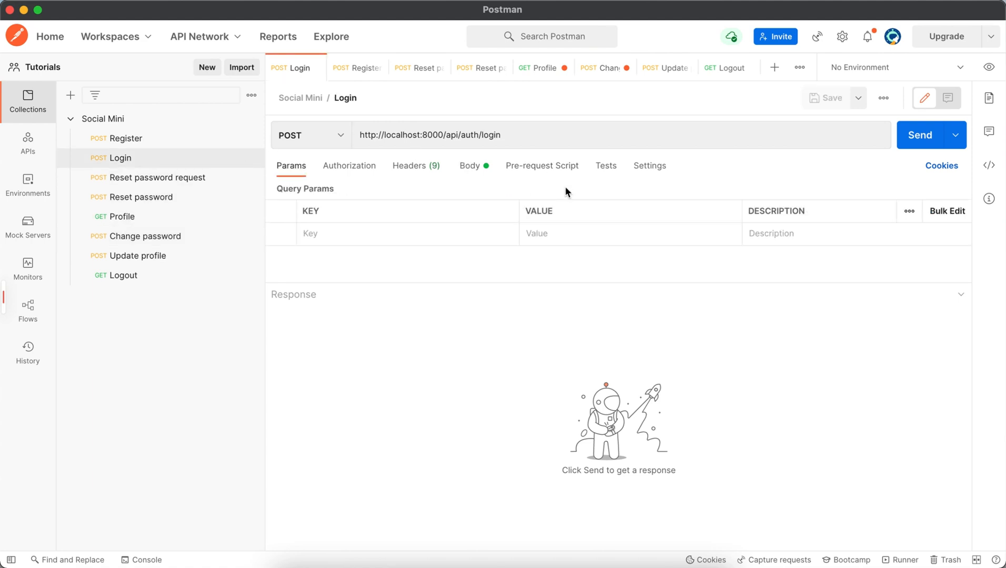
left_click(469, 165)
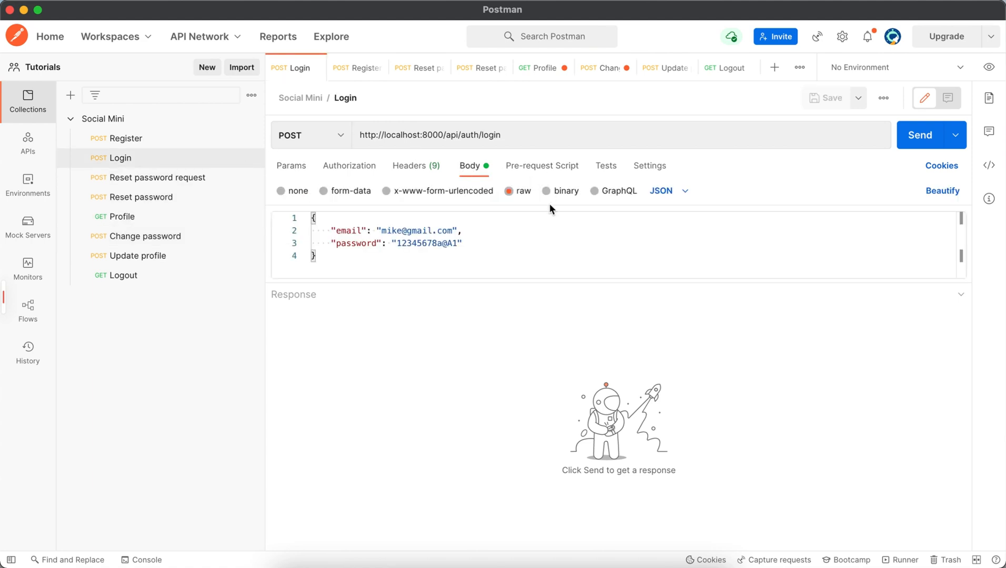
double_click(425, 243)
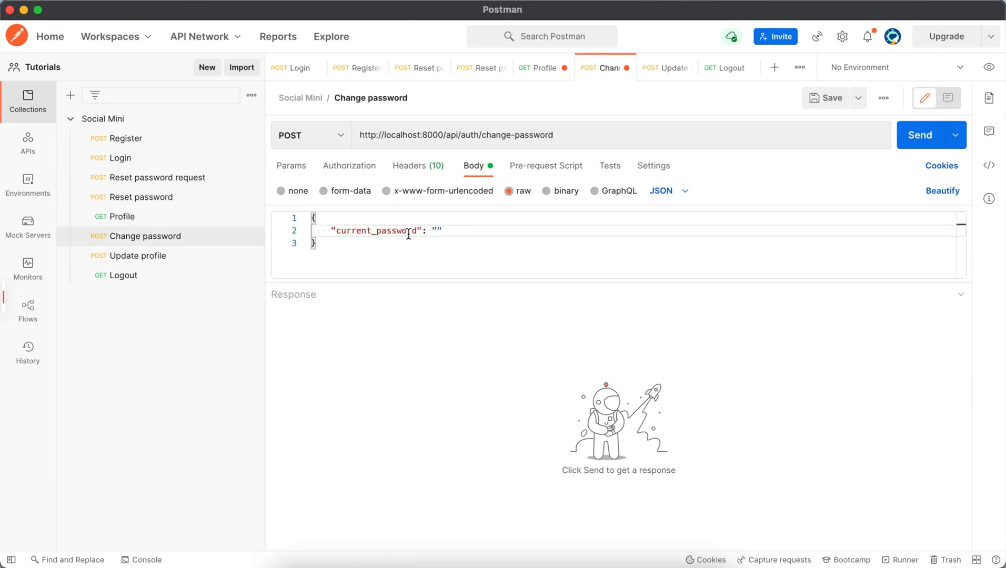
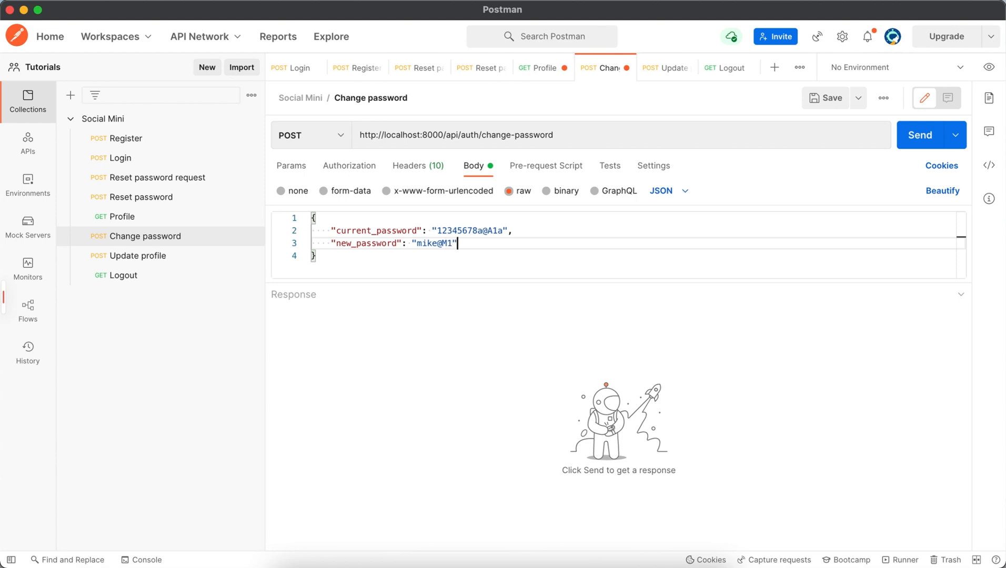
key("Return")
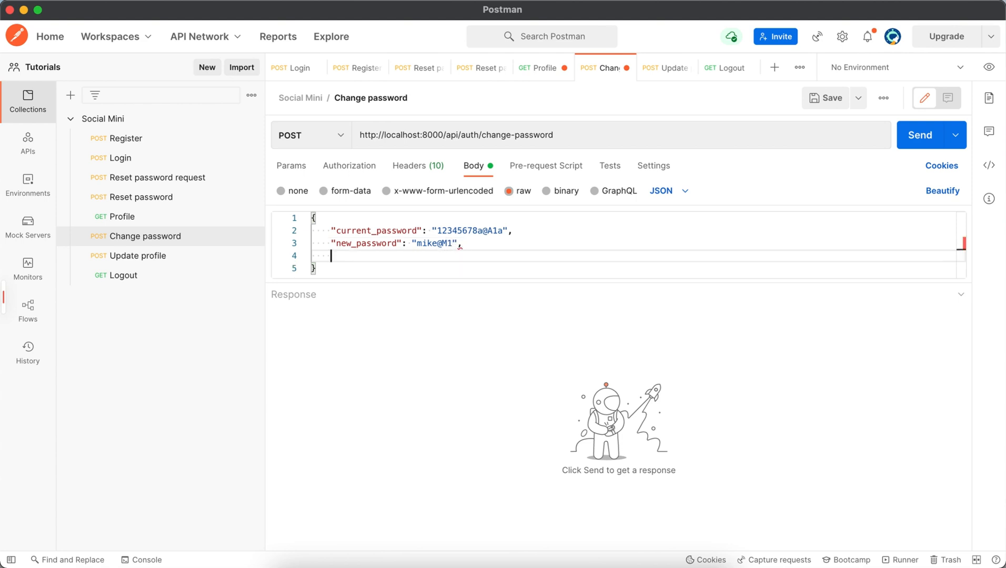
Add a new_password_confirmation field with its value.
type("\"new_\"")
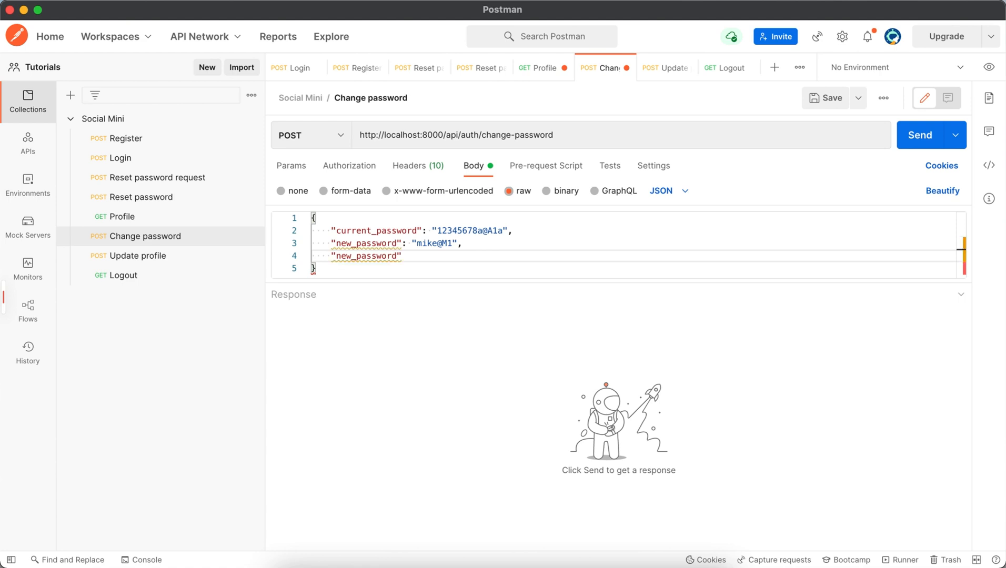
type("_confirmation")
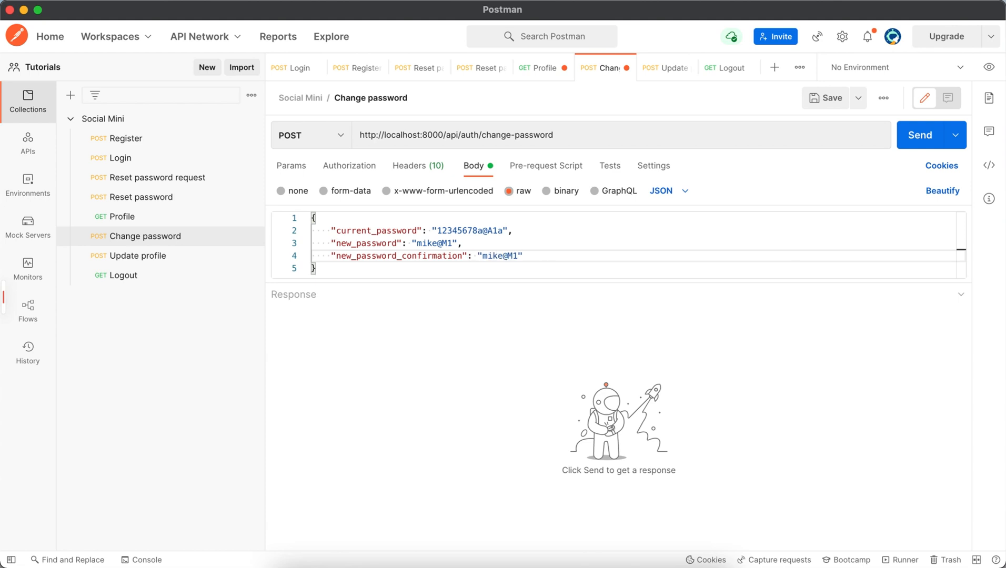
mouse_move(471, 241)
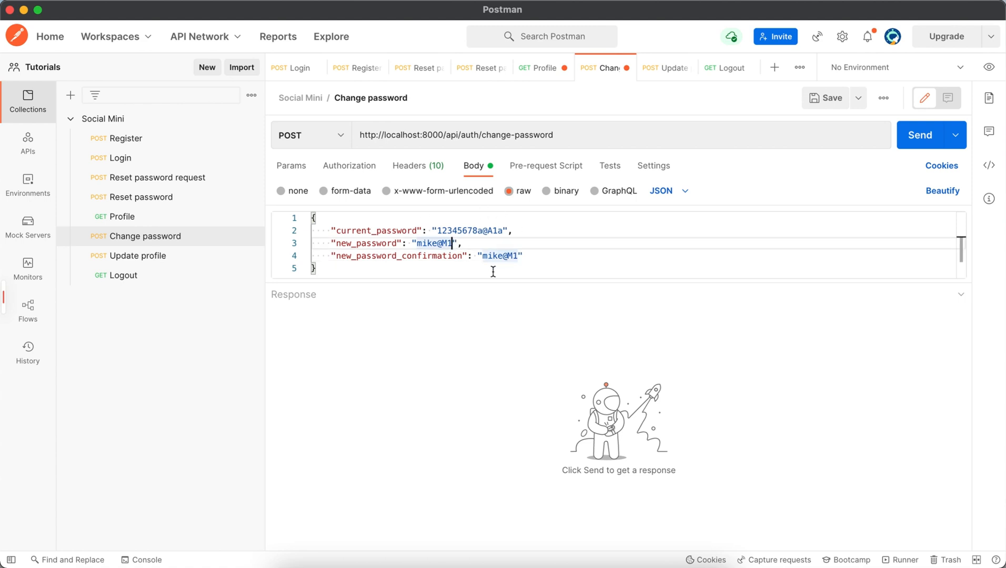
type("1")
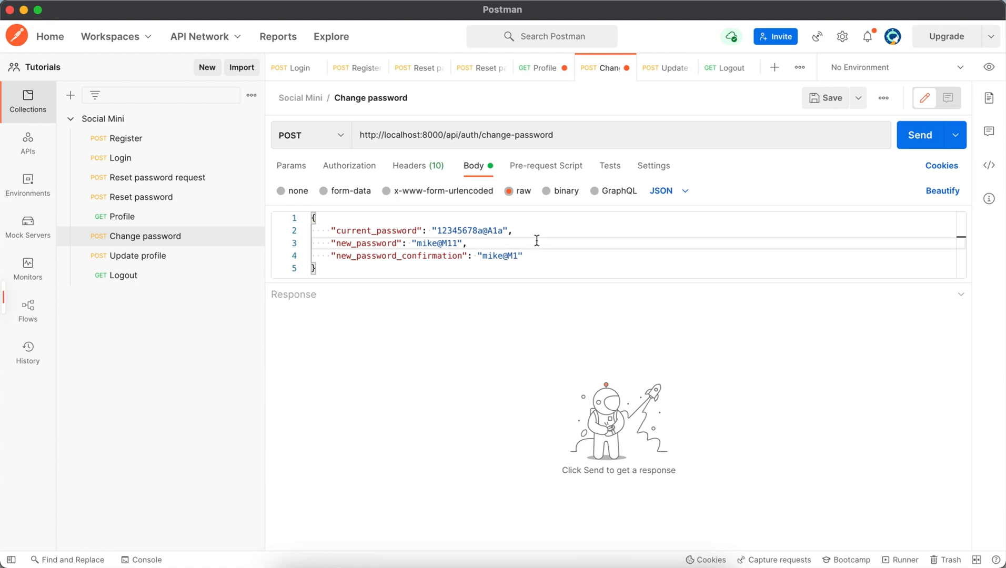
mouse_move(920, 135)
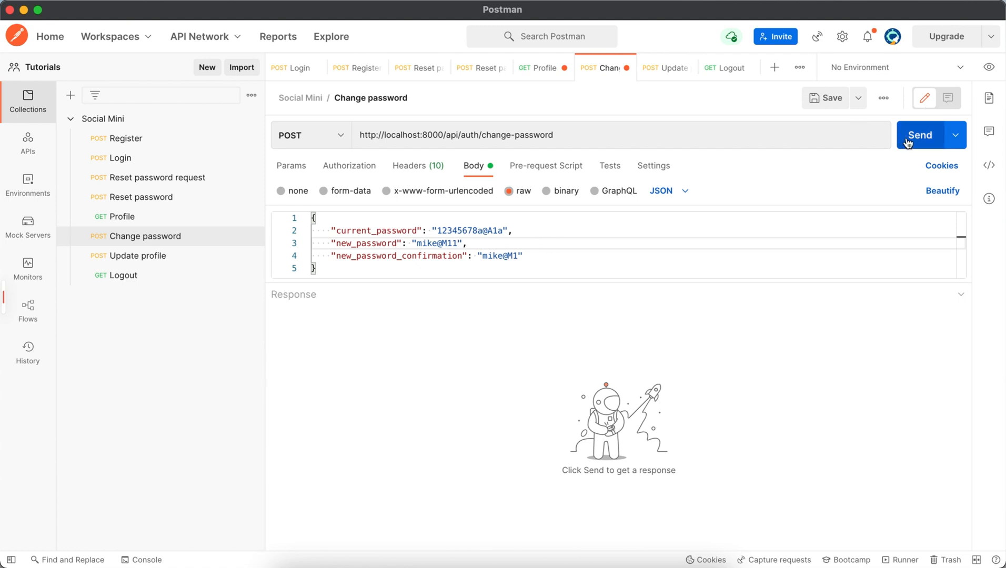
Send Change password twice, getting 422 for mismatched confirmation then a too-short new password.
left_click(917, 134)
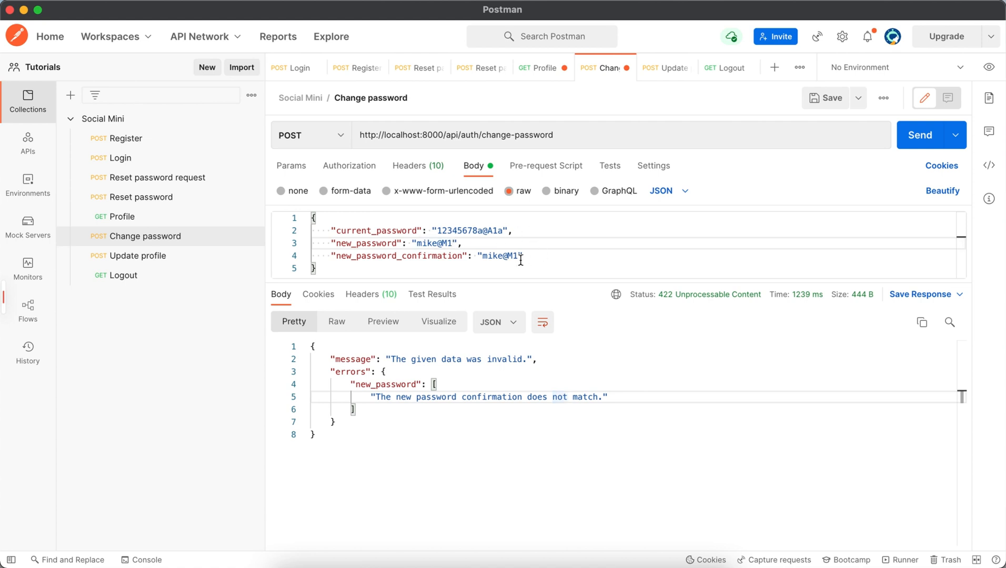
left_click(931, 135)
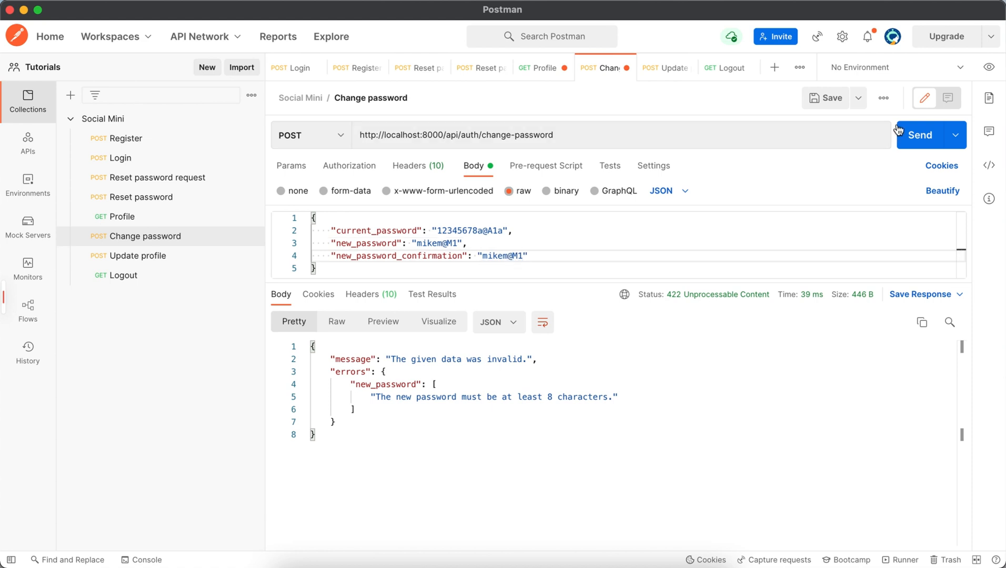
left_click(912, 135)
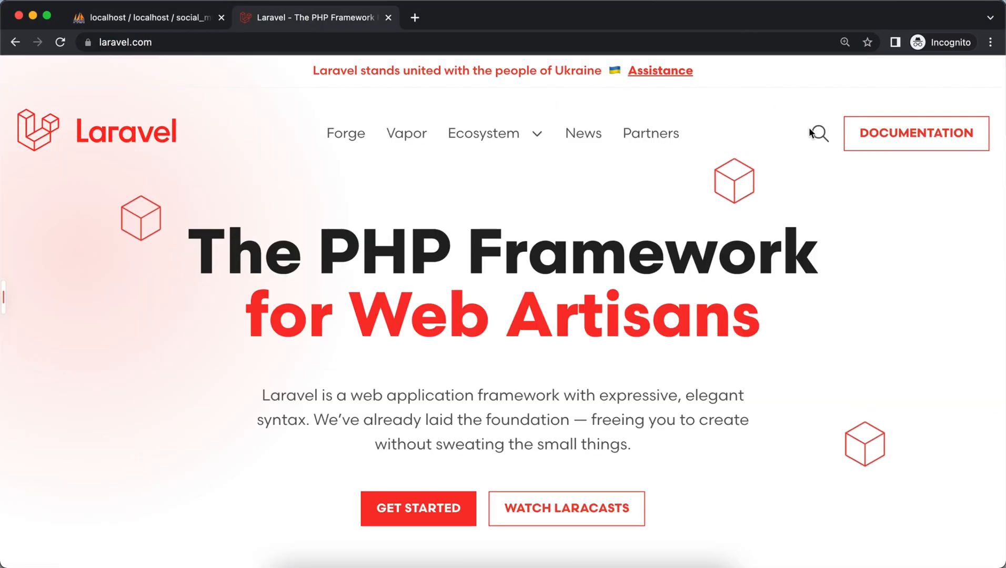
Bring up the Hashing Passwords section with the Hash::make example in the Laravel docs.
left_click(819, 134)
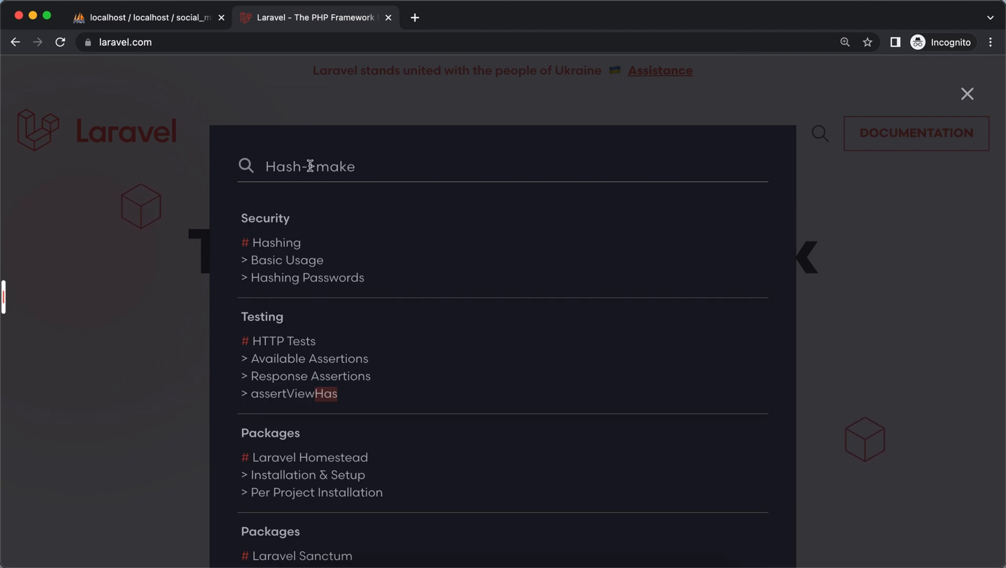
left_click(308, 277)
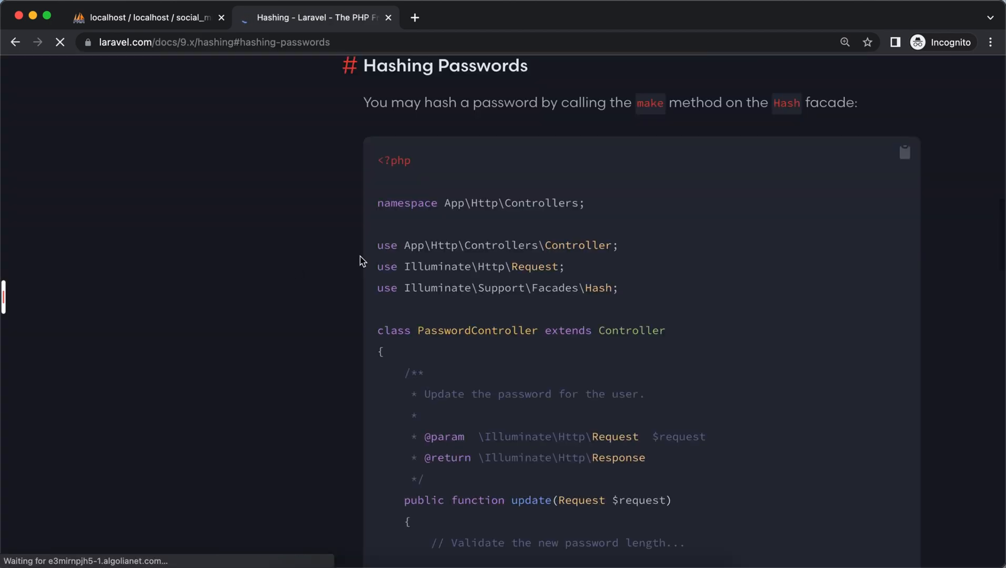
scroll("up", 3)
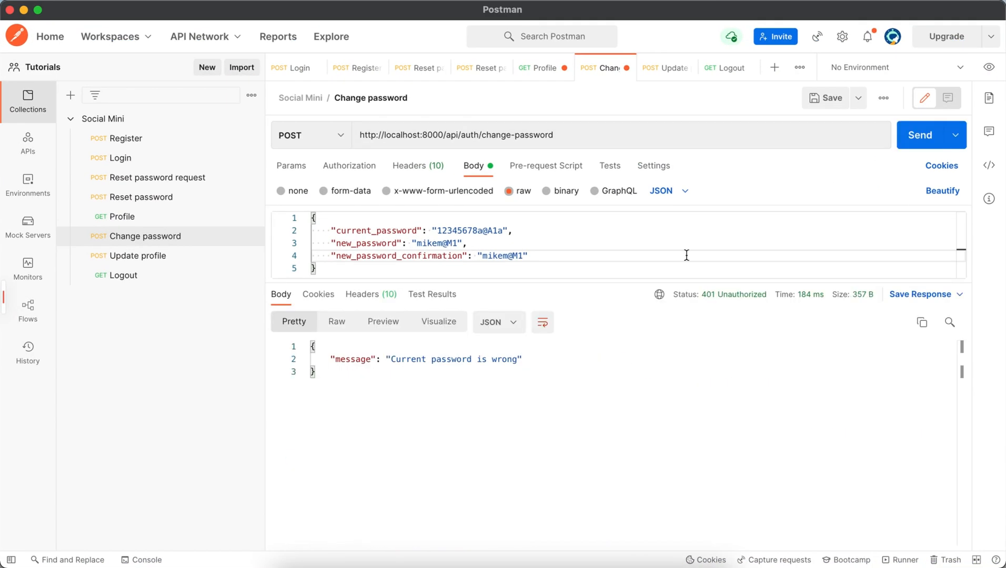
double_click(452, 359)
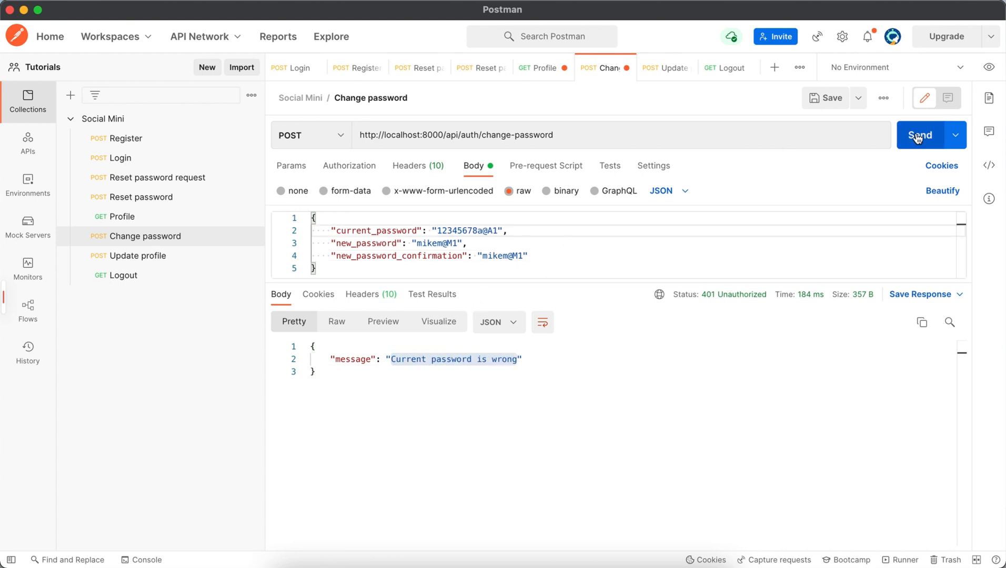
left_click(918, 135)
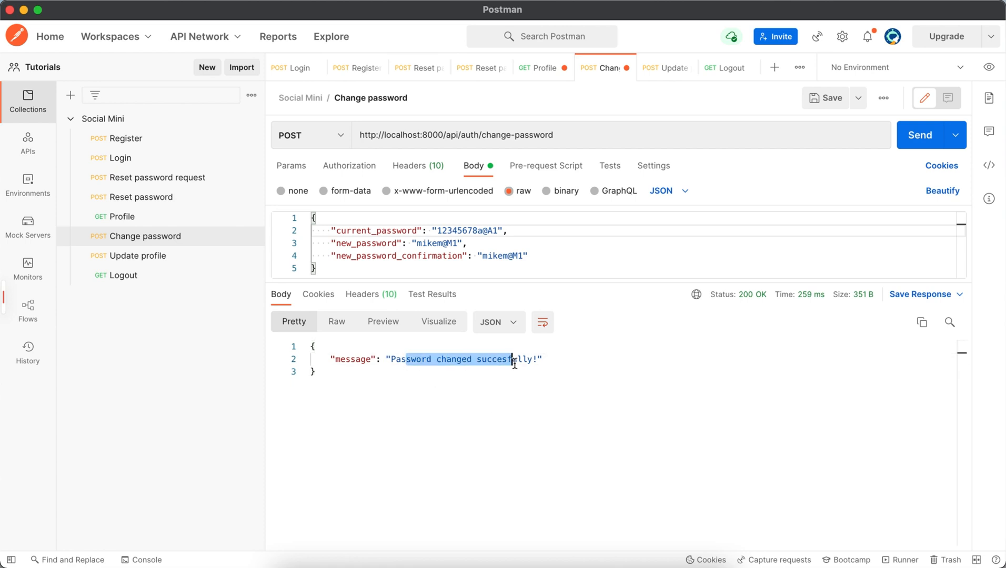
Send Login with the old password and get the invalid username/password message.
left_click(120, 159)
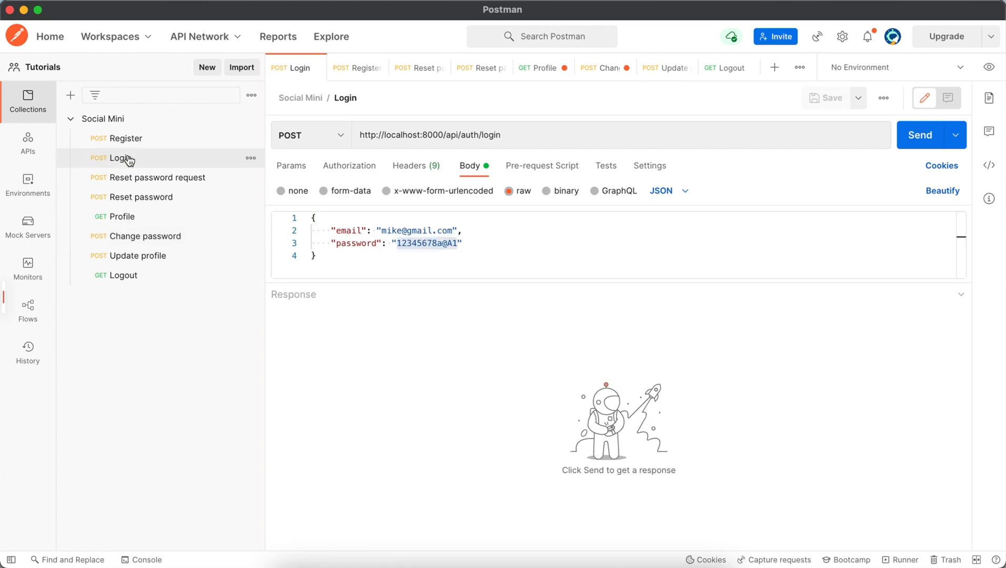
double_click(425, 242)
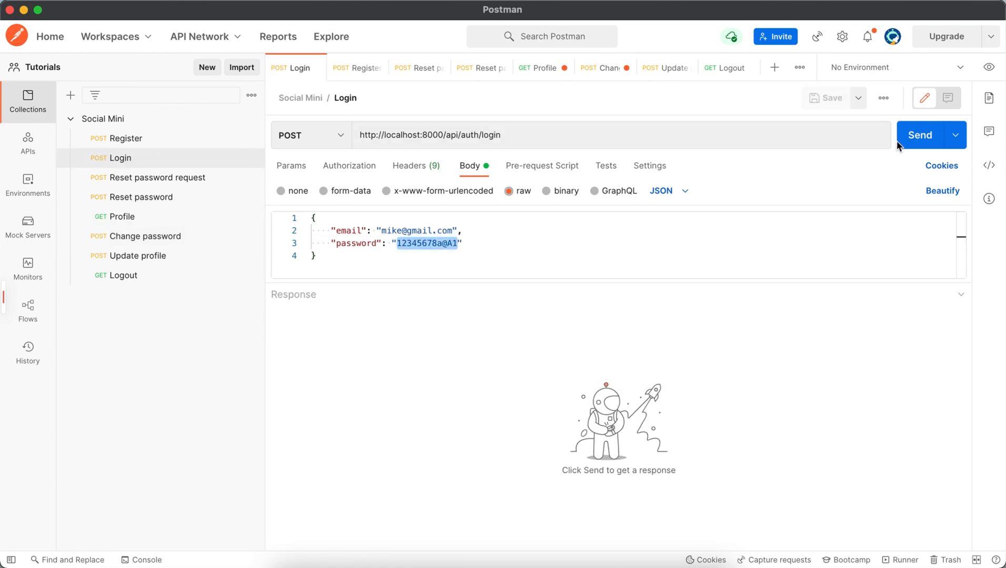
left_click(925, 135)
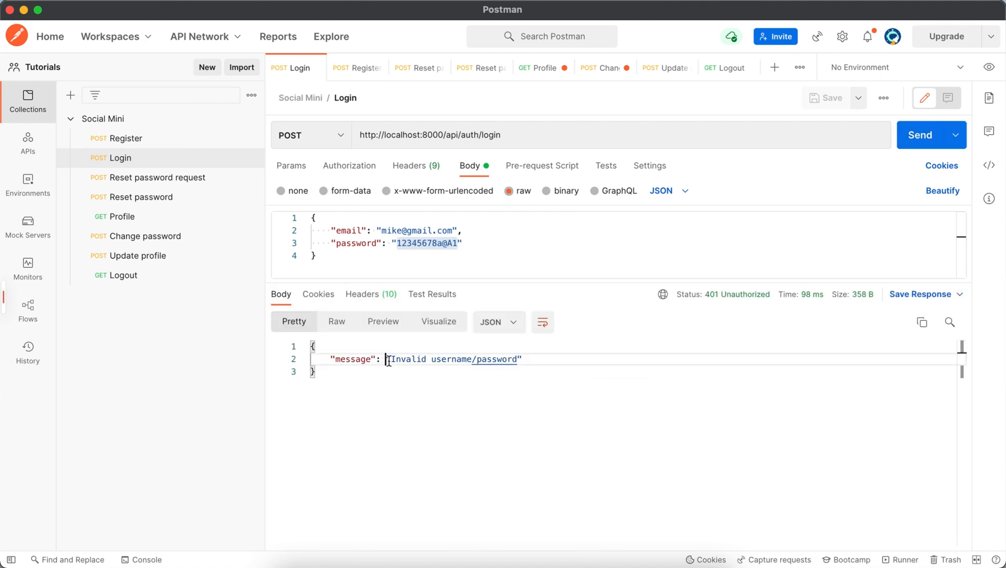
double_click(452, 359)
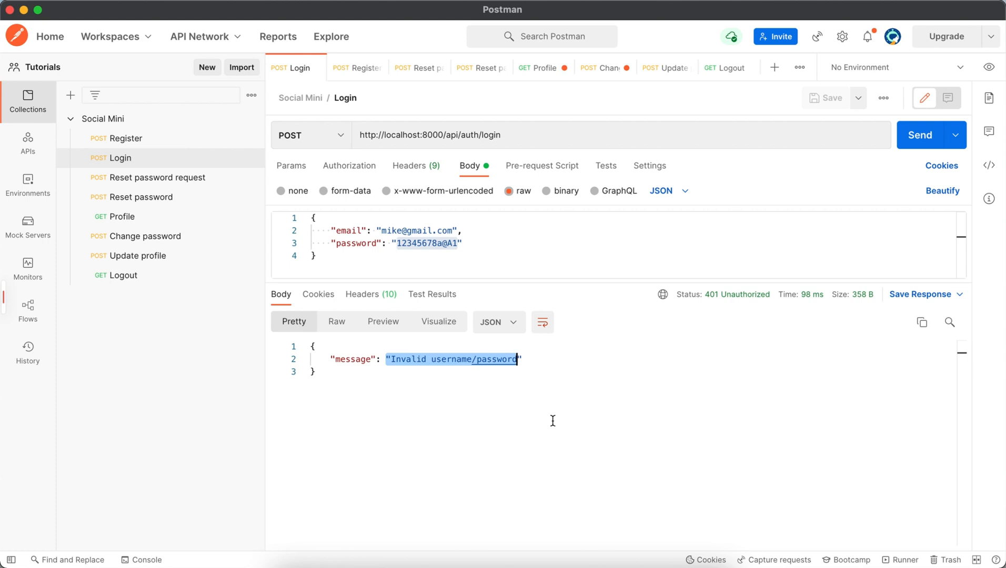
left_click(426, 243)
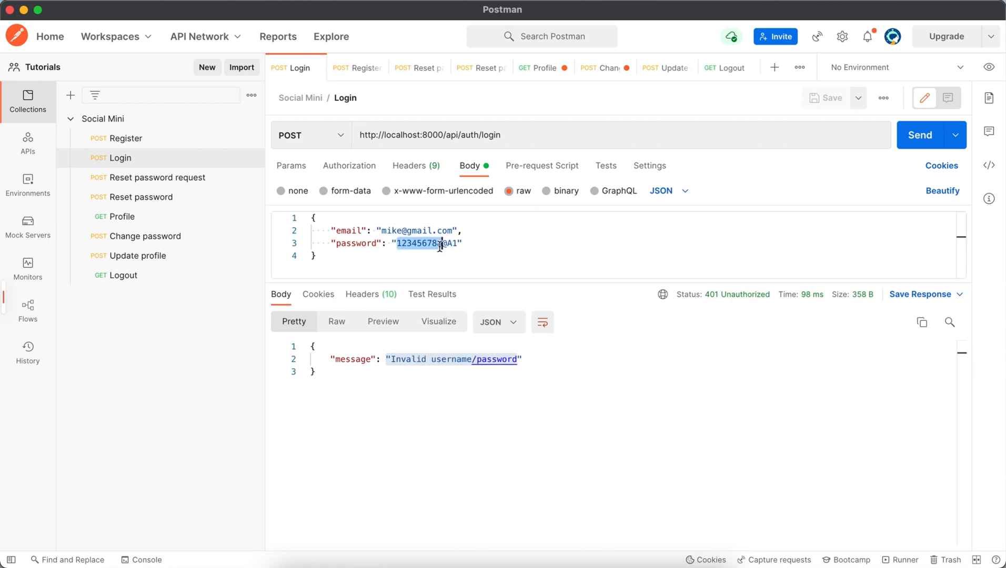
mouse_move(133, 171)
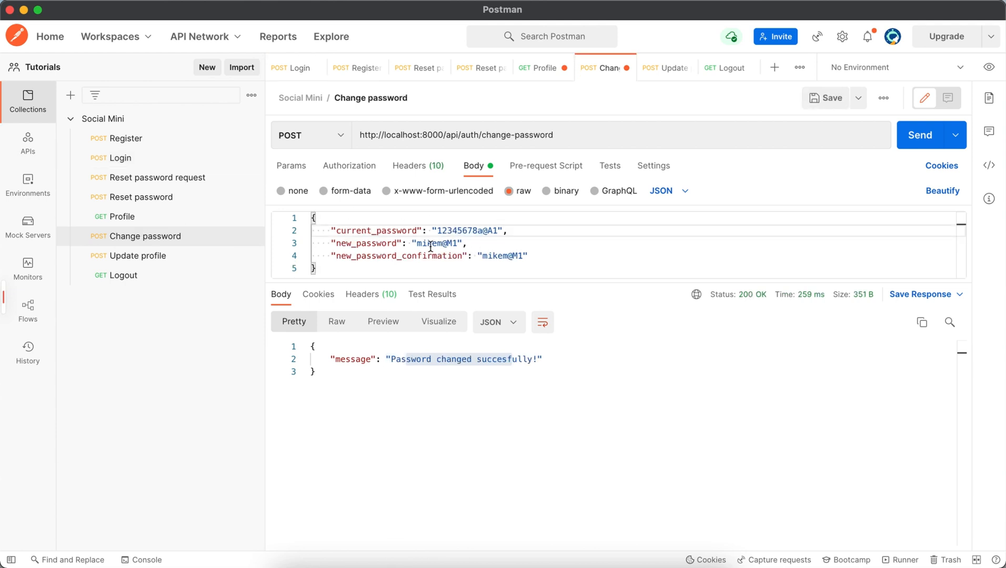
double_click(437, 243)
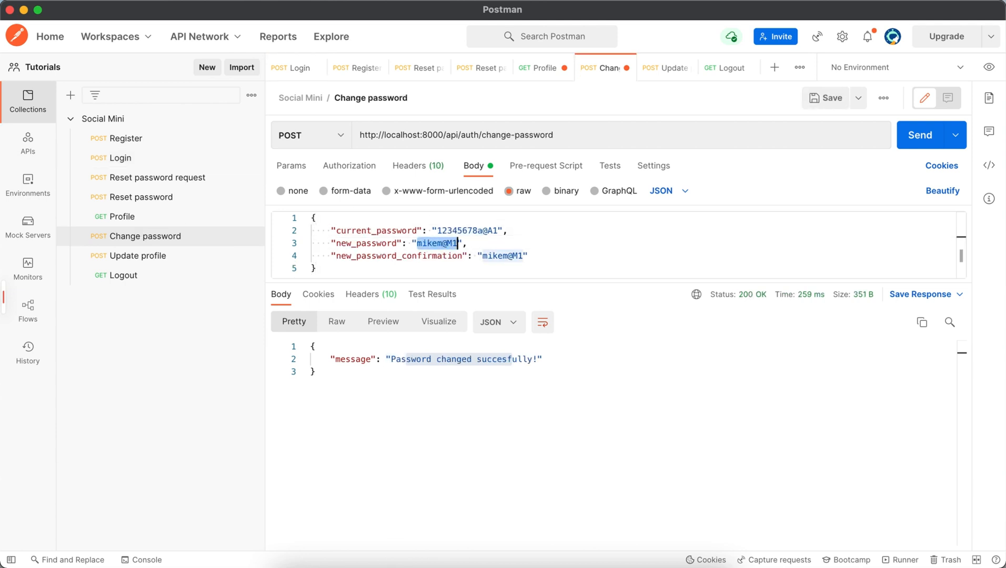
left_click(297, 67)
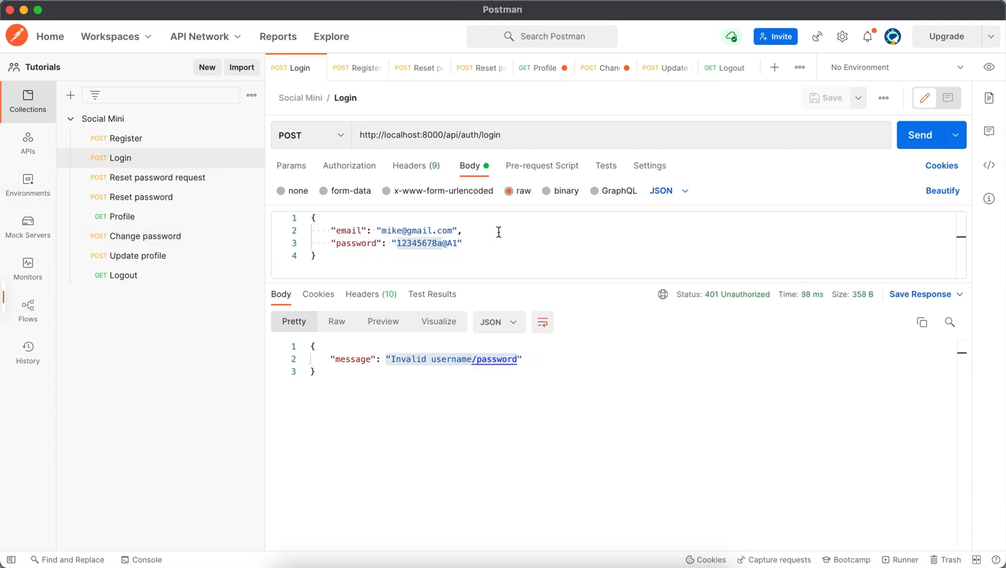
double_click(427, 242)
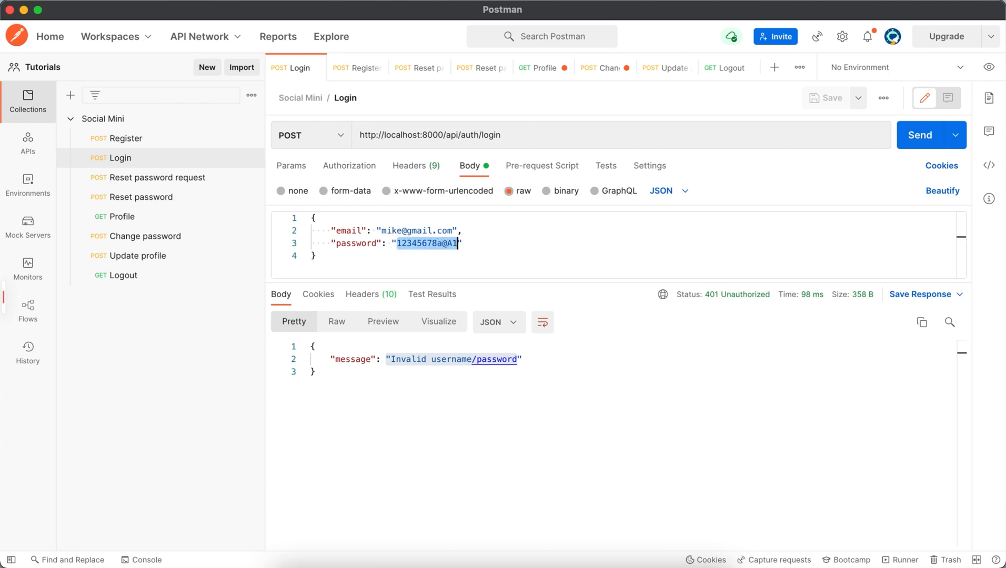
left_click(926, 135)
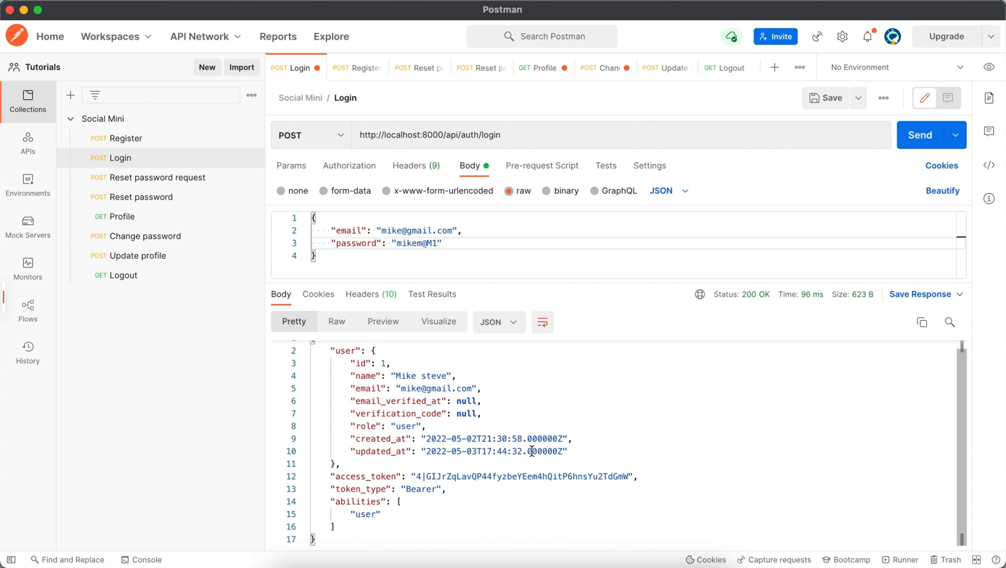
mouse_move(438, 498)
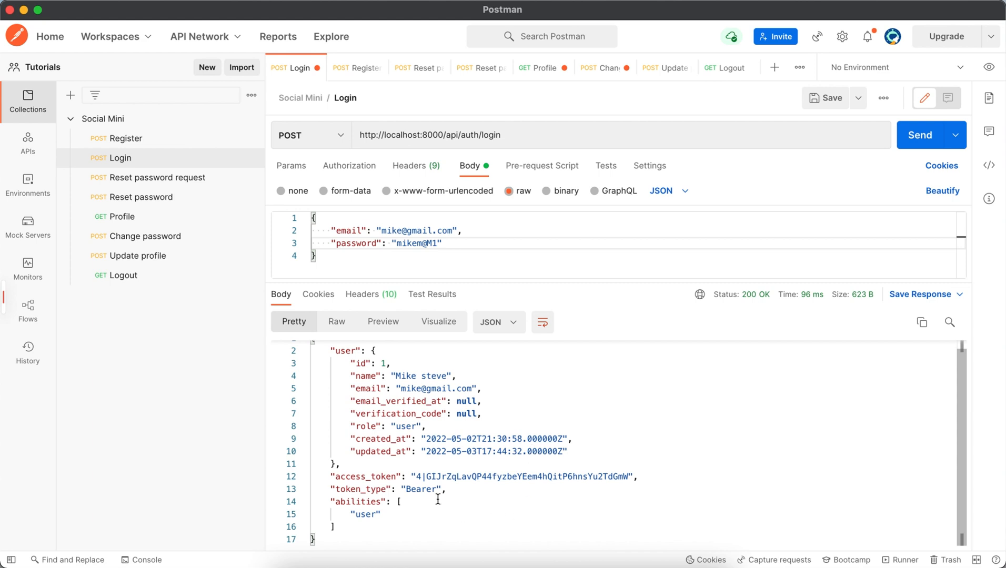
double_click(524, 476)
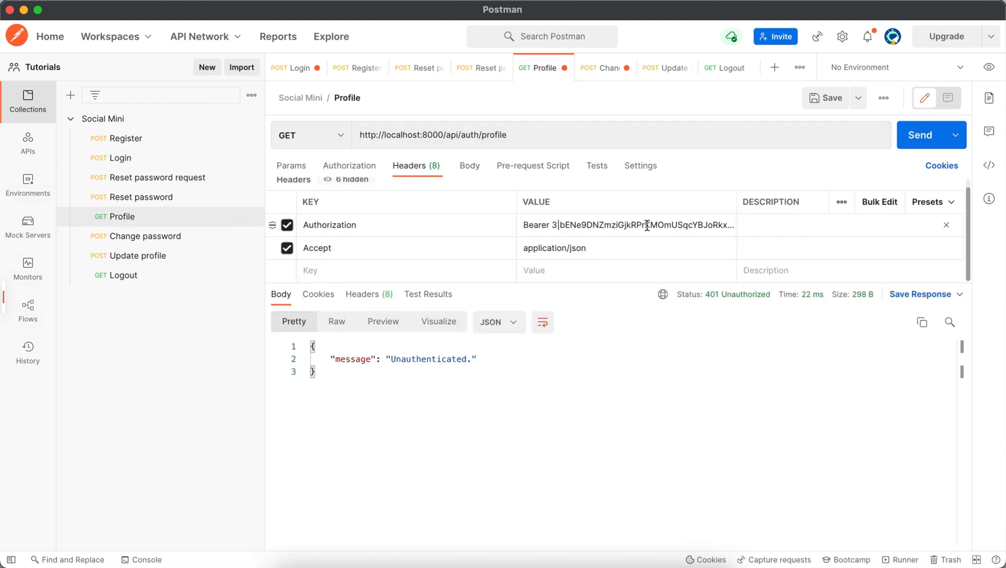
mouse_move(555, 330)
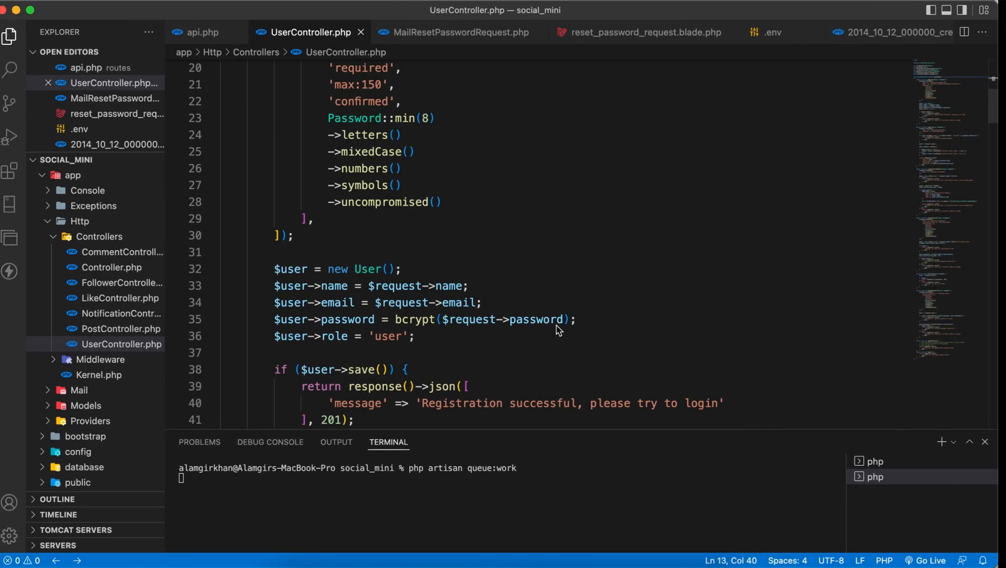
scroll("down", 3)
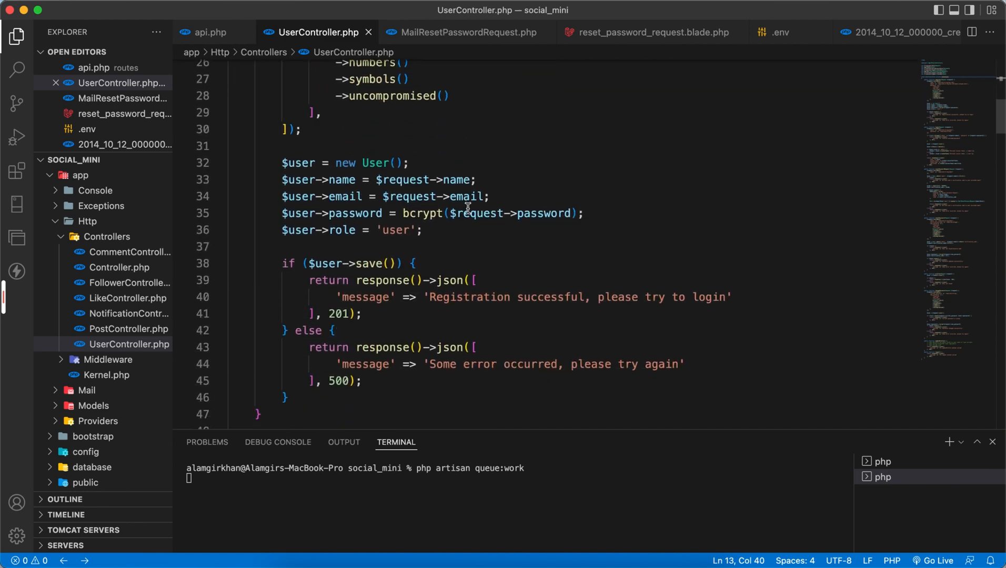
scroll("down", 3)
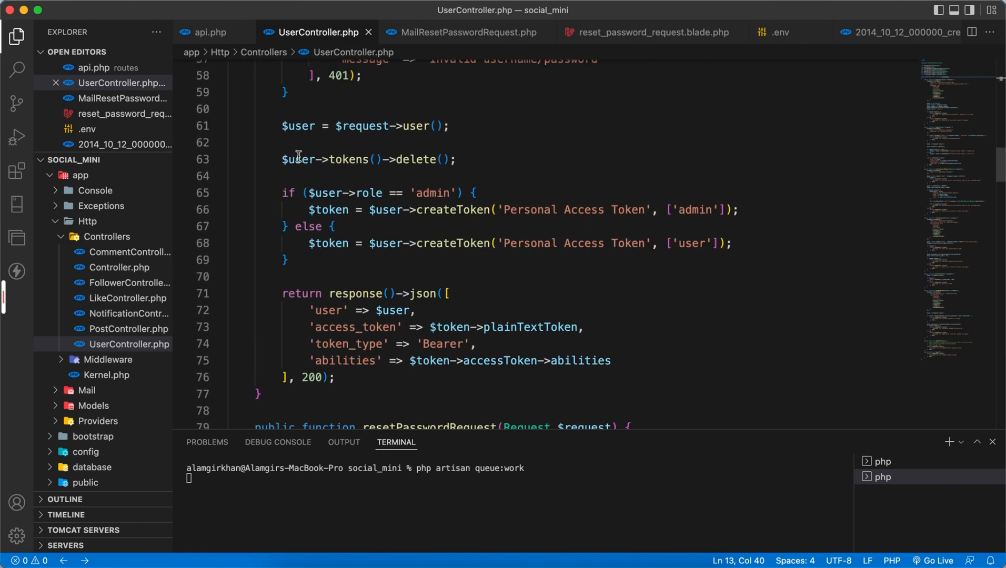
triple_click(368, 158)
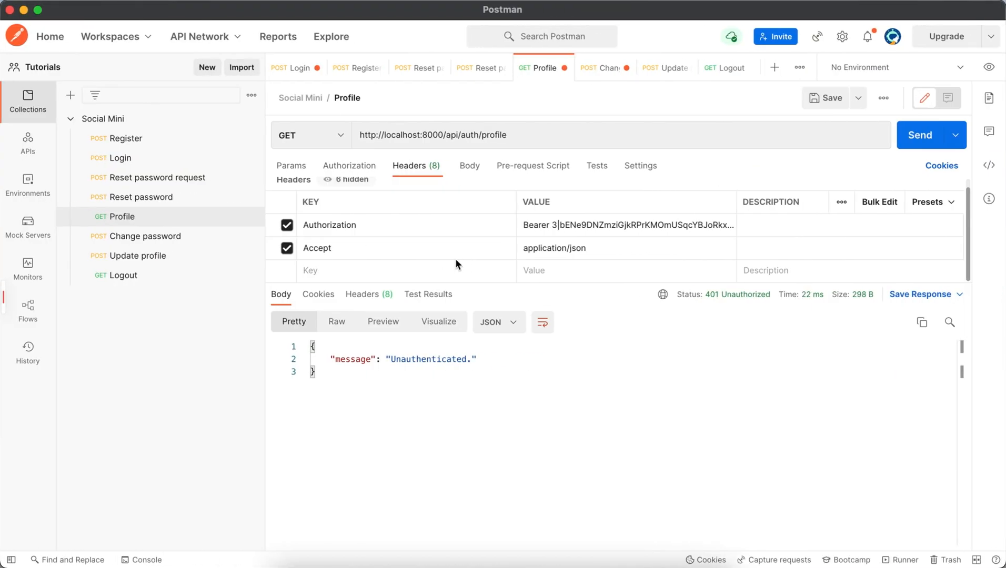
Browse the personal_access_tokens table in phpMyAdmin, showing one token for user 1.
left_click(625, 225)
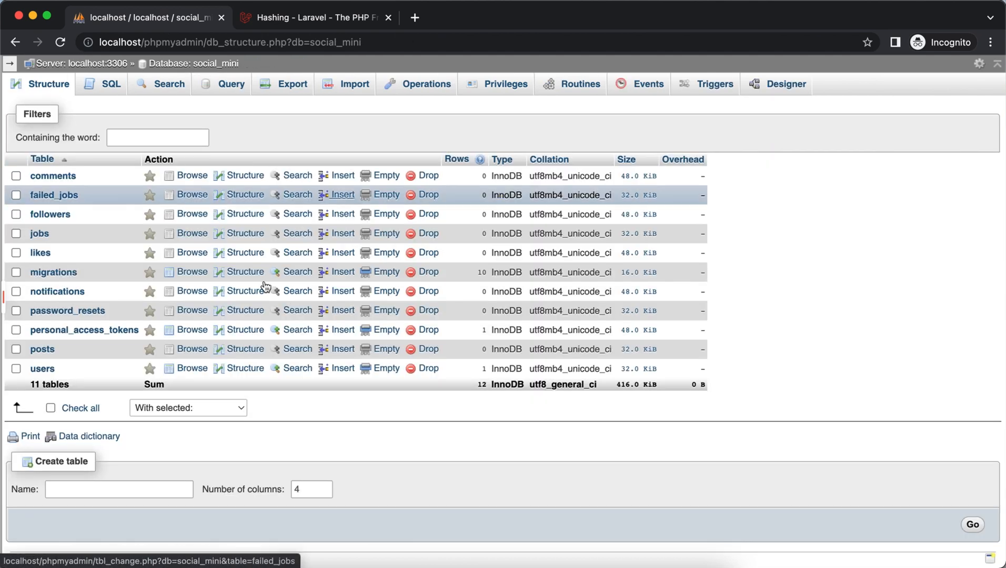
left_click(191, 329)
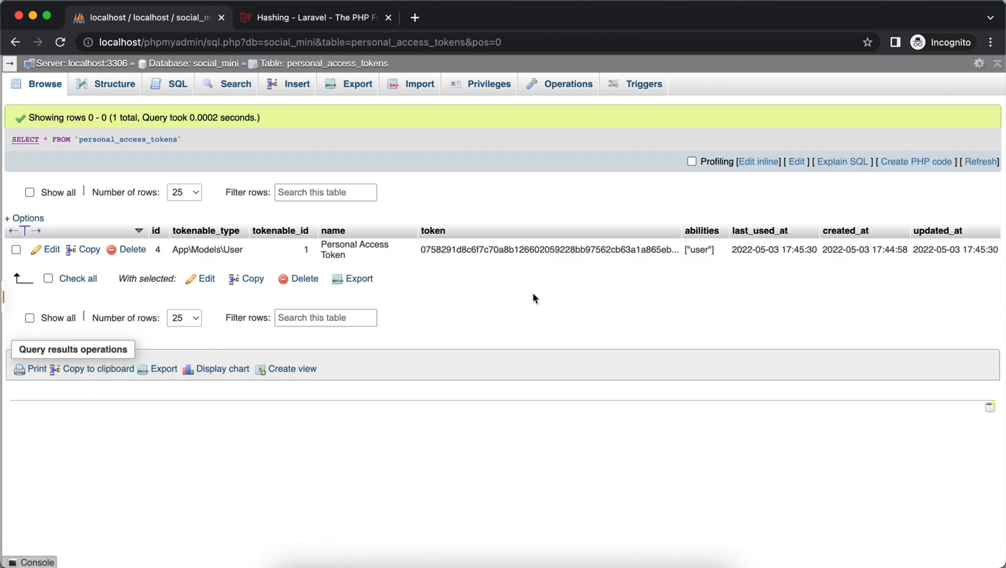
mouse_move(408, 317)
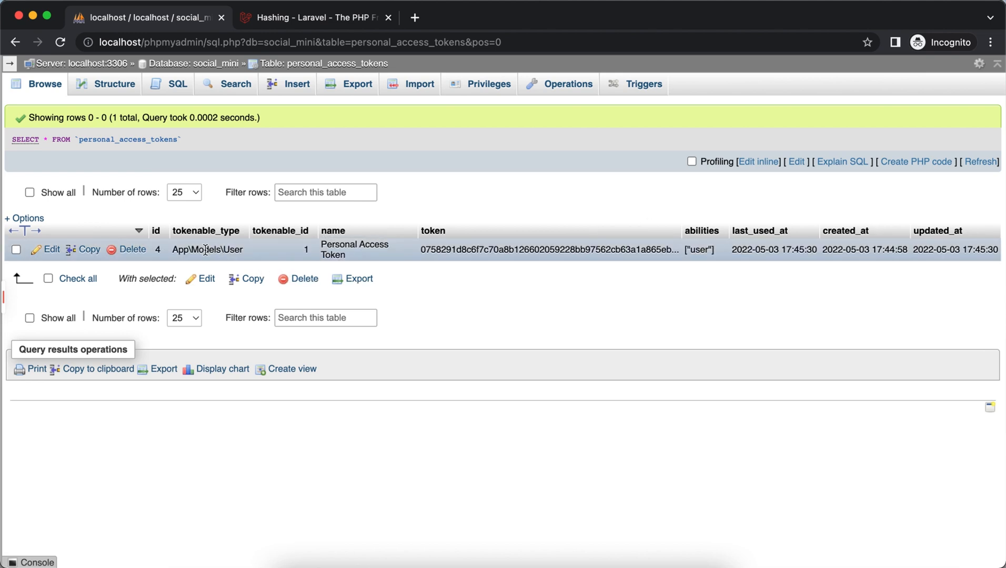
mouse_move(512, 301)
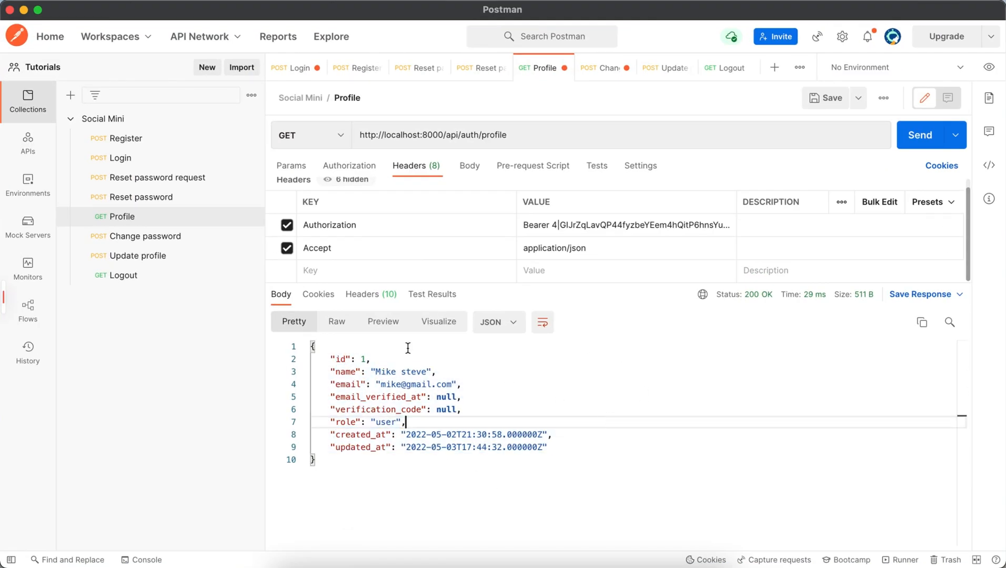
Review the Change password, Profile and Login responses, then open Update profile.
left_click(602, 67)
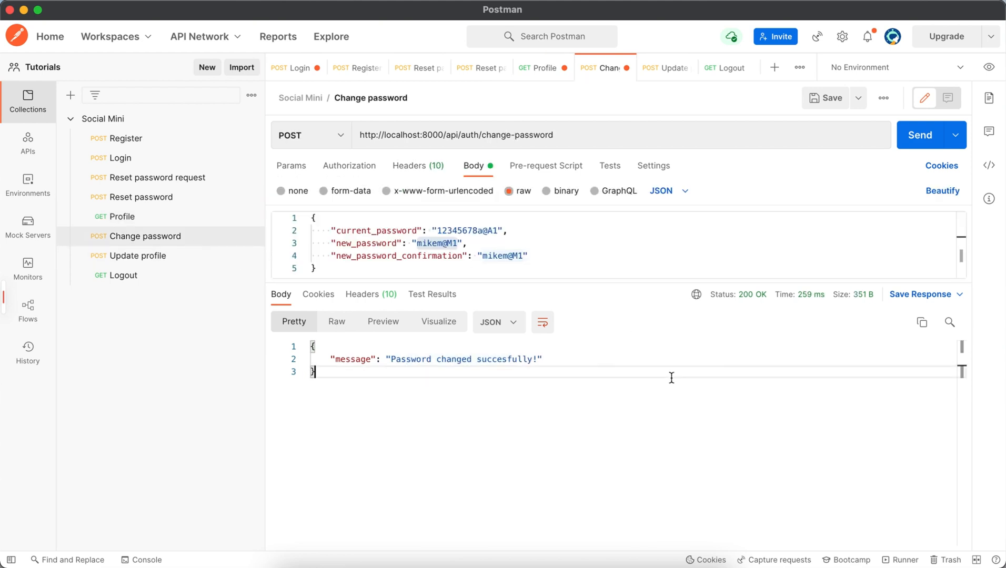
left_click(543, 67)
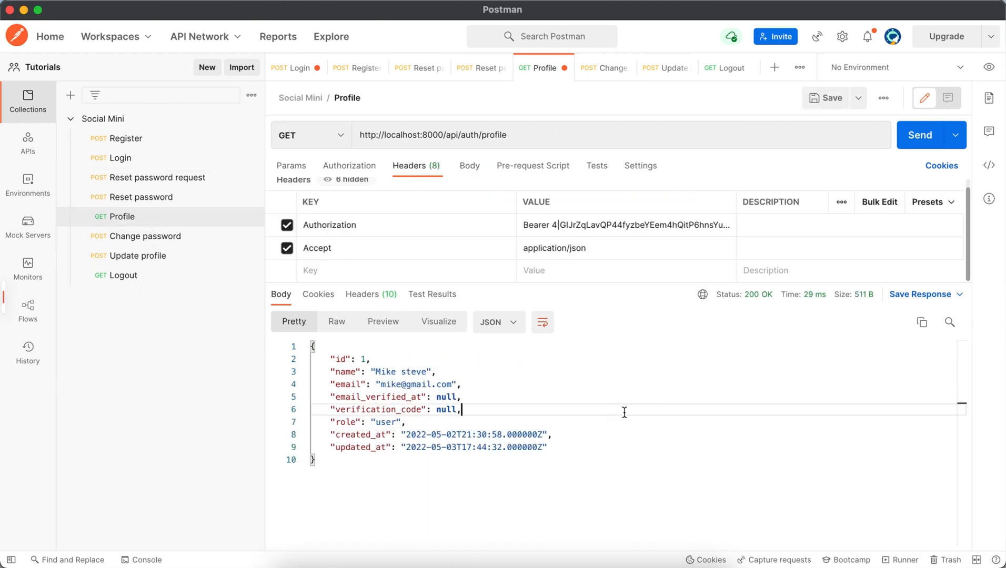
left_click(295, 67)
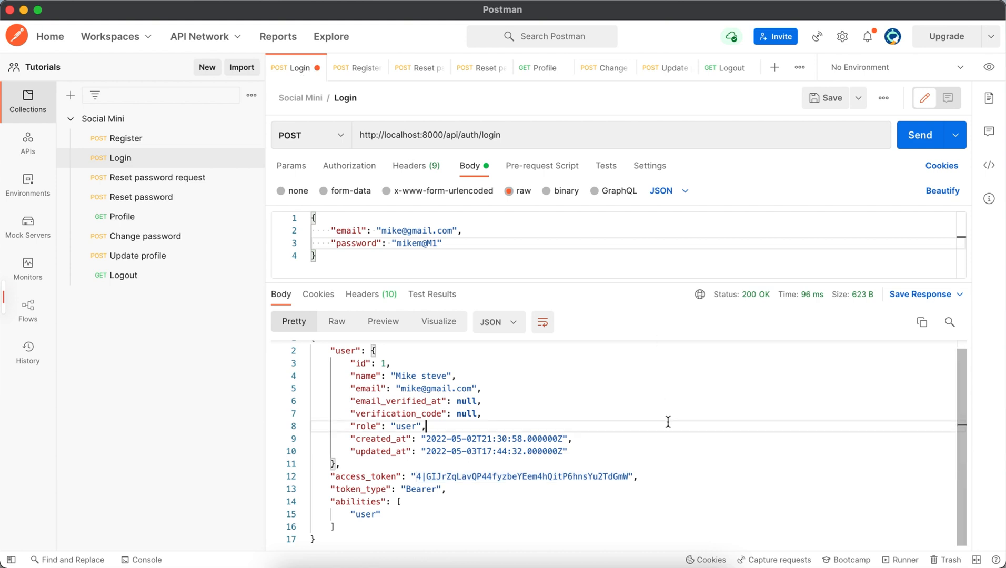
left_click(135, 256)
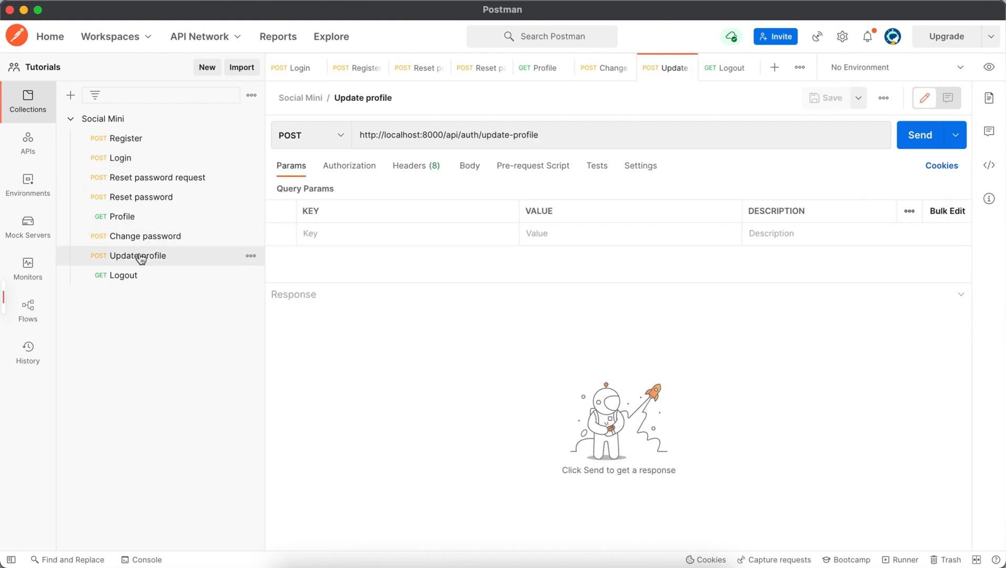
mouse_move(487, 373)
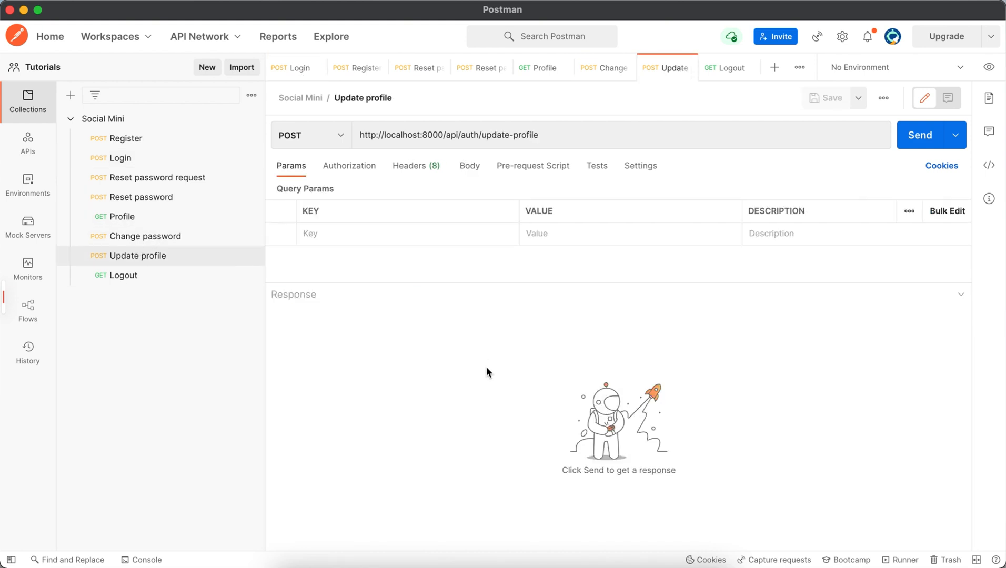